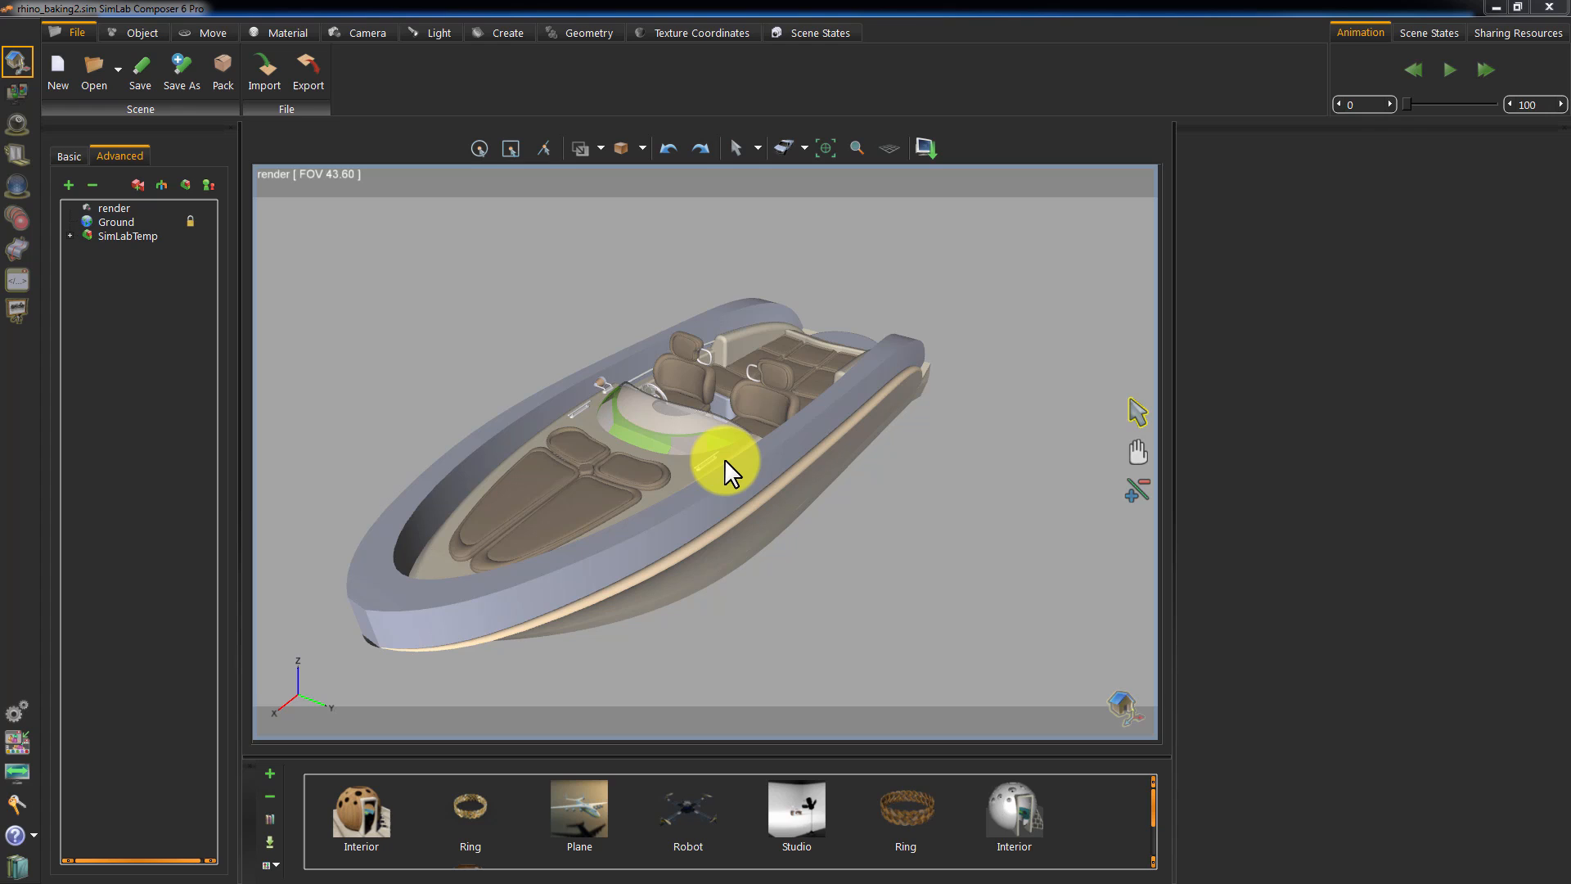
# Orbit the boat before viewing it in real time under the street HDR environment.
pyautogui.moveTo(730, 470); pyautogui.dragTo(712, 441)
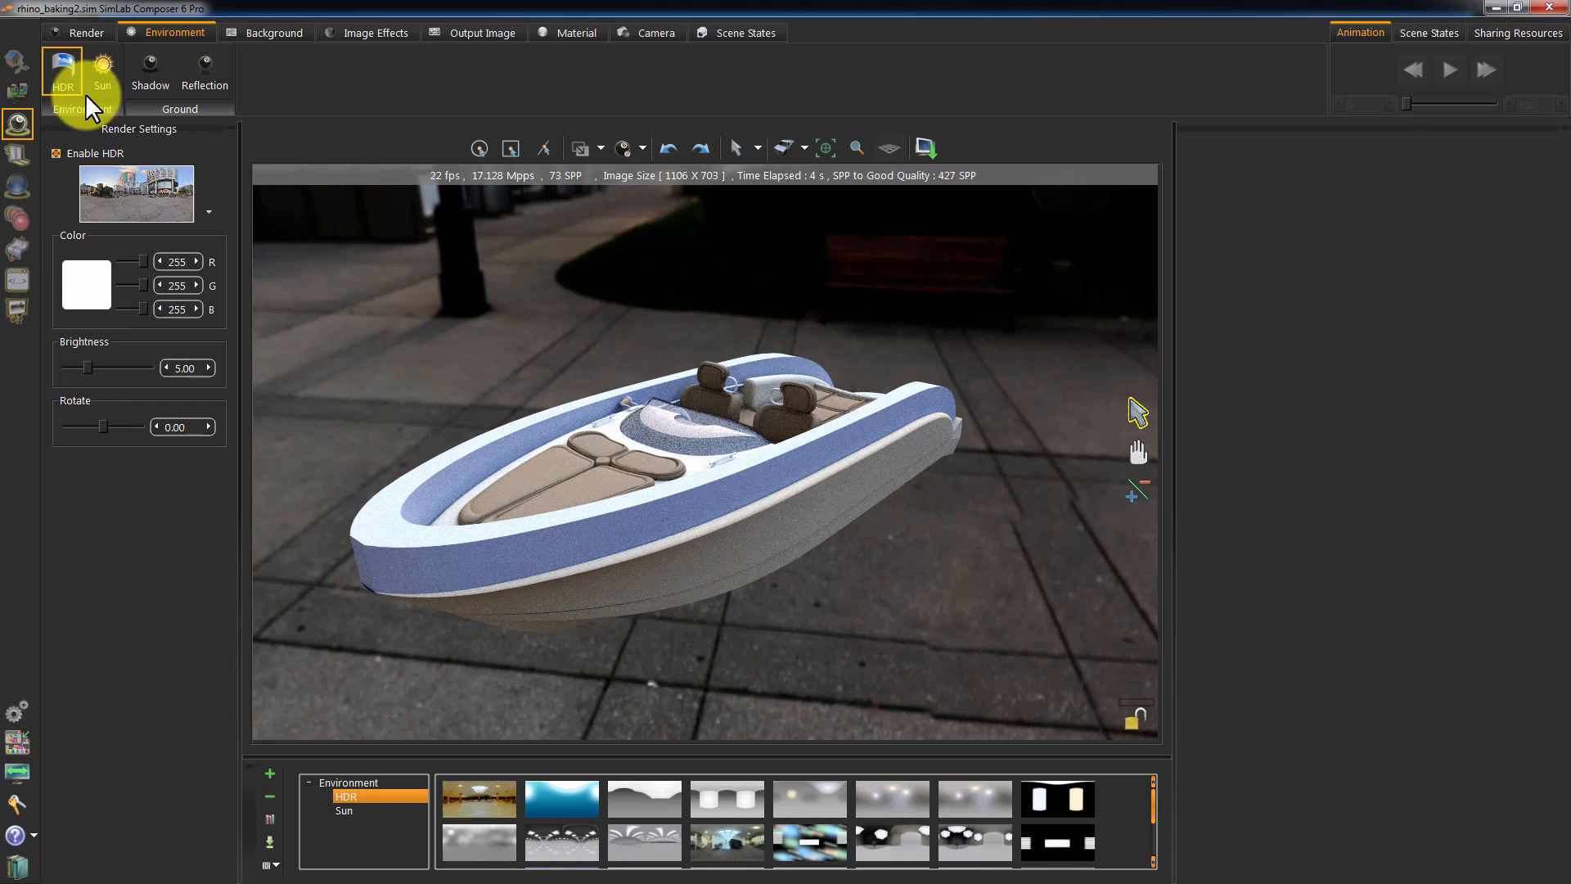
# Rotate the HDR environment around the boat to about 16 with the Environment Rotate slider.
pyautogui.moveTo(78, 426); pyautogui.dragTo(108, 426)
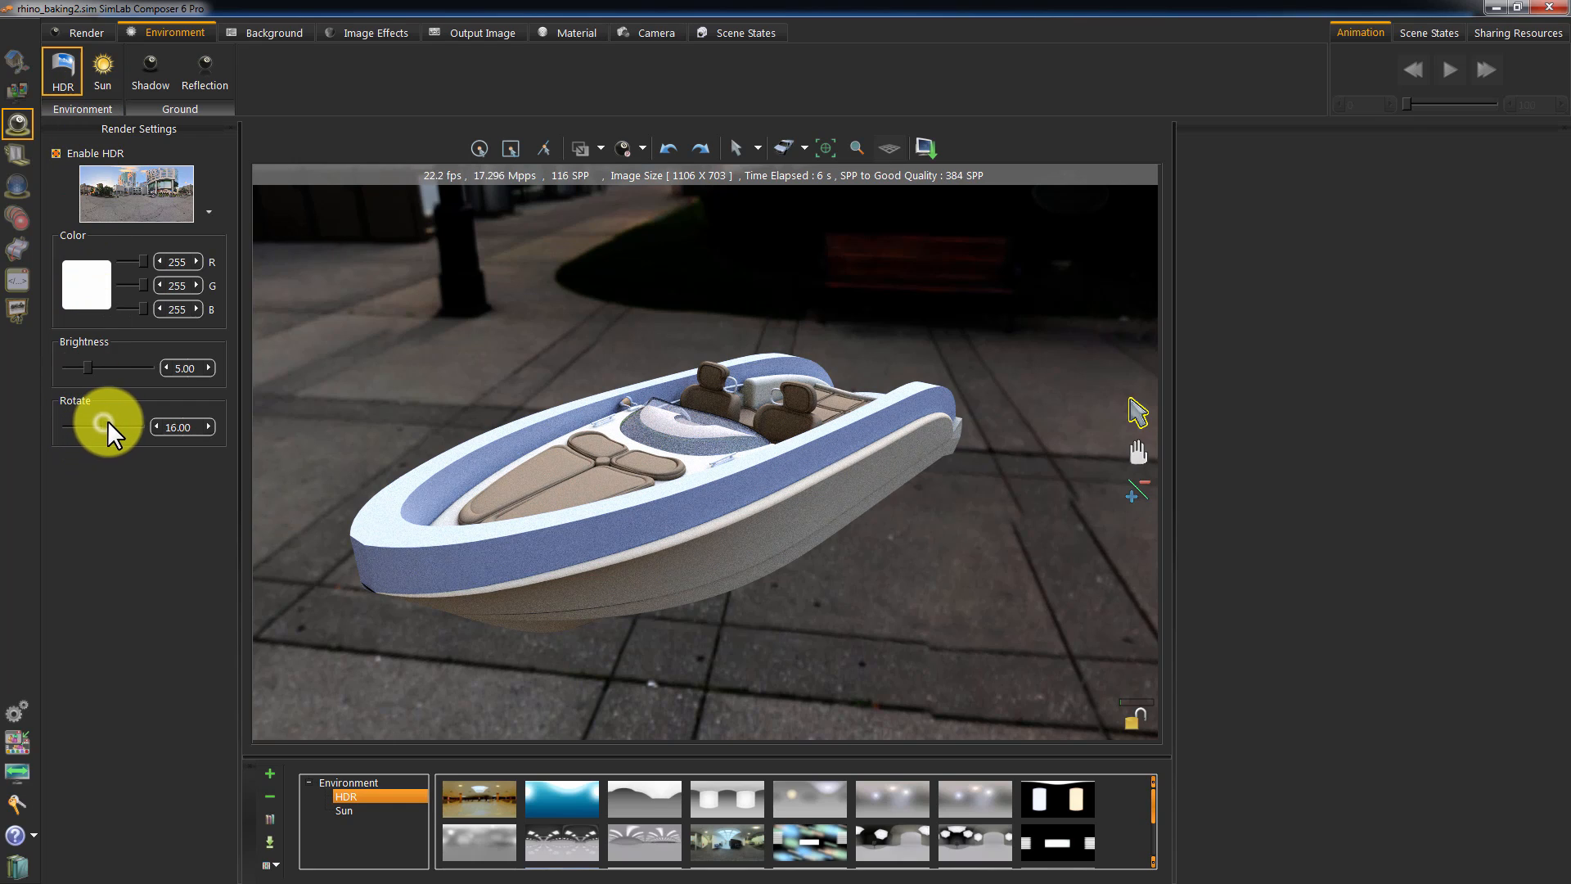
pyautogui.moveTo(90, 421); pyautogui.dragTo(136, 421)
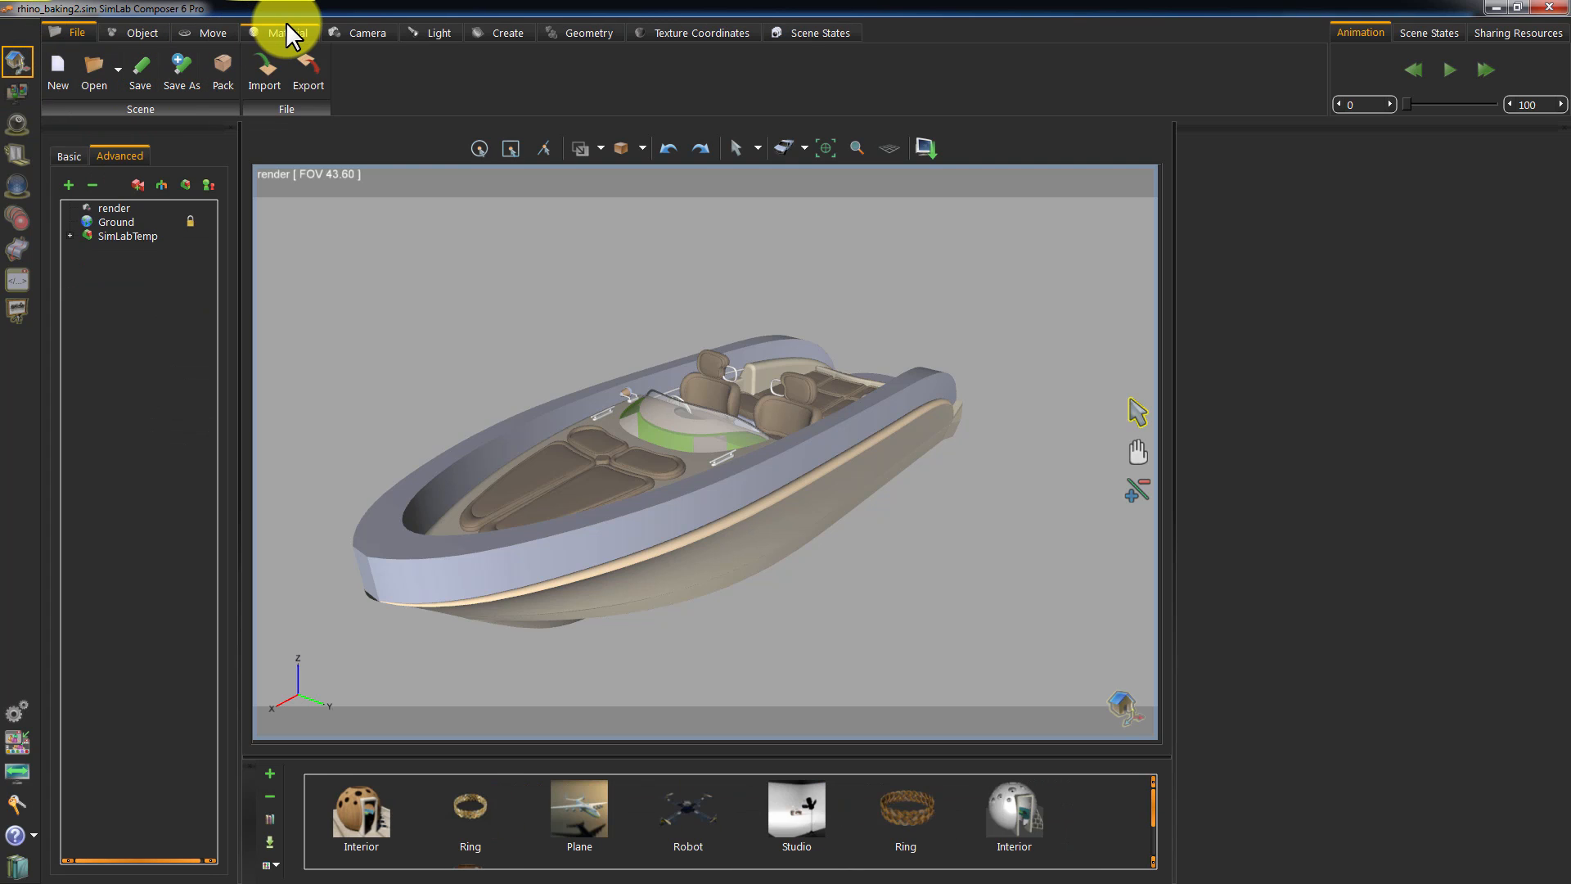
# Show the scene materials, select the SimLabTemp boat group and bring up Smooth_Computer Beige's properties.
pyautogui.click(288, 32)
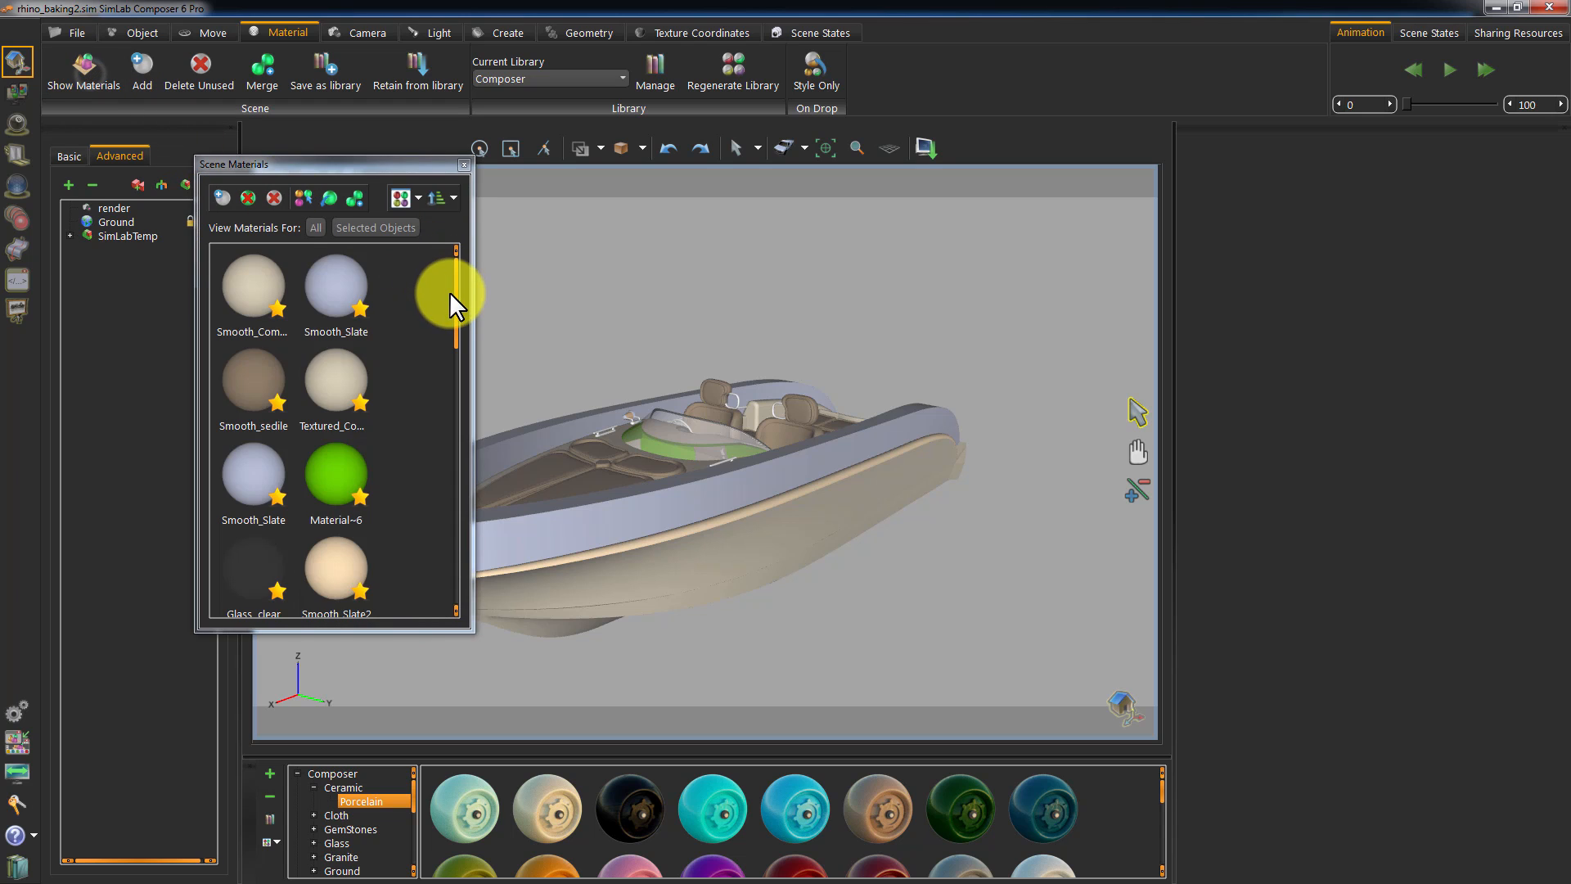
pyautogui.moveTo(454, 301); pyautogui.dragTo(481, 542)
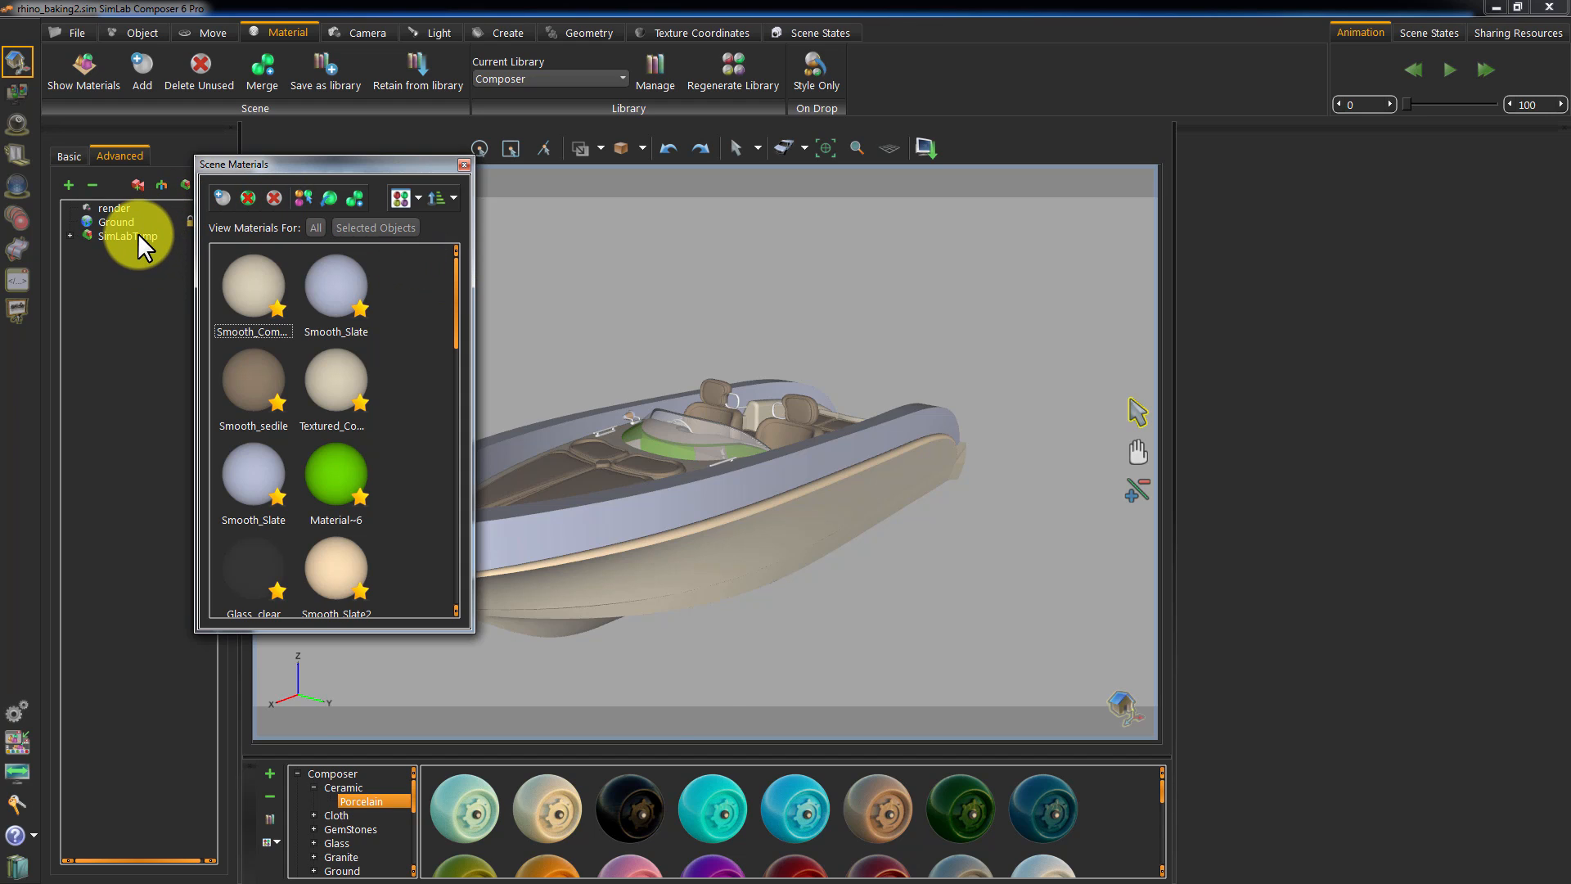
pyautogui.click(123, 235)
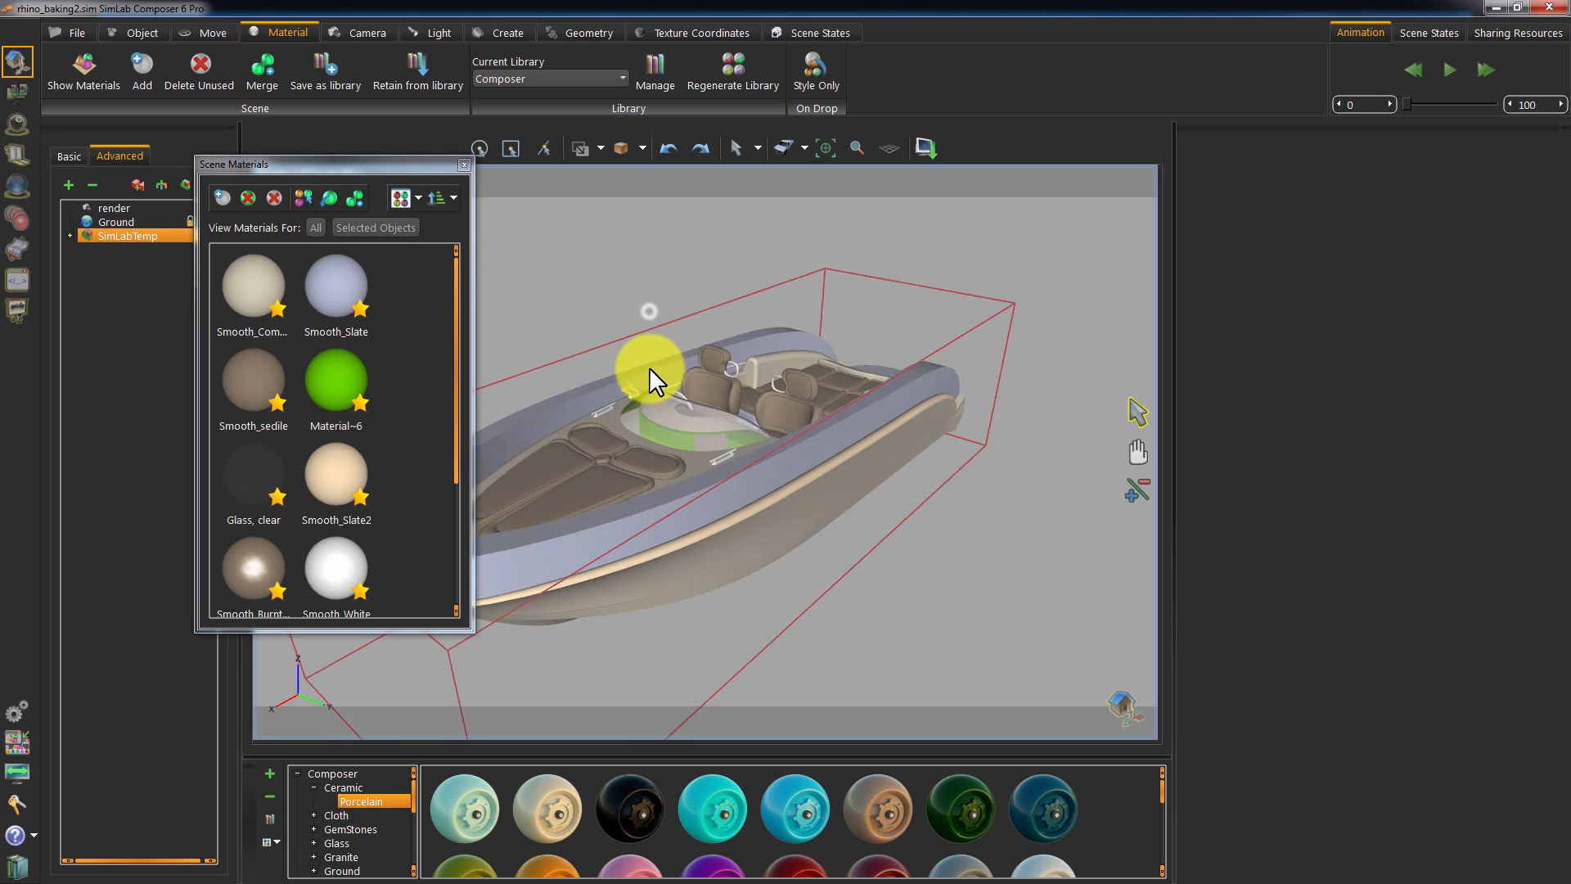
pyautogui.moveTo(650, 378); pyautogui.dragTo(806, 547)
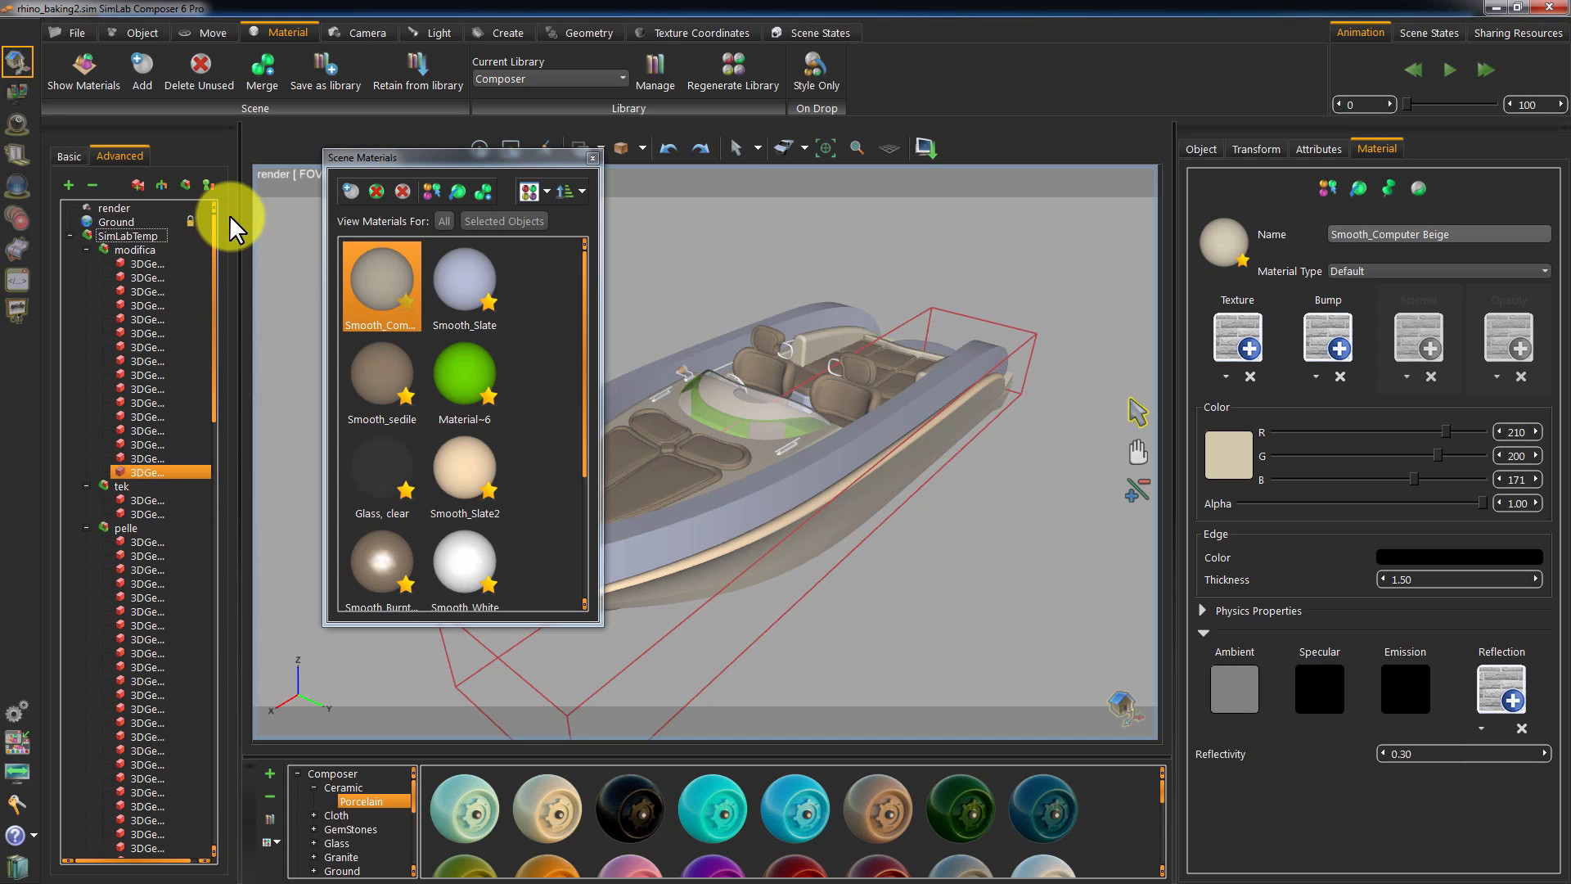
# Merge the SimLabTemp group's geometry per material, then check merged pieces such as Chrome_Polished_Plain.
pyautogui.click(89, 236)
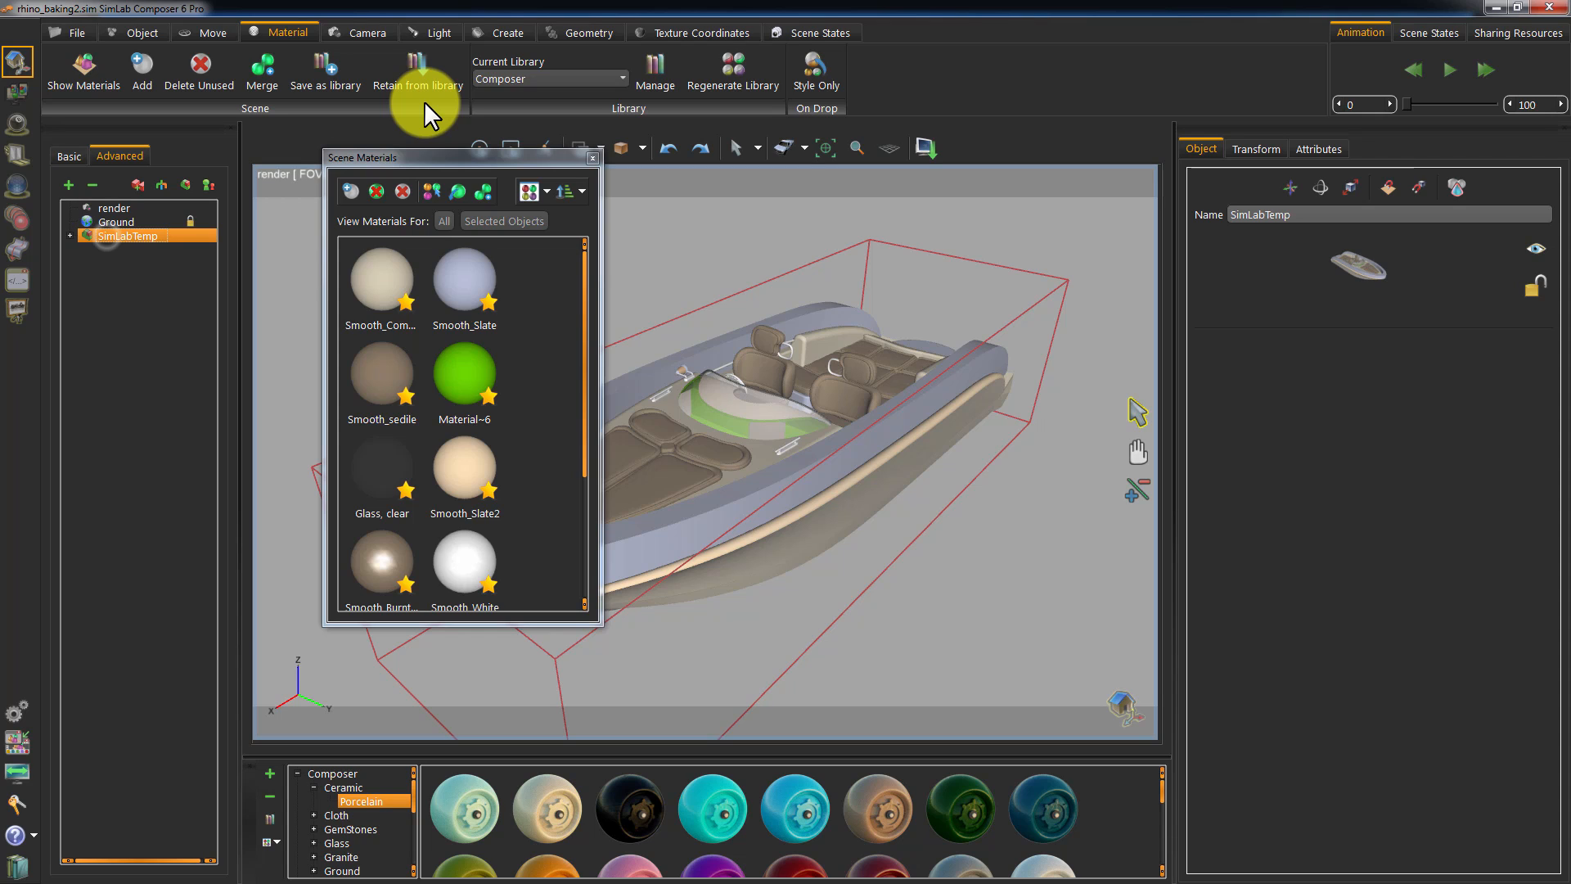
pyautogui.click(586, 33)
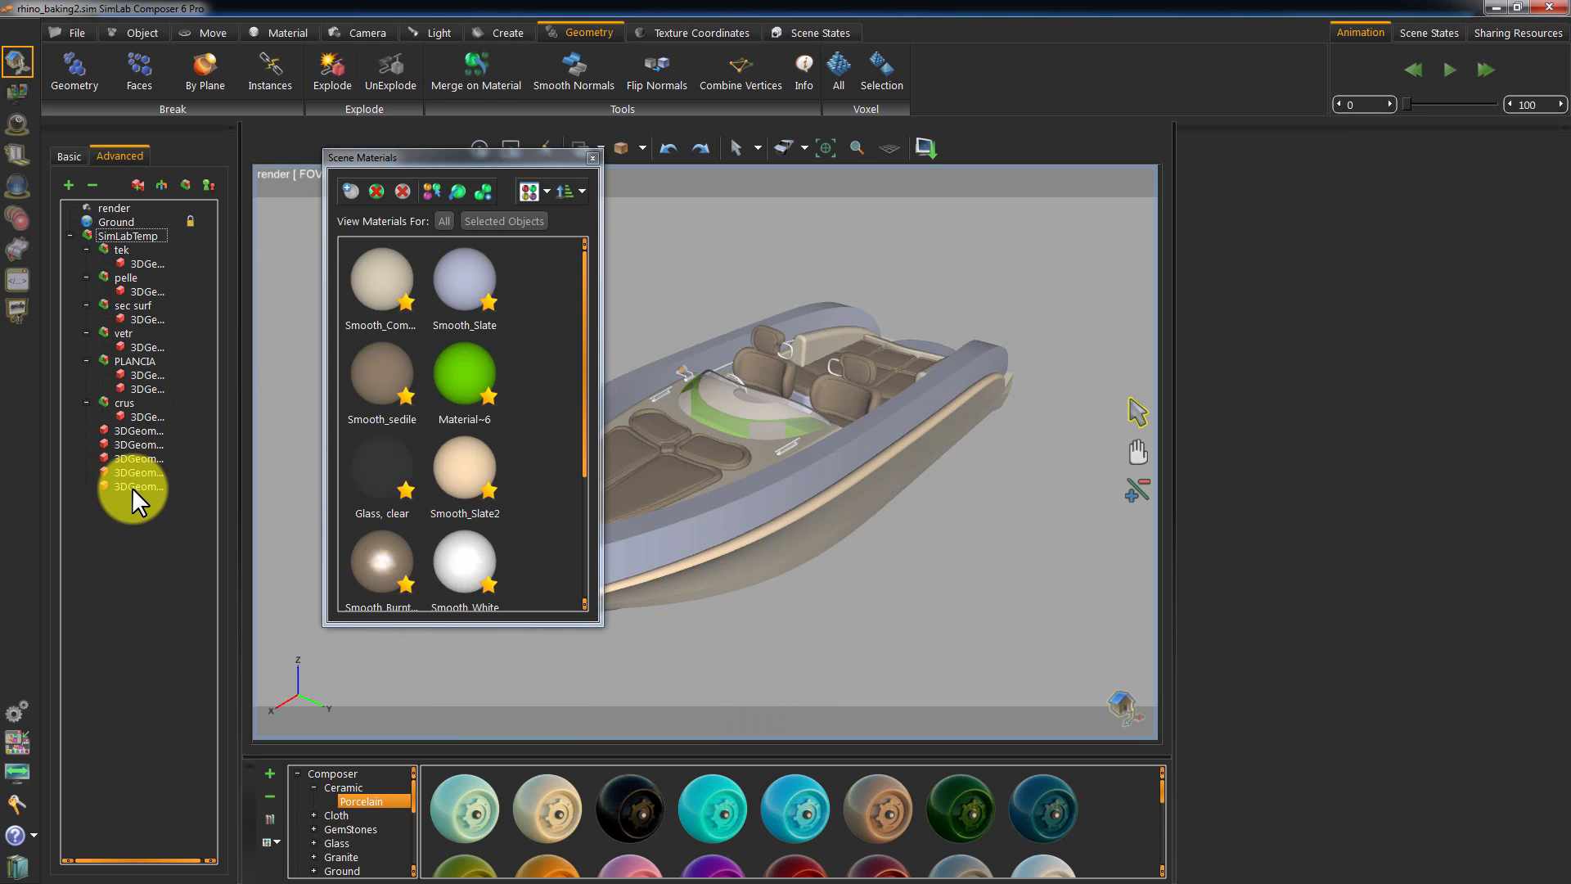
pyautogui.click(135, 472)
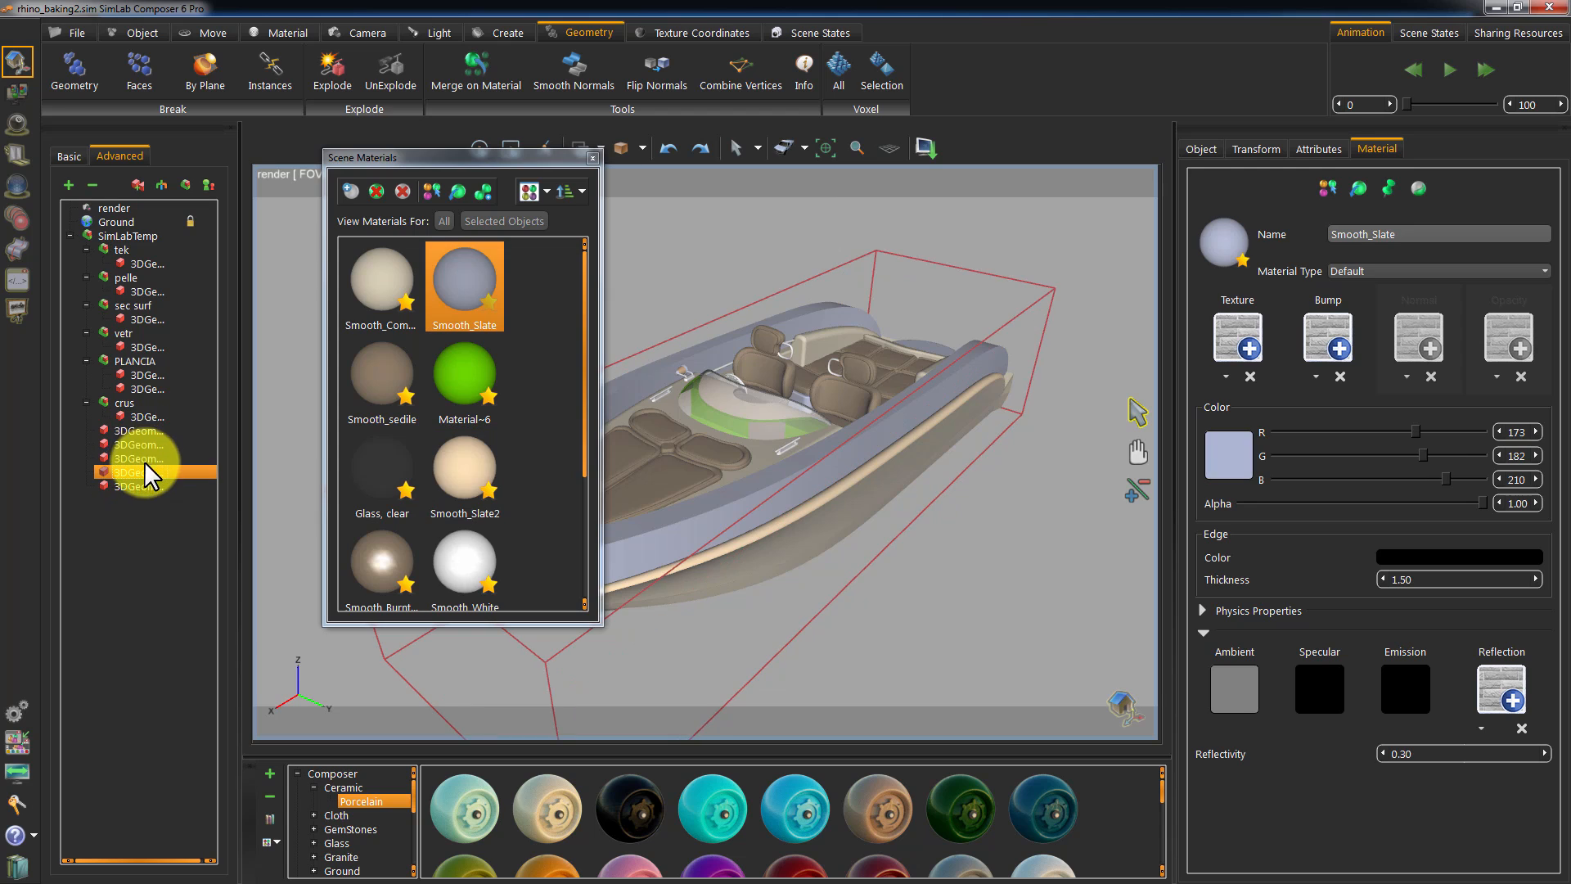
pyautogui.click(379, 275)
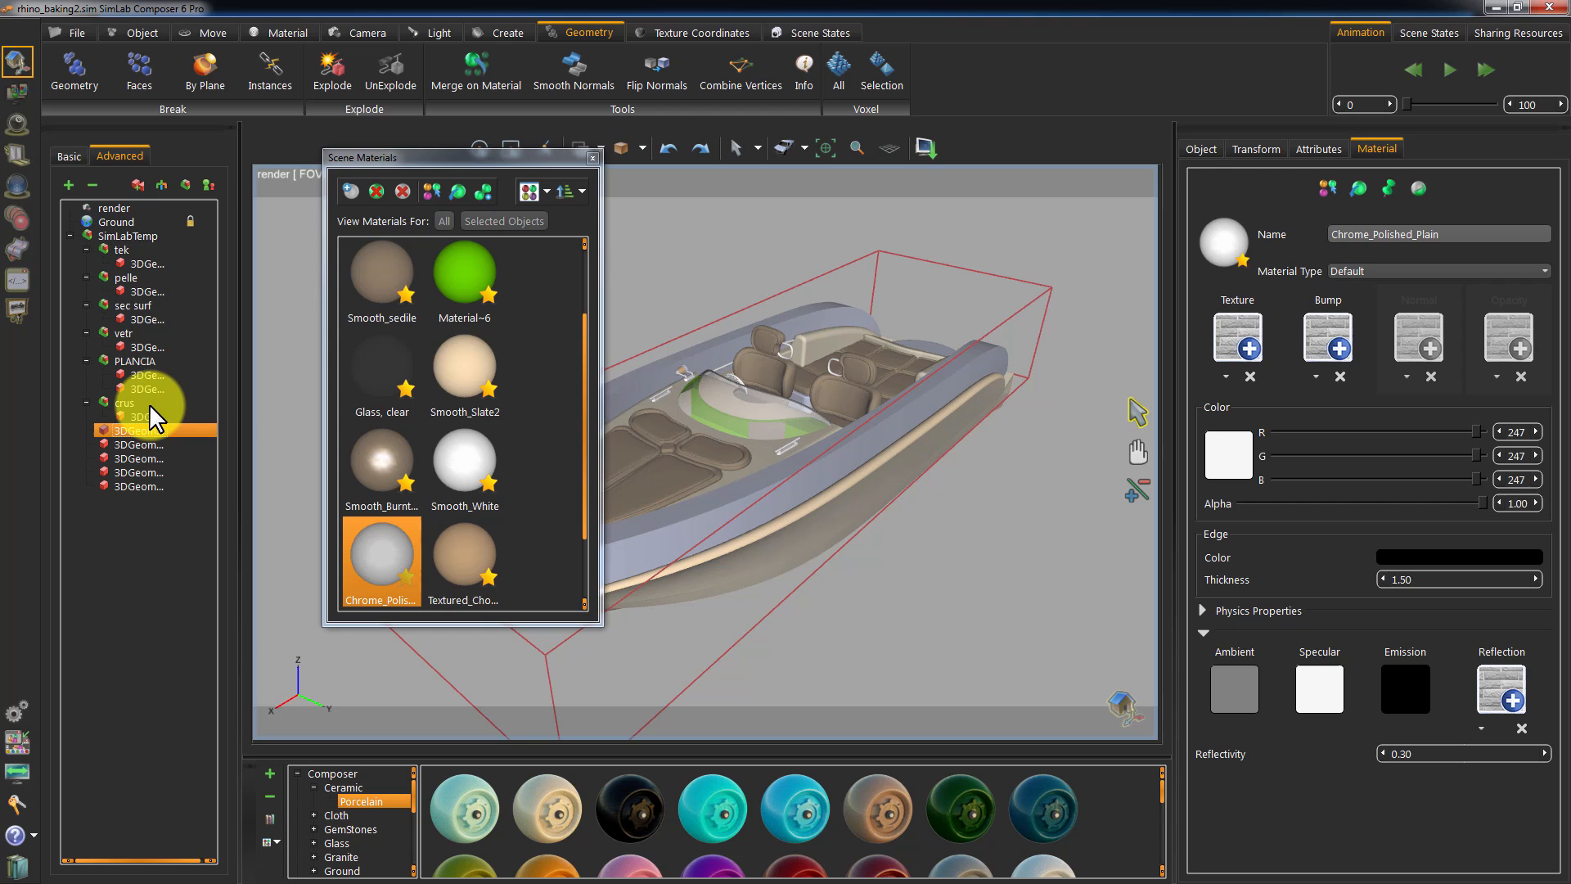
pyautogui.click(593, 159)
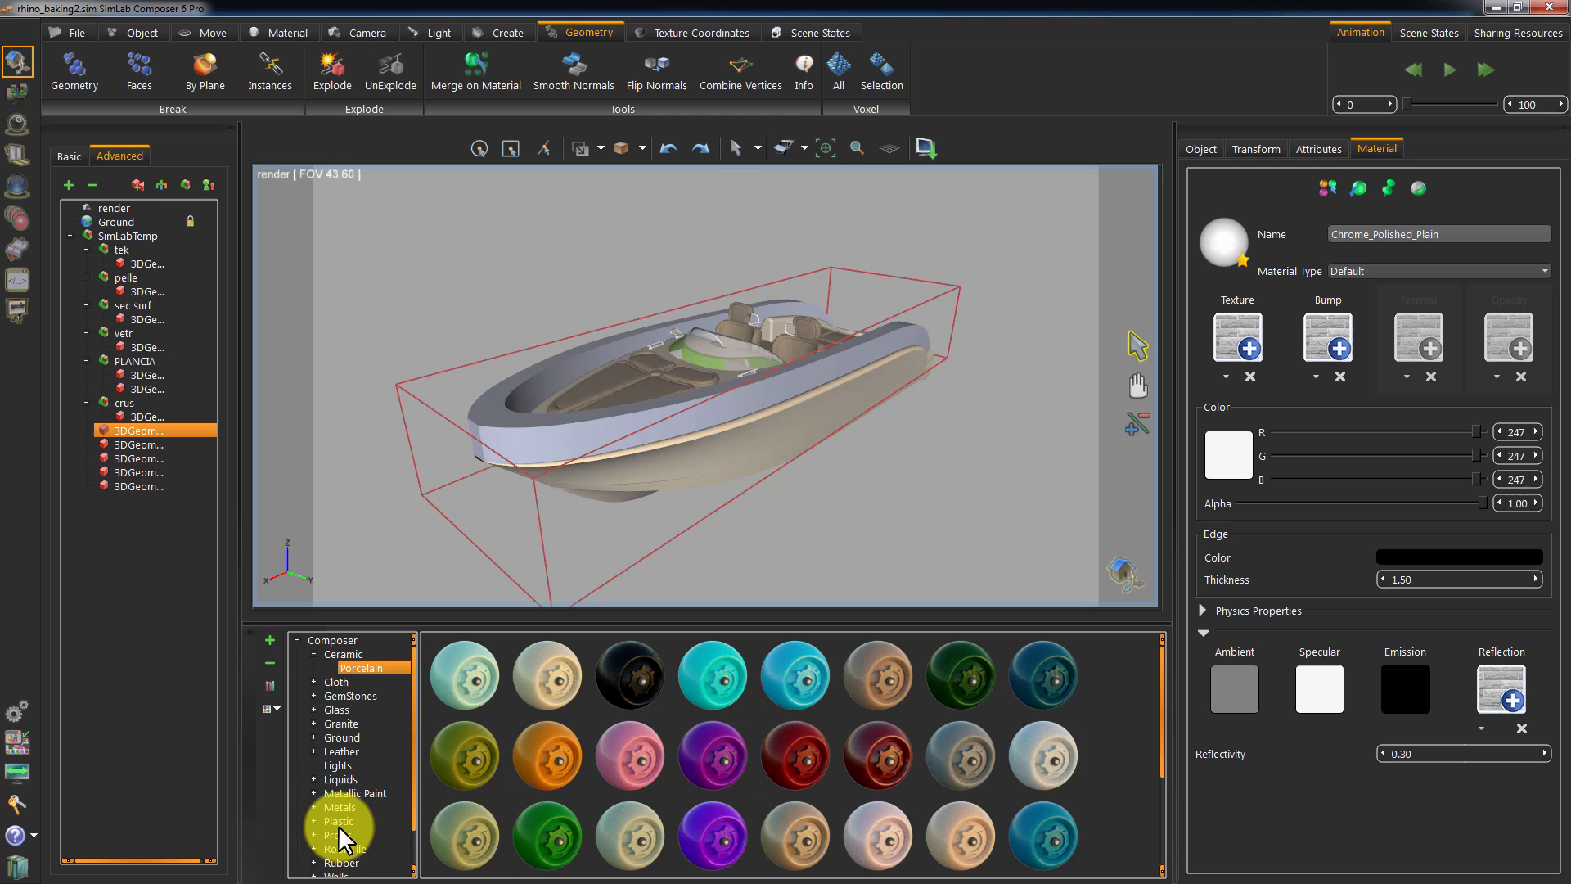
# Apply a beige plastic to the deck parts and a blue plastic to the slate hull sides from the Plastic library.
pyautogui.click(341, 820)
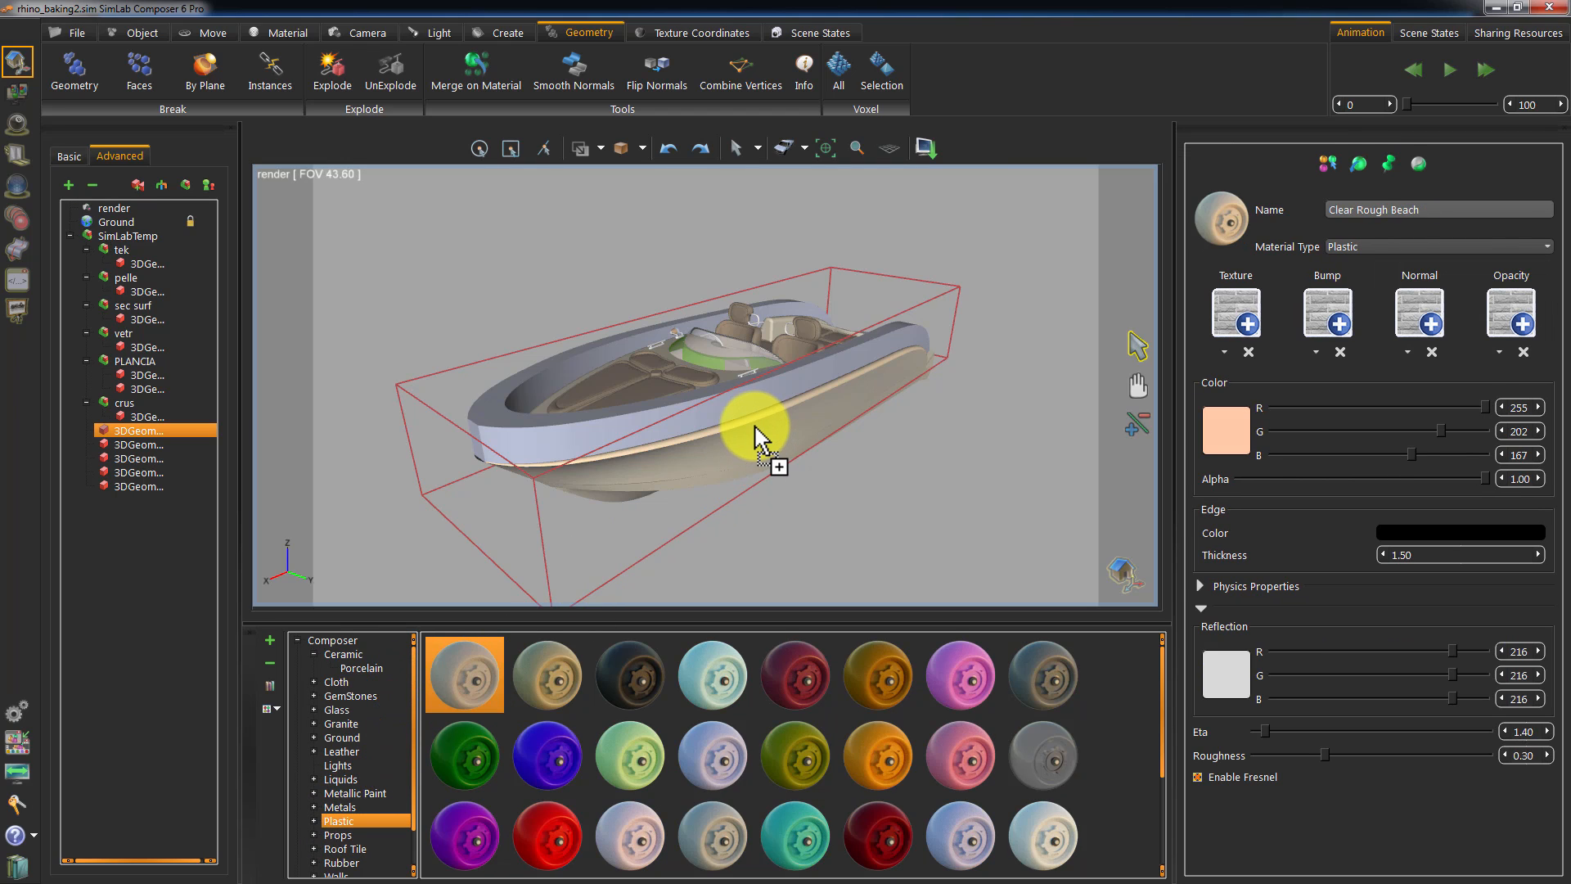
pyautogui.click(138, 444)
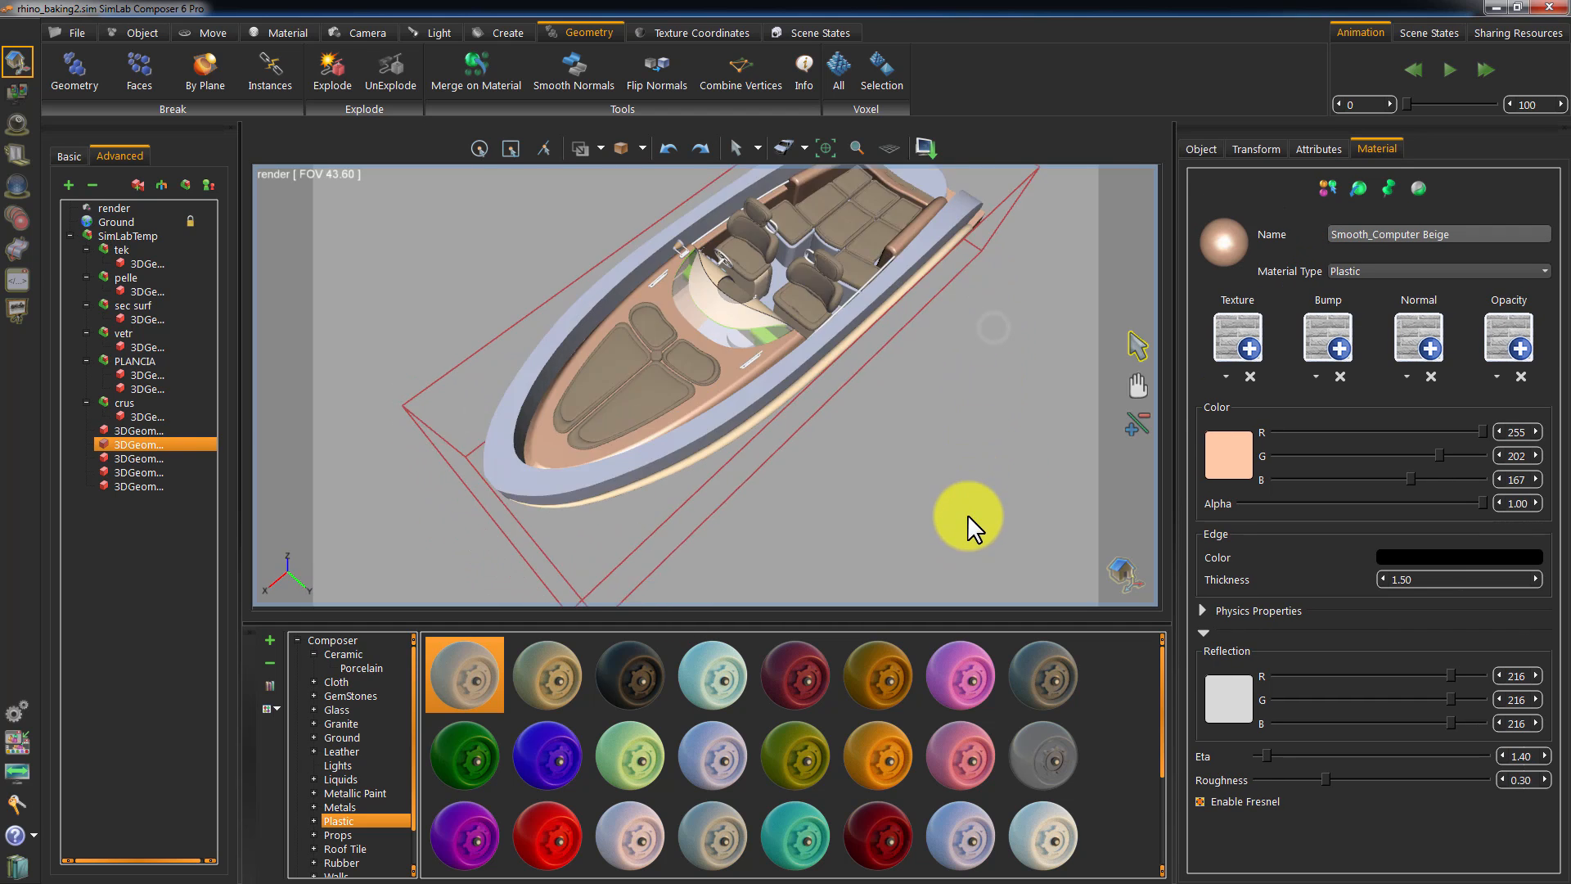
pyautogui.moveTo(967, 525); pyautogui.dragTo(684, 414)
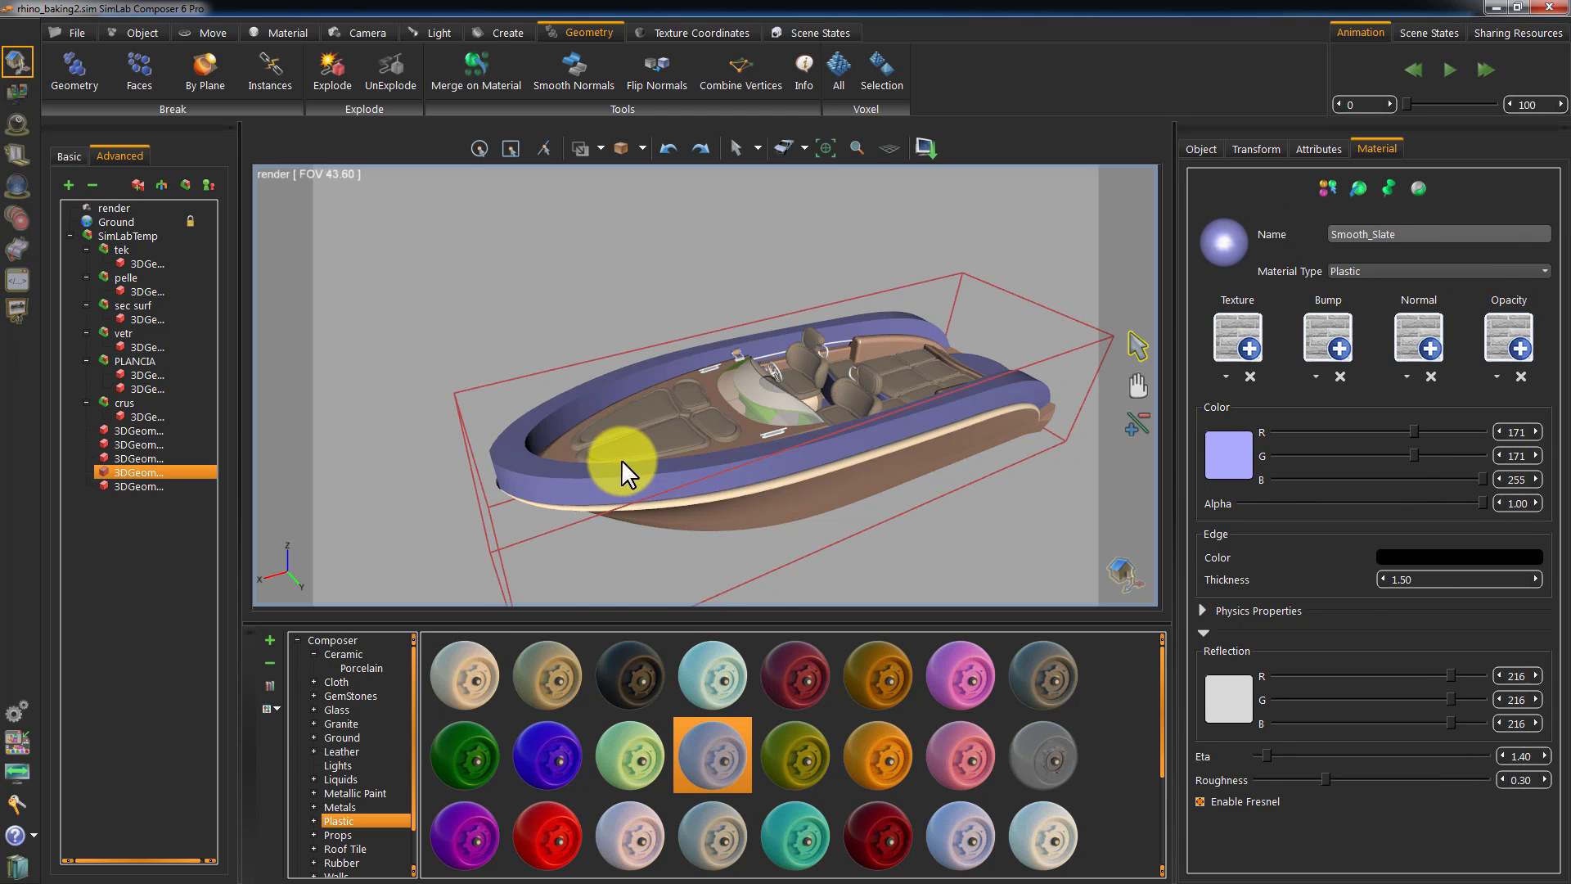
pyautogui.moveTo(627, 472); pyautogui.dragTo(787, 426)
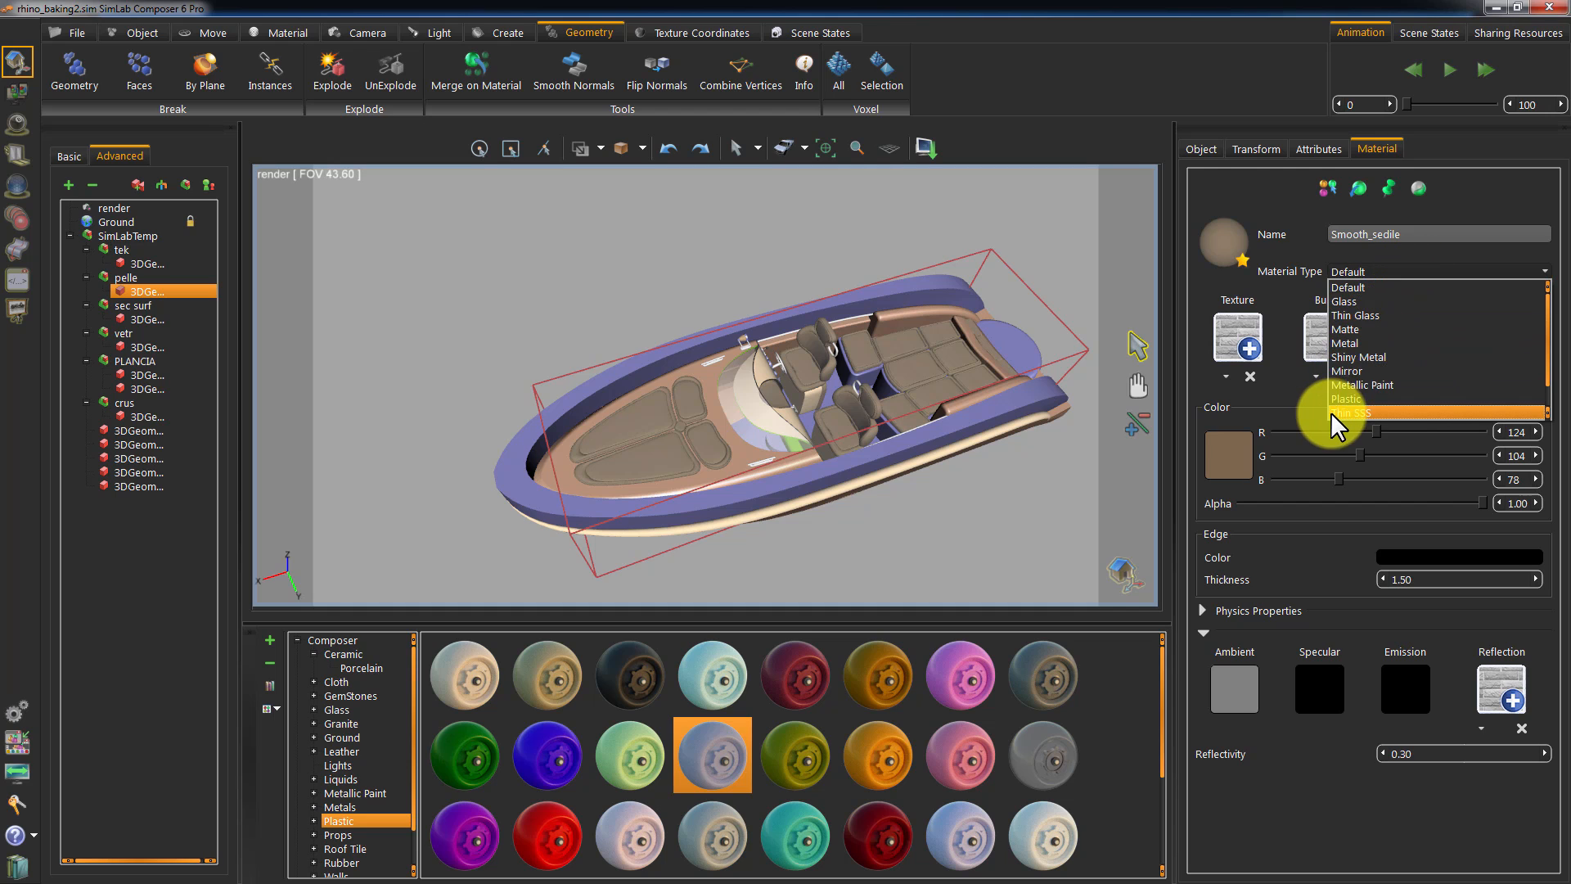
# Make Smooth_sedile plastic with an Ashy Sandstone-Bump normal map at scale 2, then change the windshield's material type.
pyautogui.click(1346, 400)
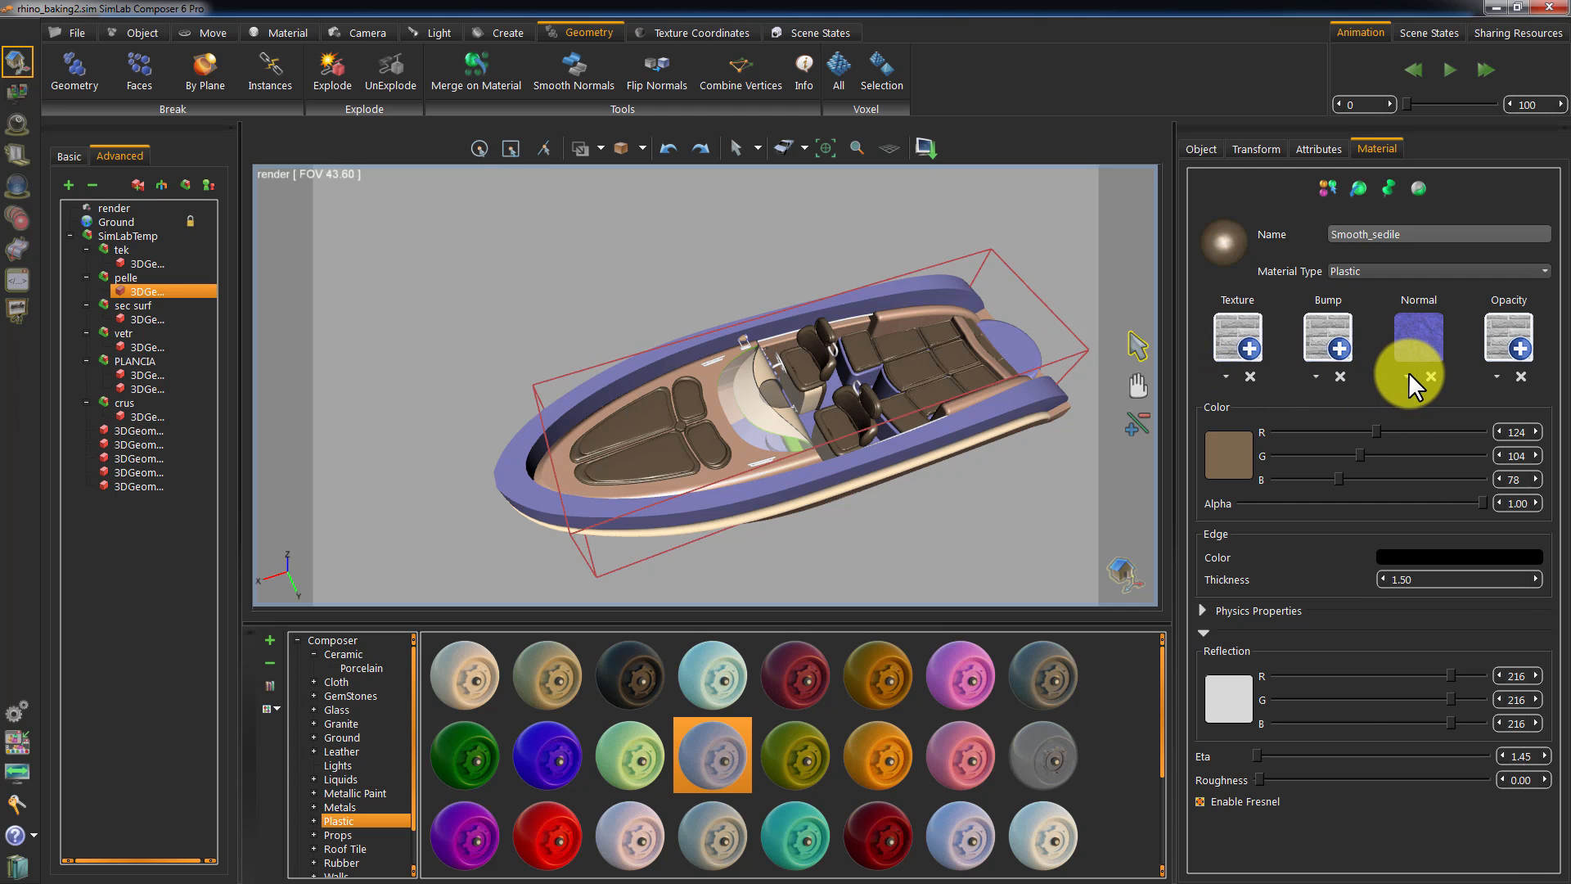
pyautogui.click(1414, 337)
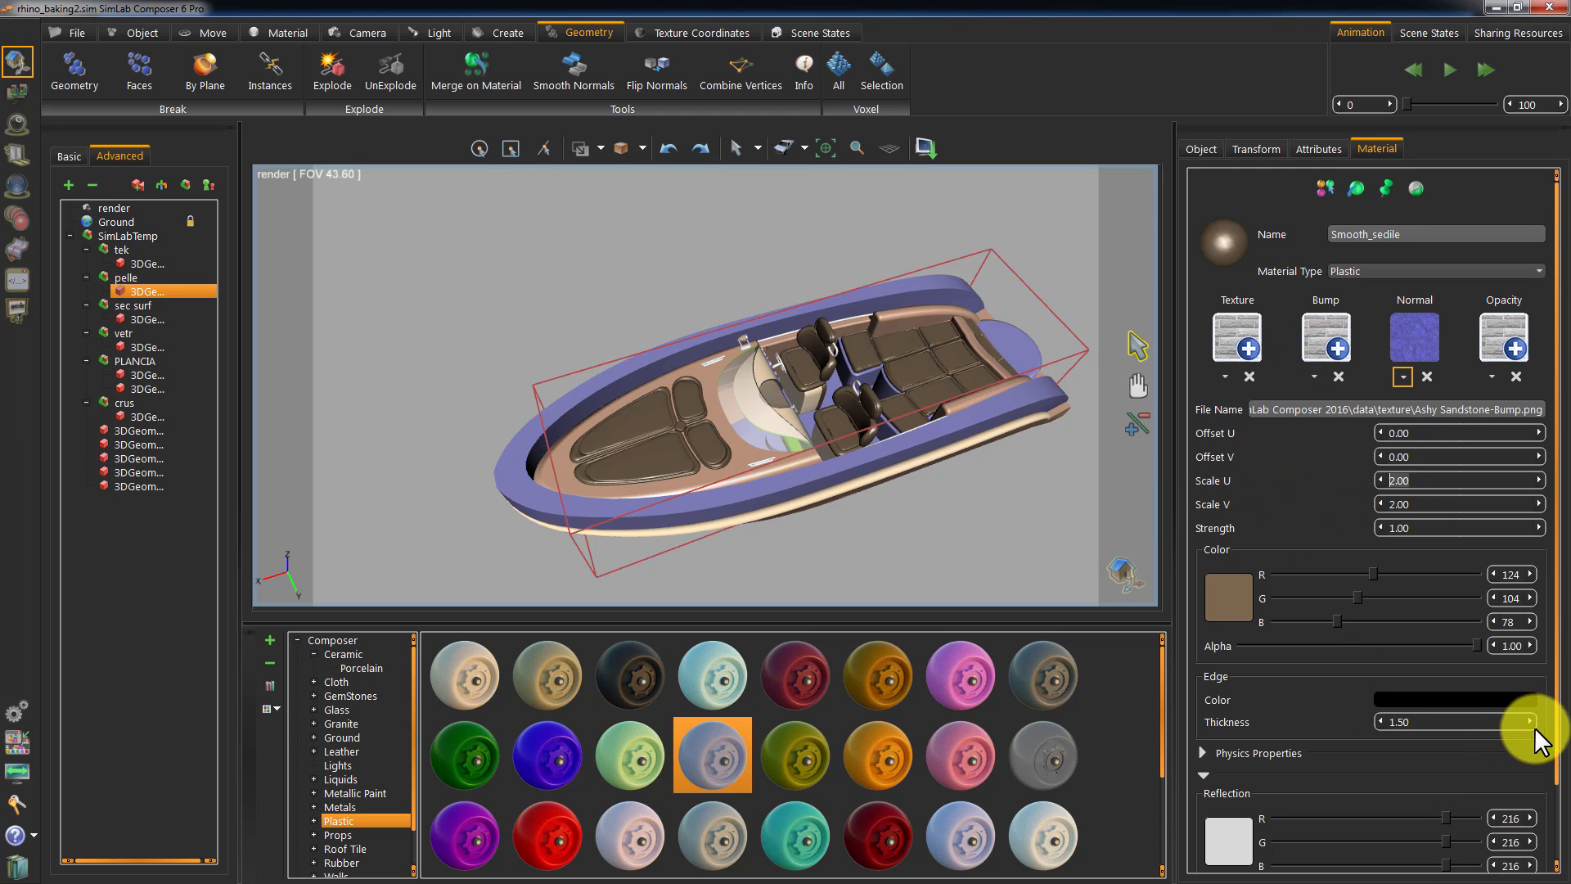
pyautogui.scroll(-3)
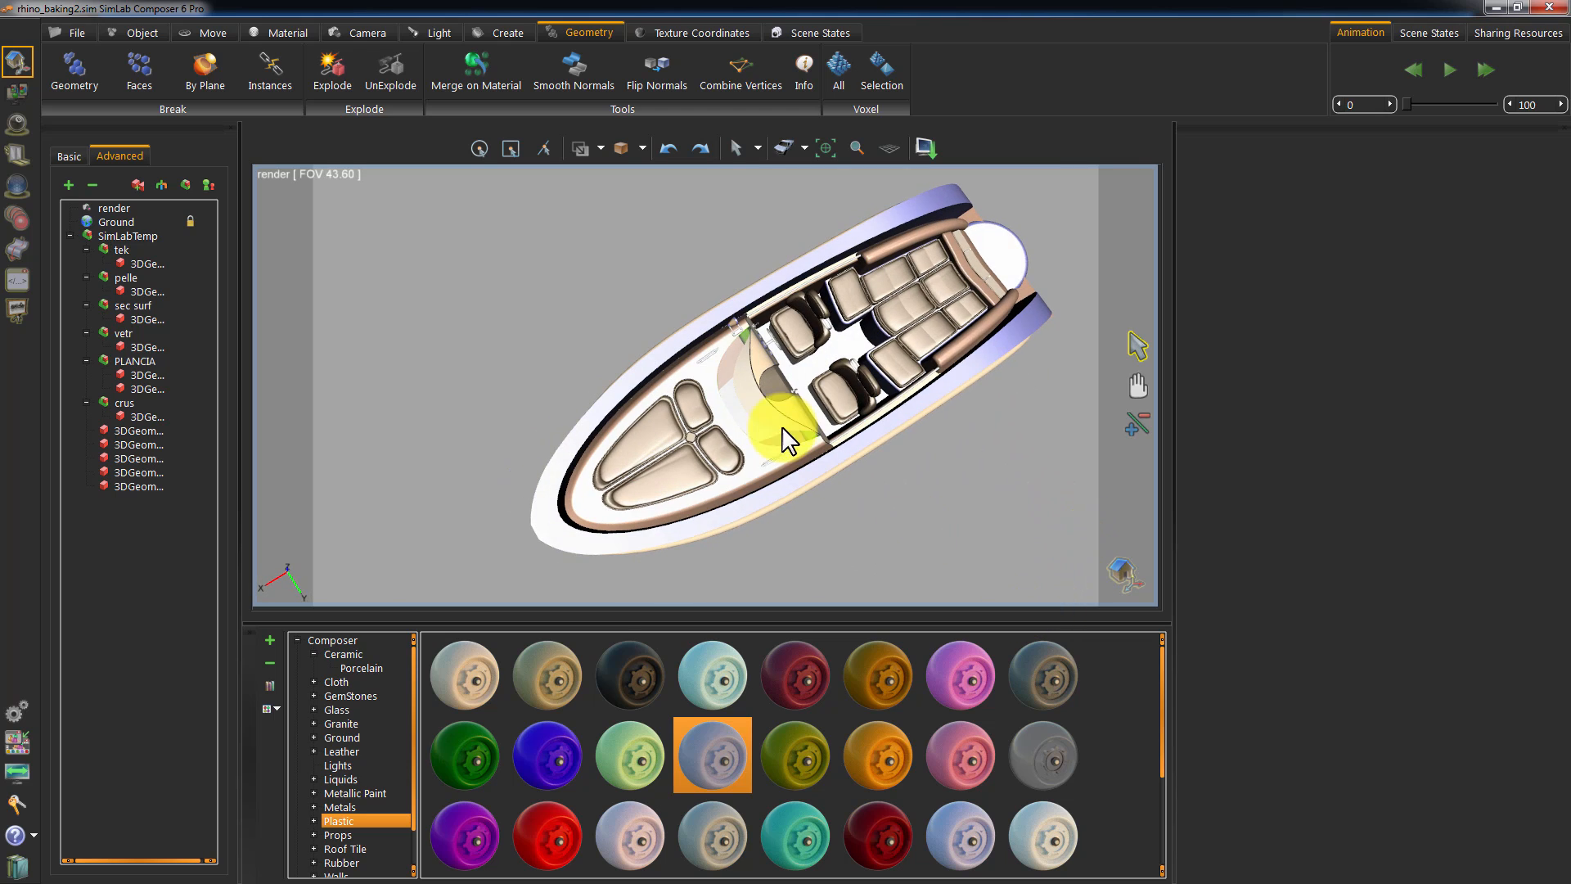
pyautogui.click(146, 347)
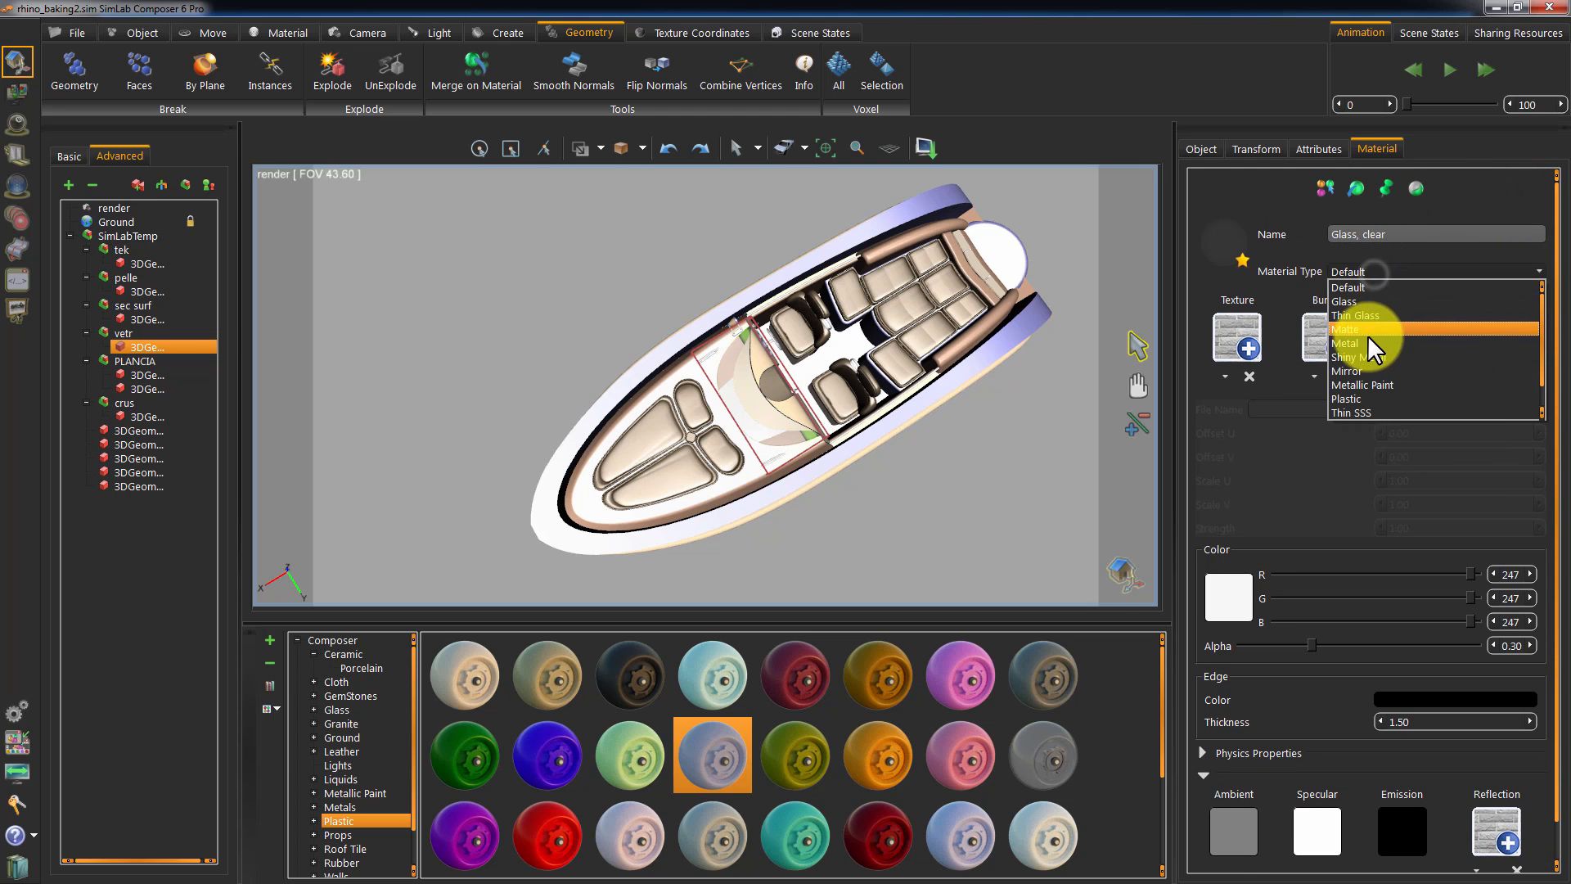
pyautogui.click(1342, 301)
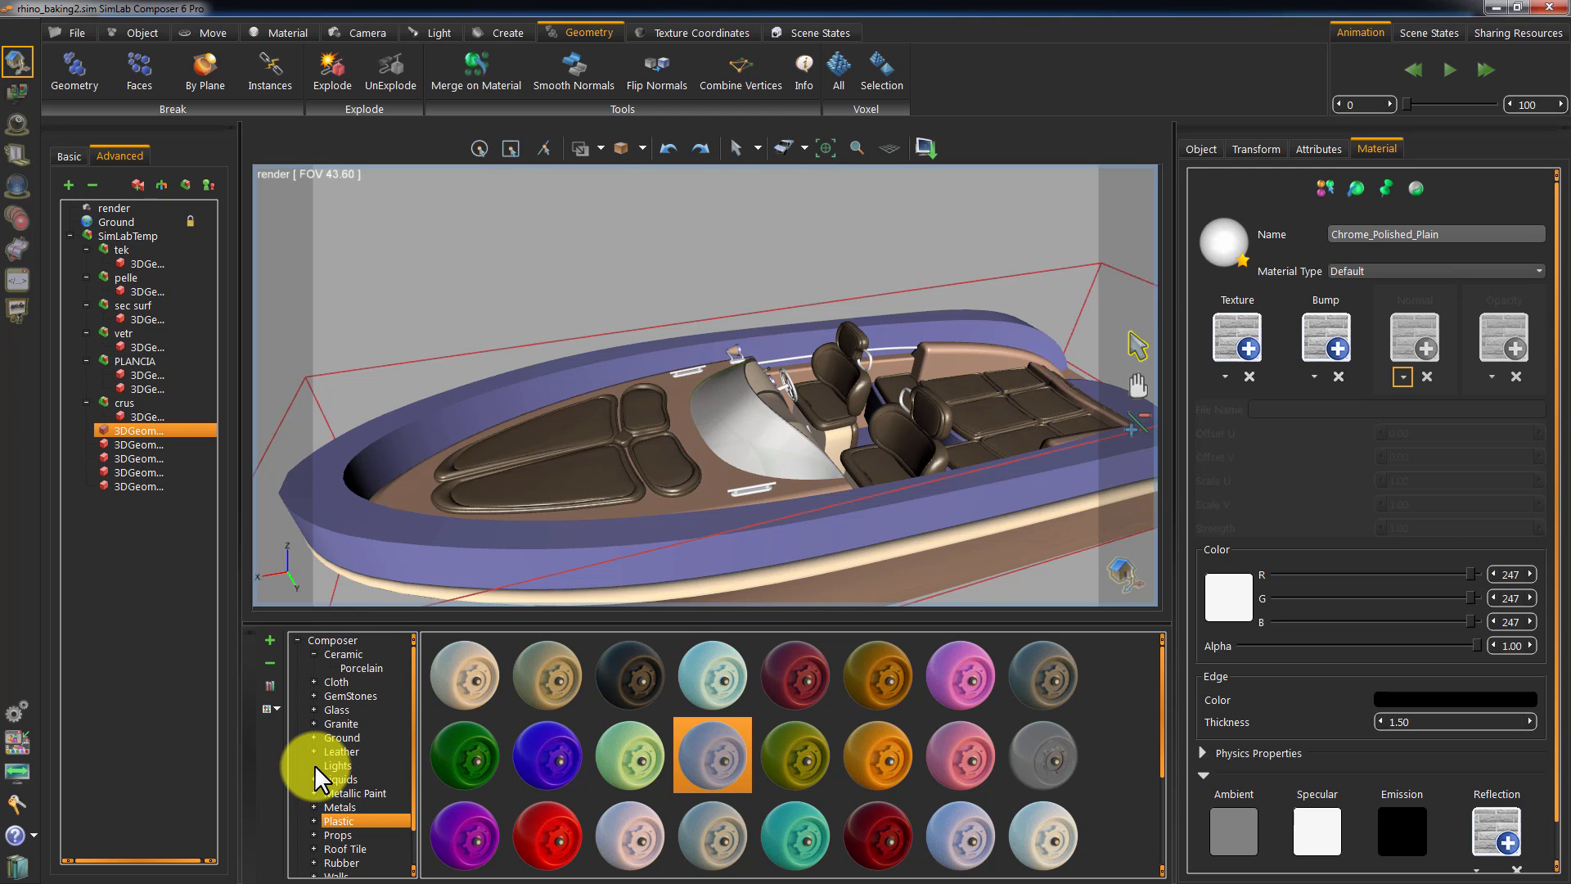
# Give Chrome_Polished_Plain a polished metal from the Metals library and check it around the boat.
pyautogui.click(341, 806)
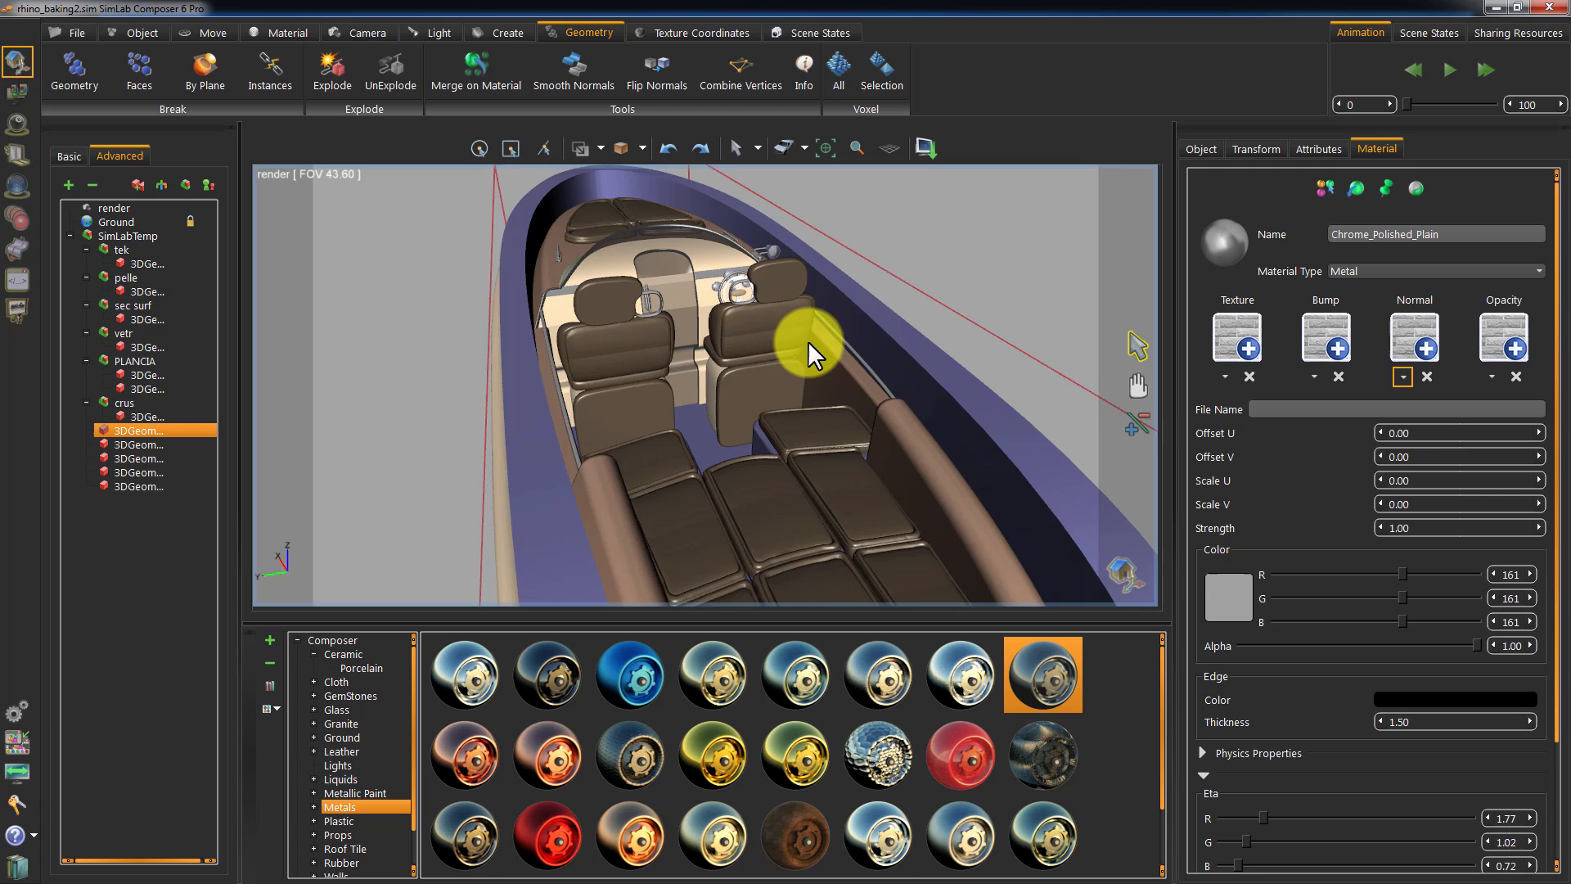
pyautogui.moveTo(812, 355); pyautogui.dragTo(671, 406)
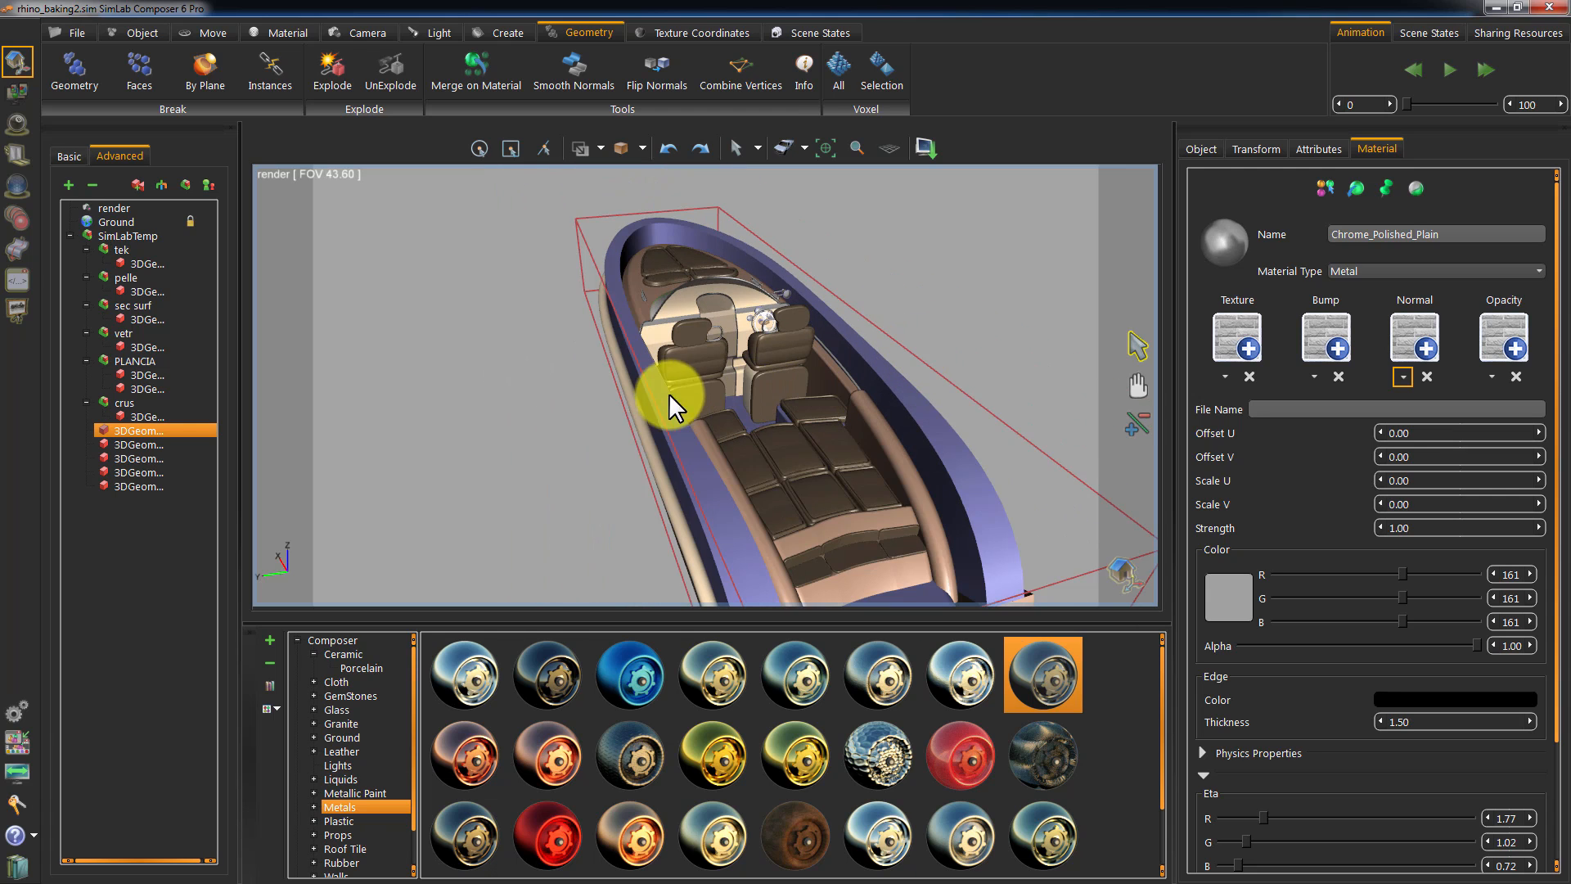
pyautogui.moveTo(671, 406); pyautogui.dragTo(717, 430)
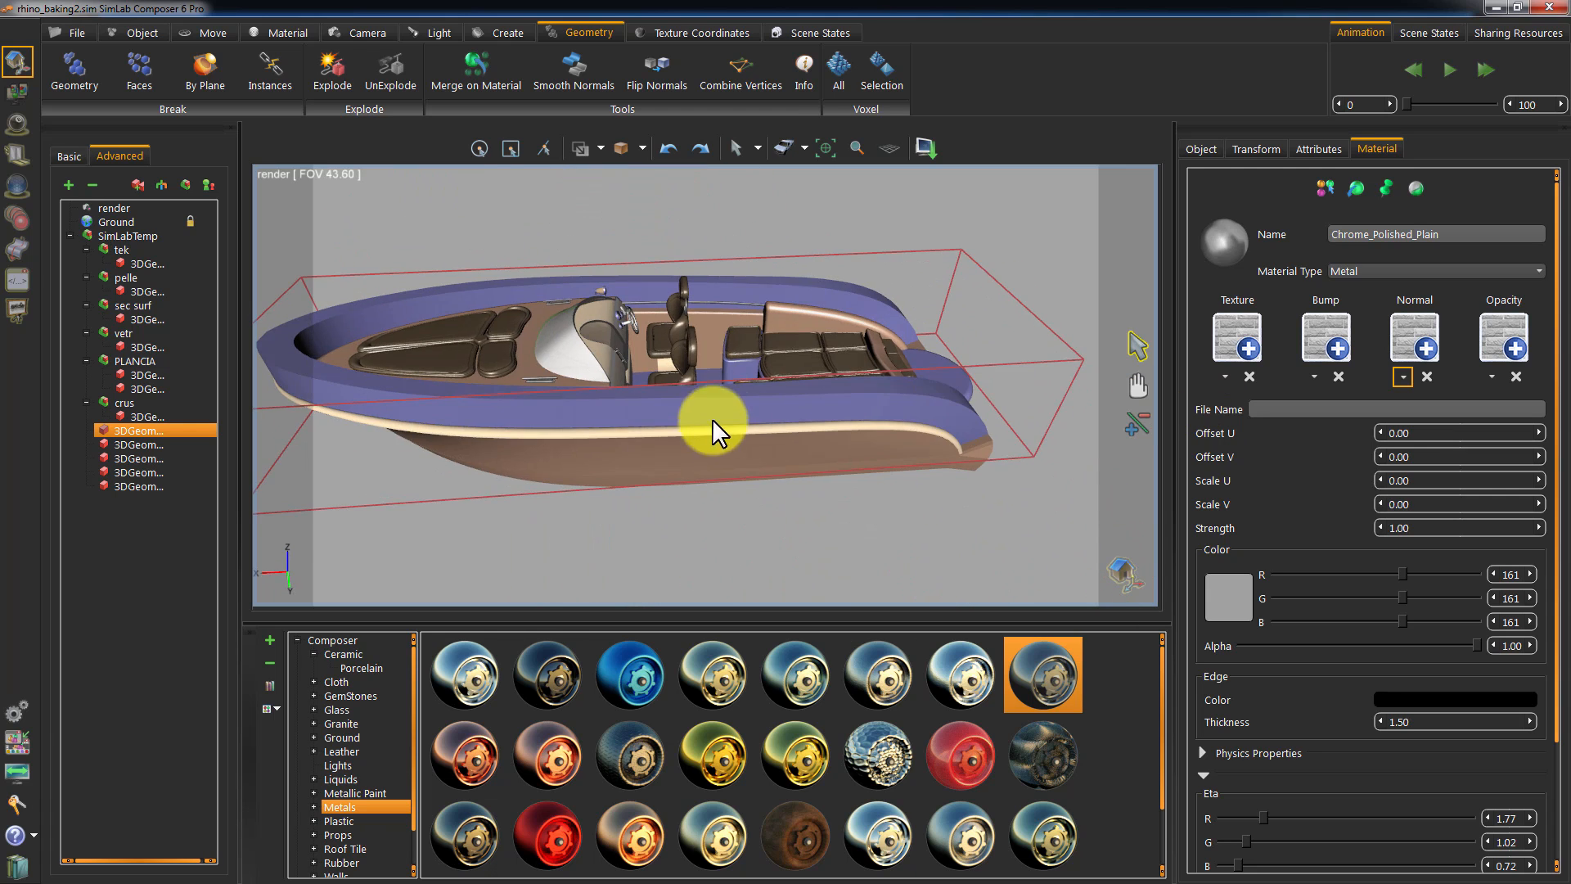
pyautogui.moveTo(717, 426); pyautogui.dragTo(1010, 371)
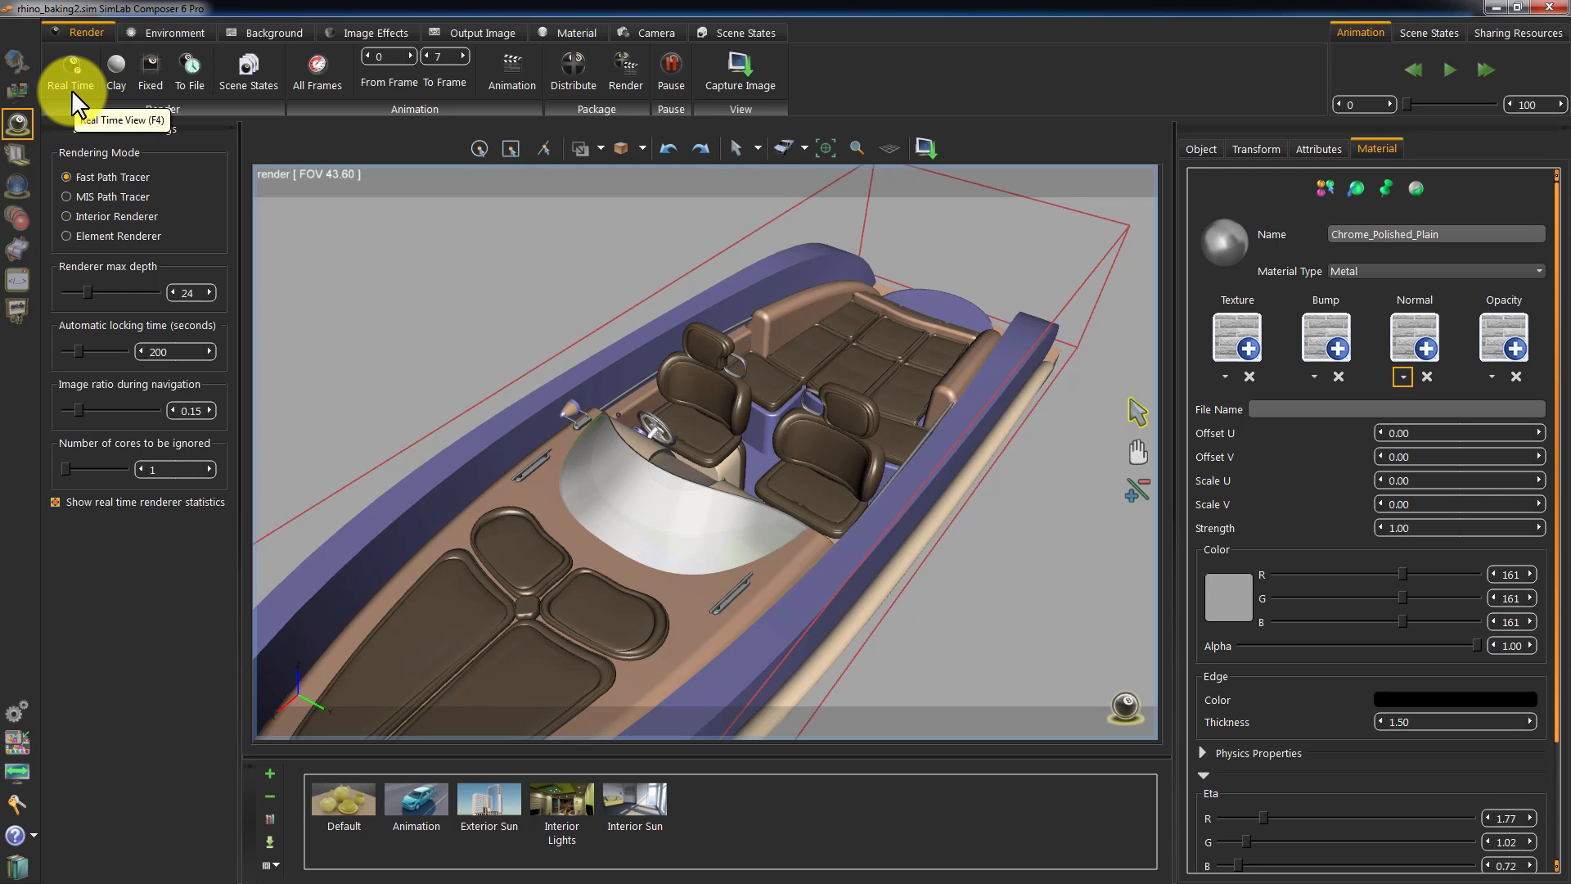
# Render the materialed boat in real time from several angles, then switch to the texture baking tools.
pyautogui.click(71, 71)
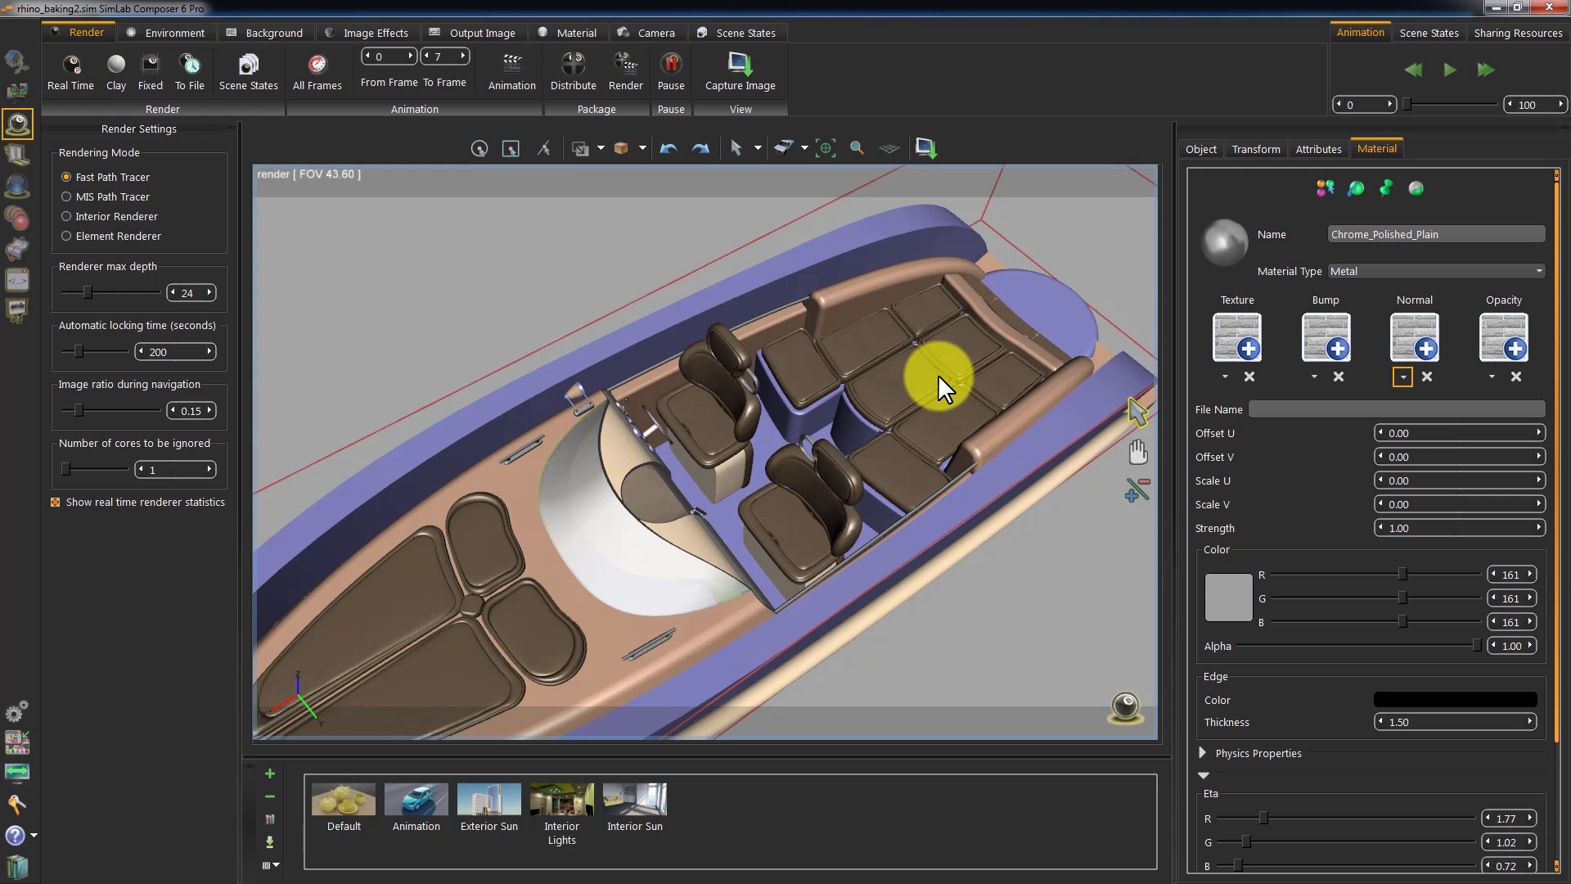
pyautogui.moveTo(948, 389); pyautogui.dragTo(932, 363)
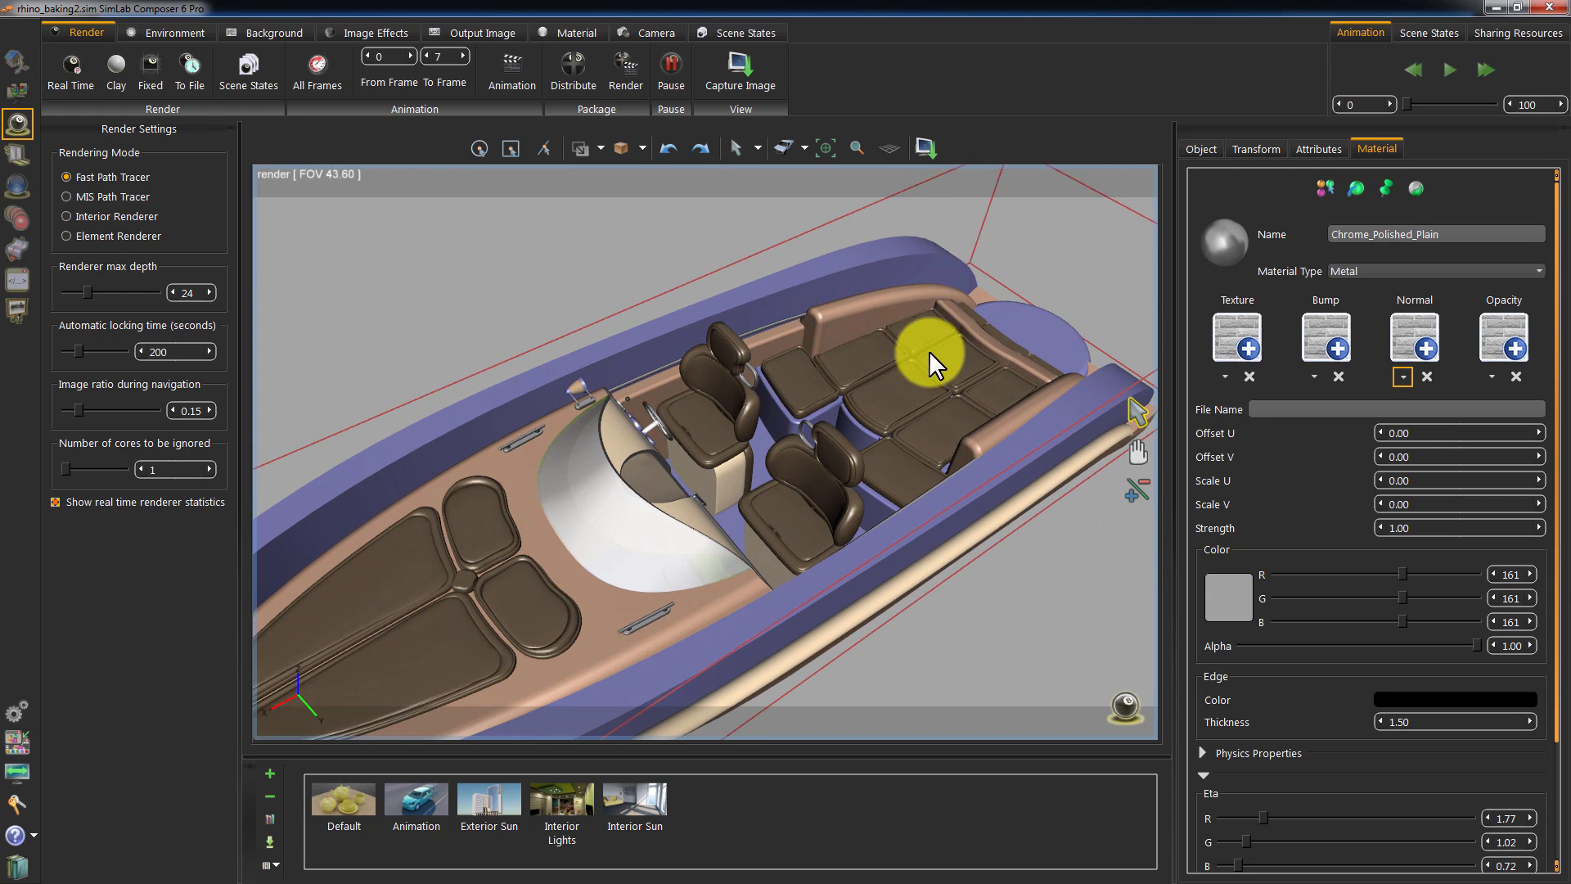
pyautogui.moveTo(932, 360); pyautogui.dragTo(936, 415)
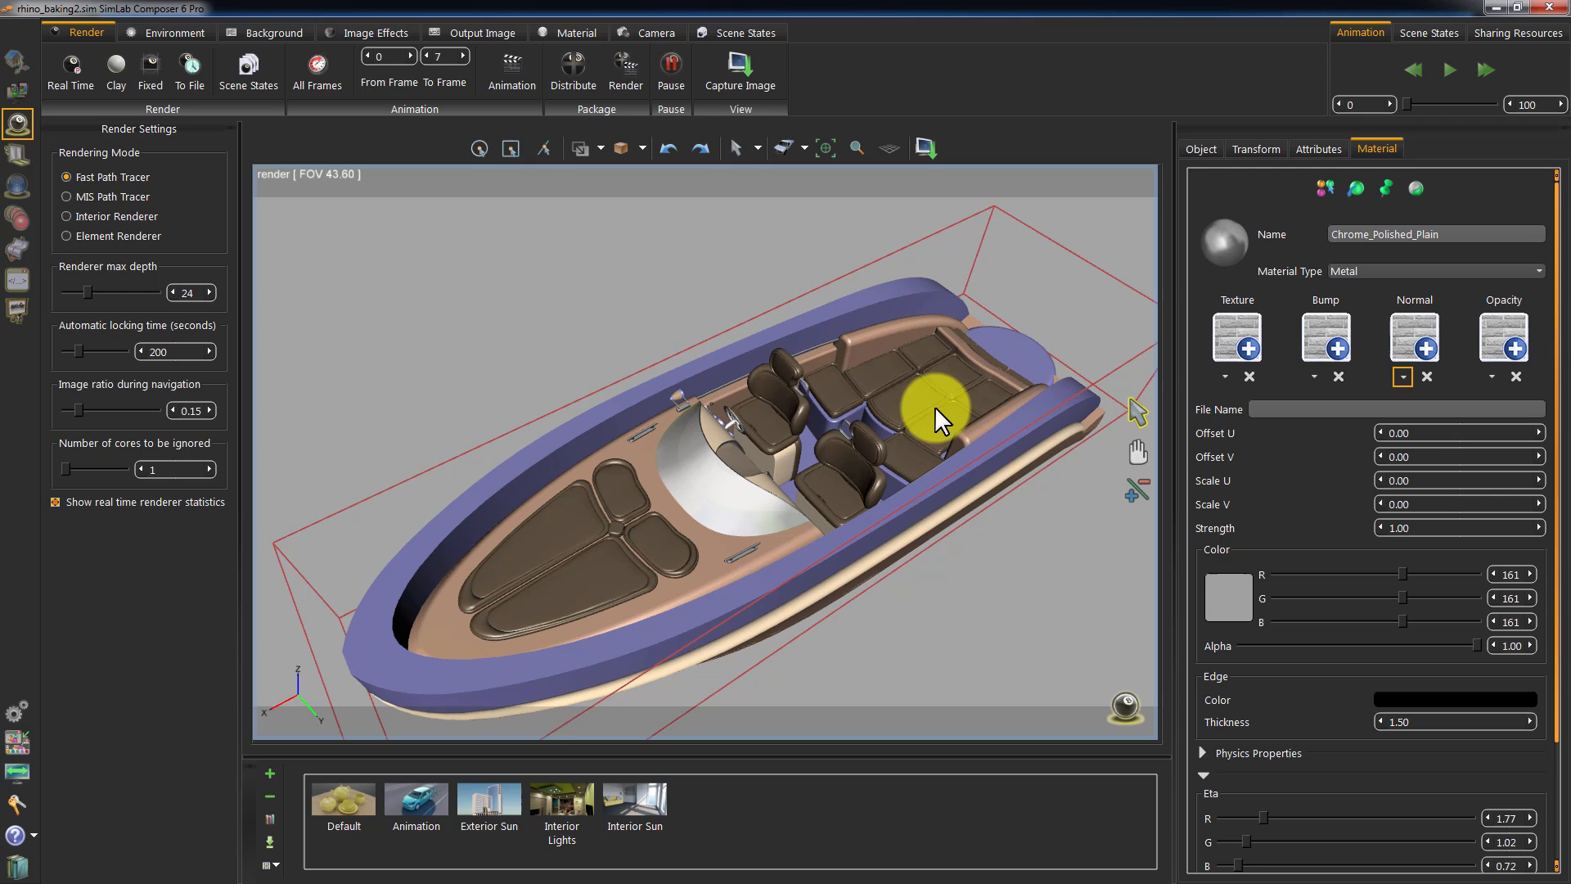
pyautogui.moveTo(65, 255)
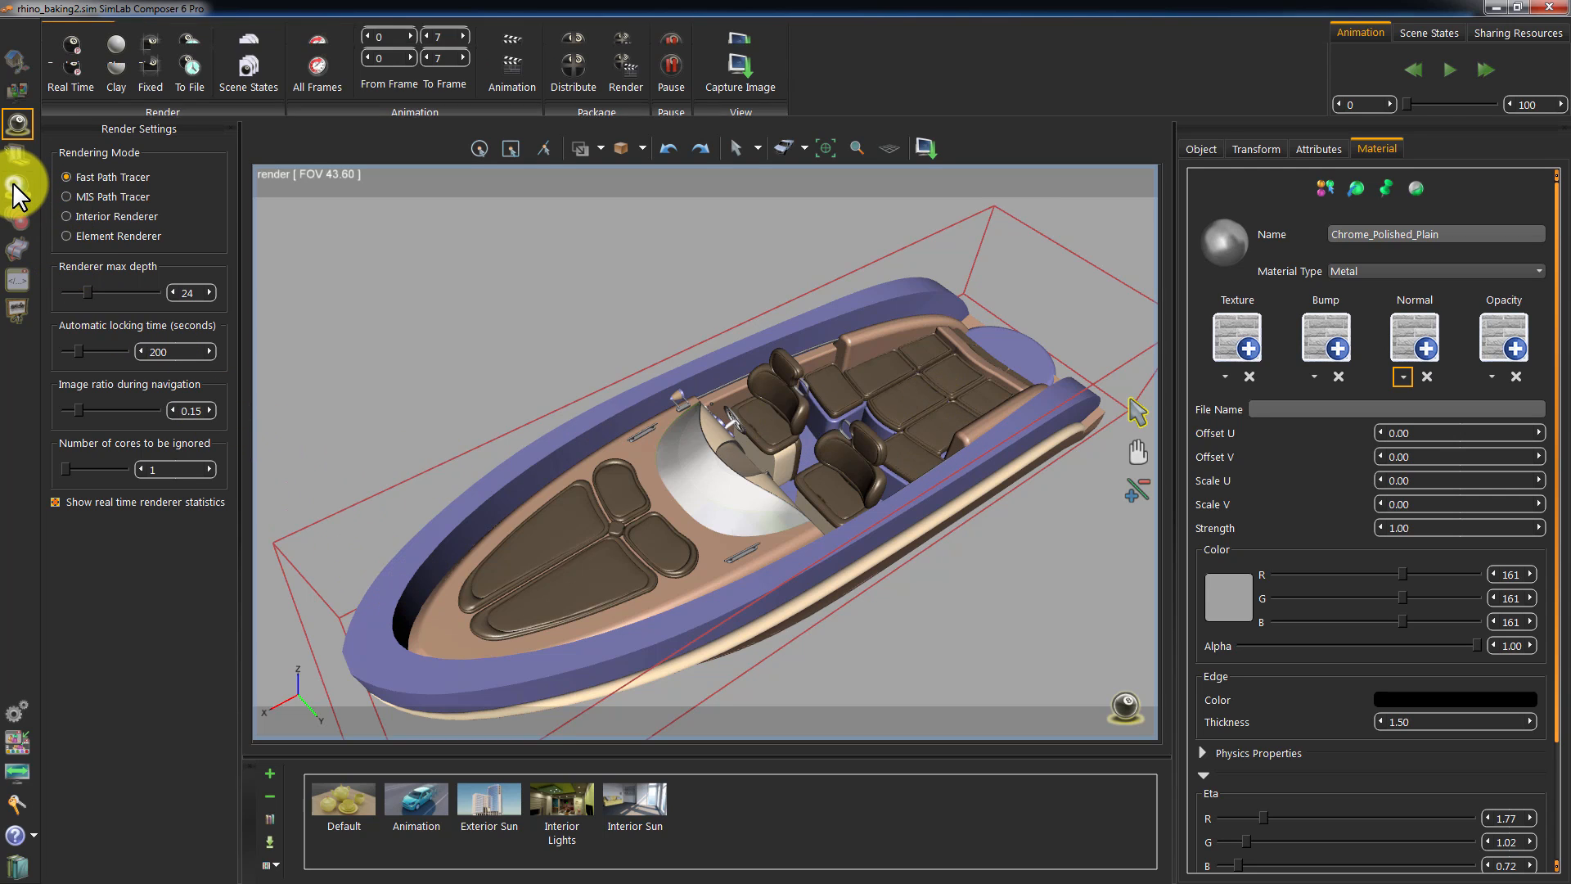
pyautogui.click(17, 187)
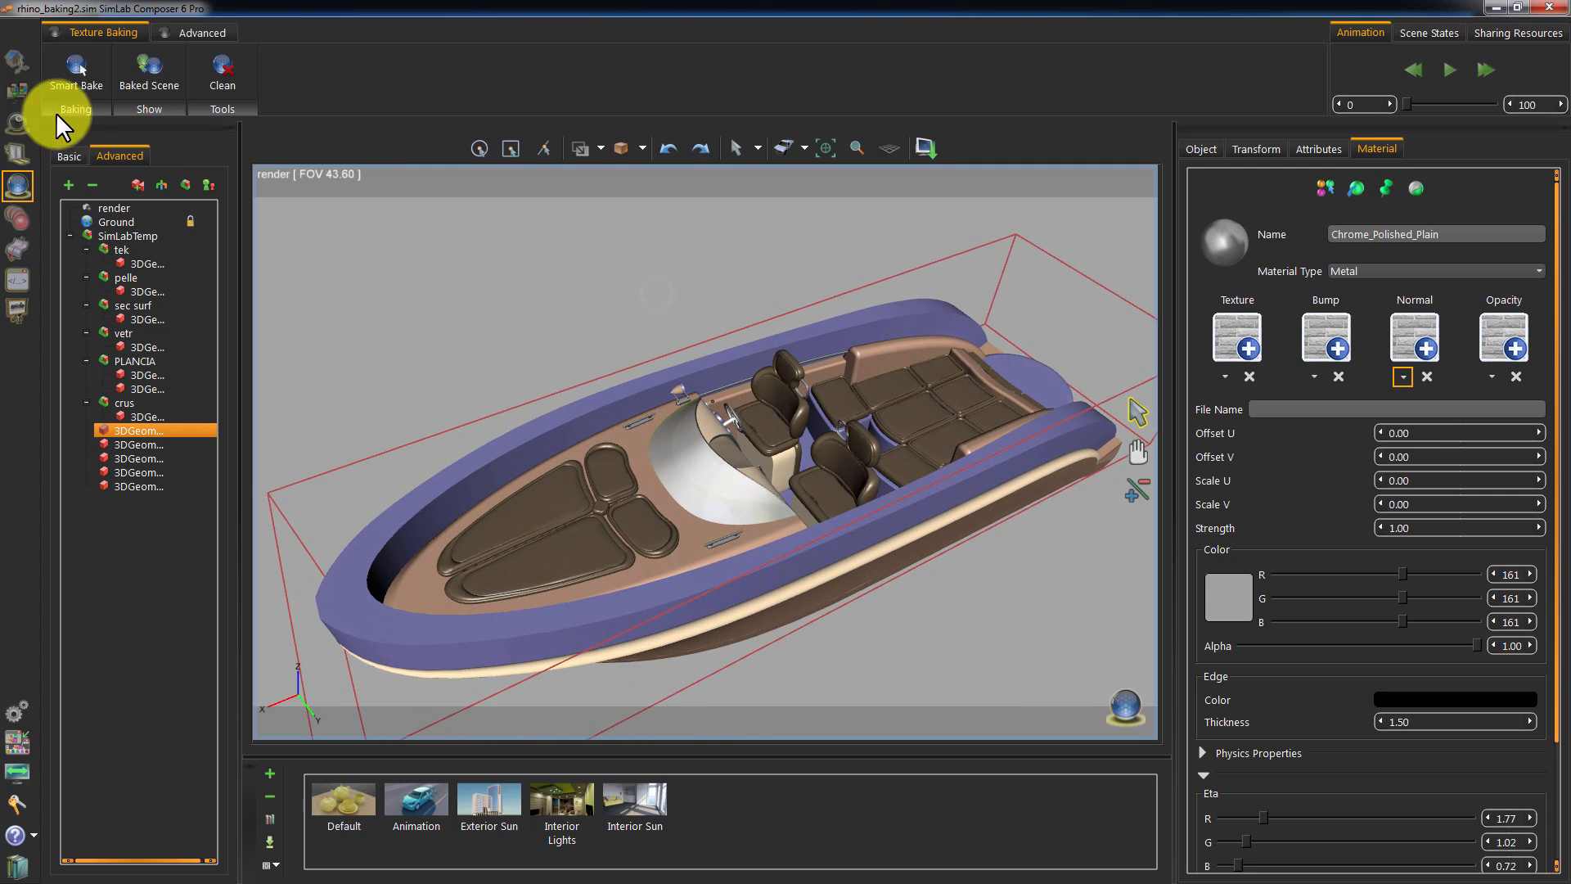
# Smart Bake the boat at 300 samples per pixel with a 1024 maximum texture size.
pyautogui.click(77, 69)
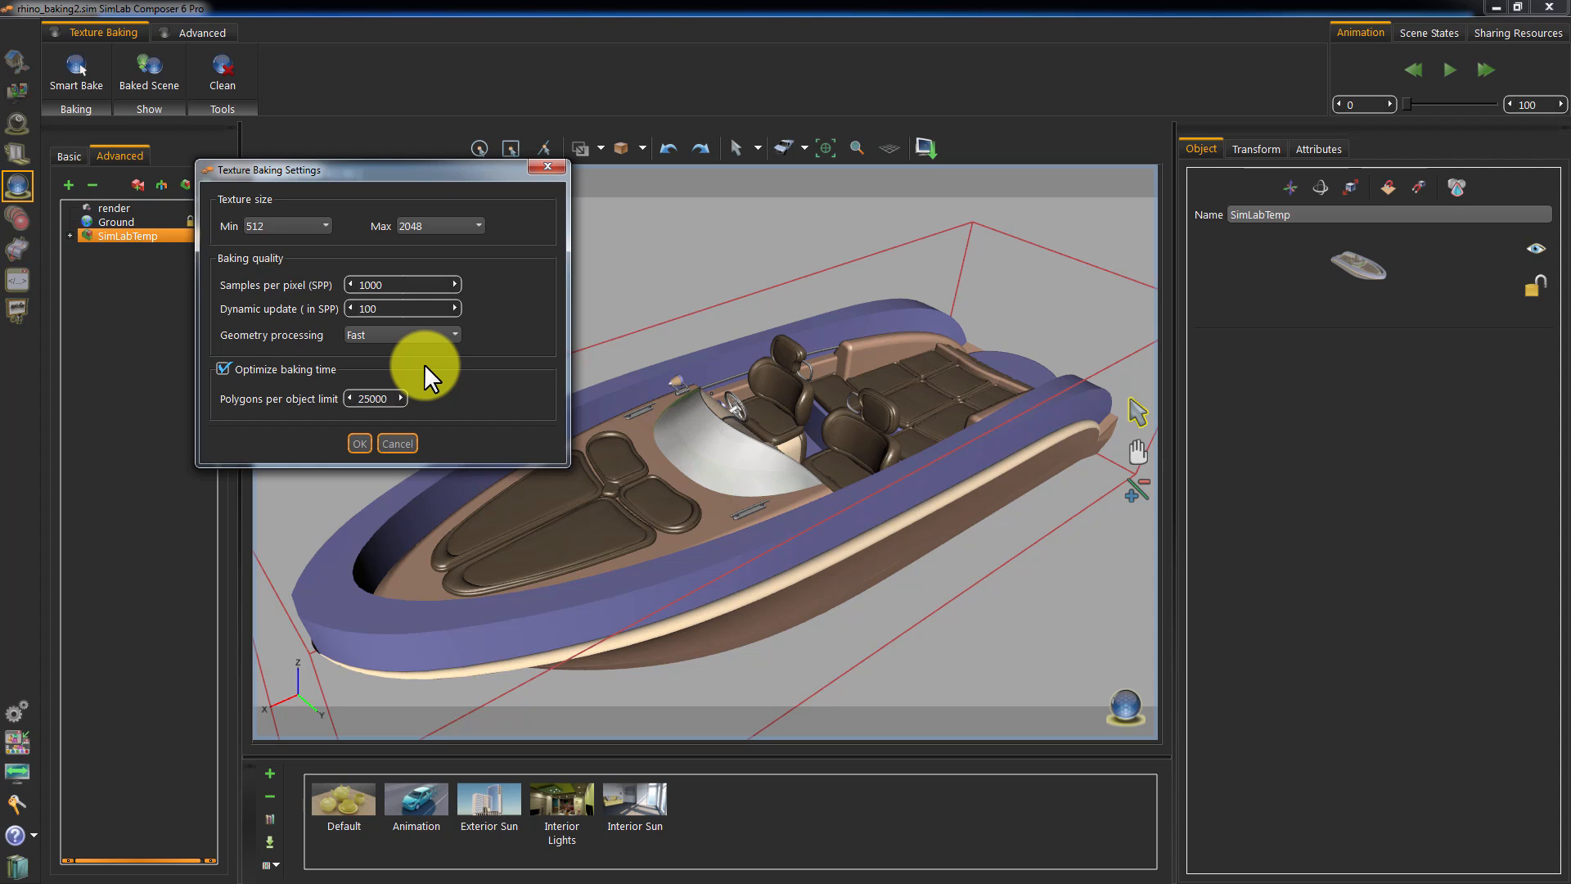
pyautogui.moveTo(421, 359)
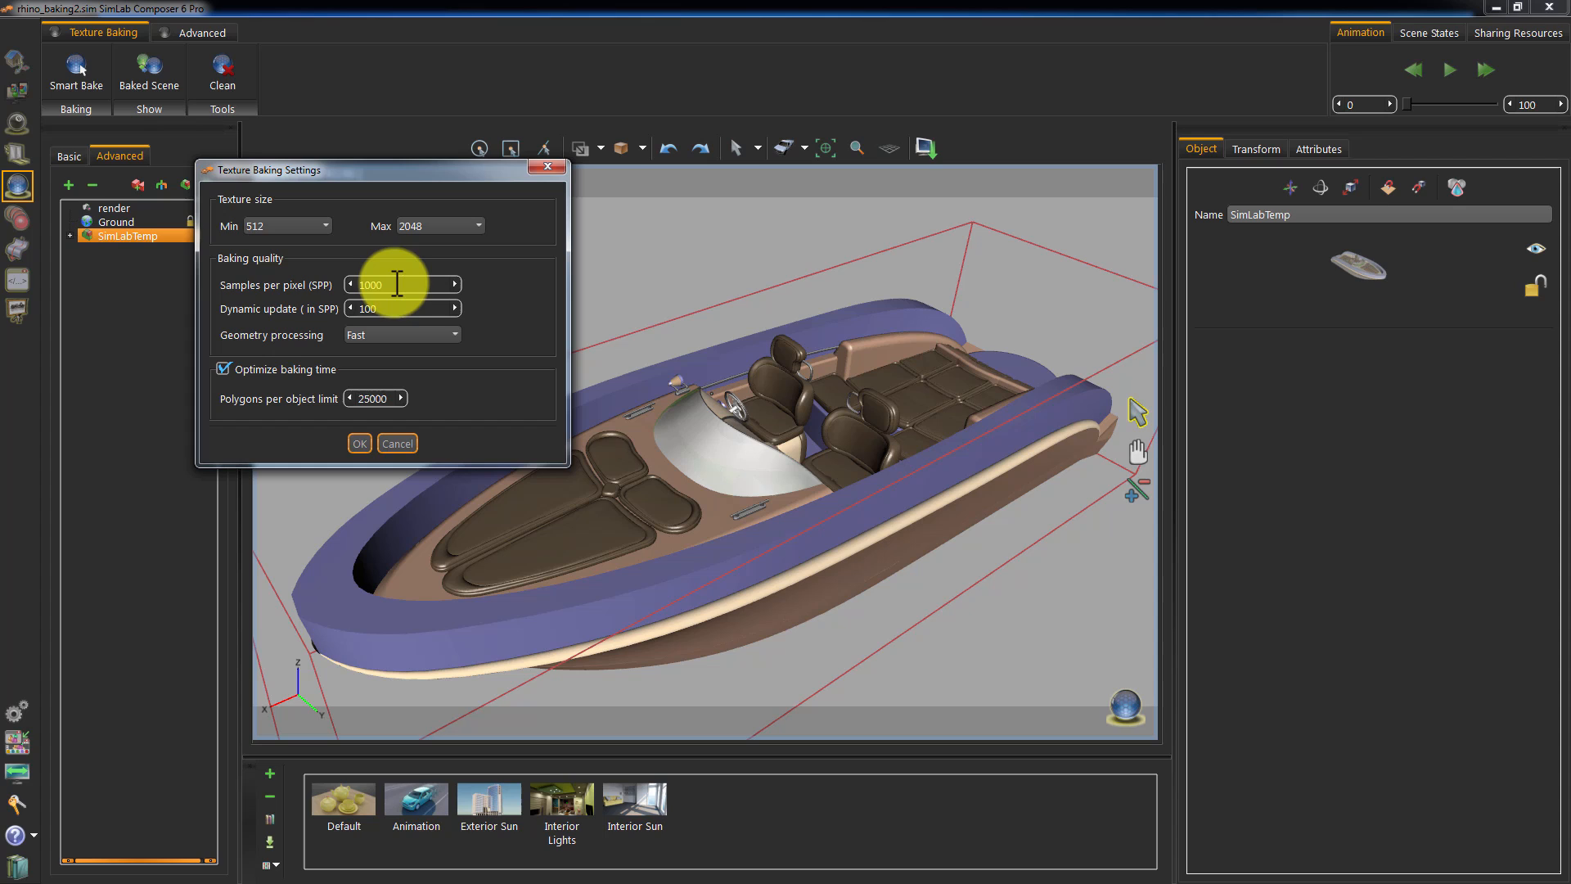
pyautogui.write('300')
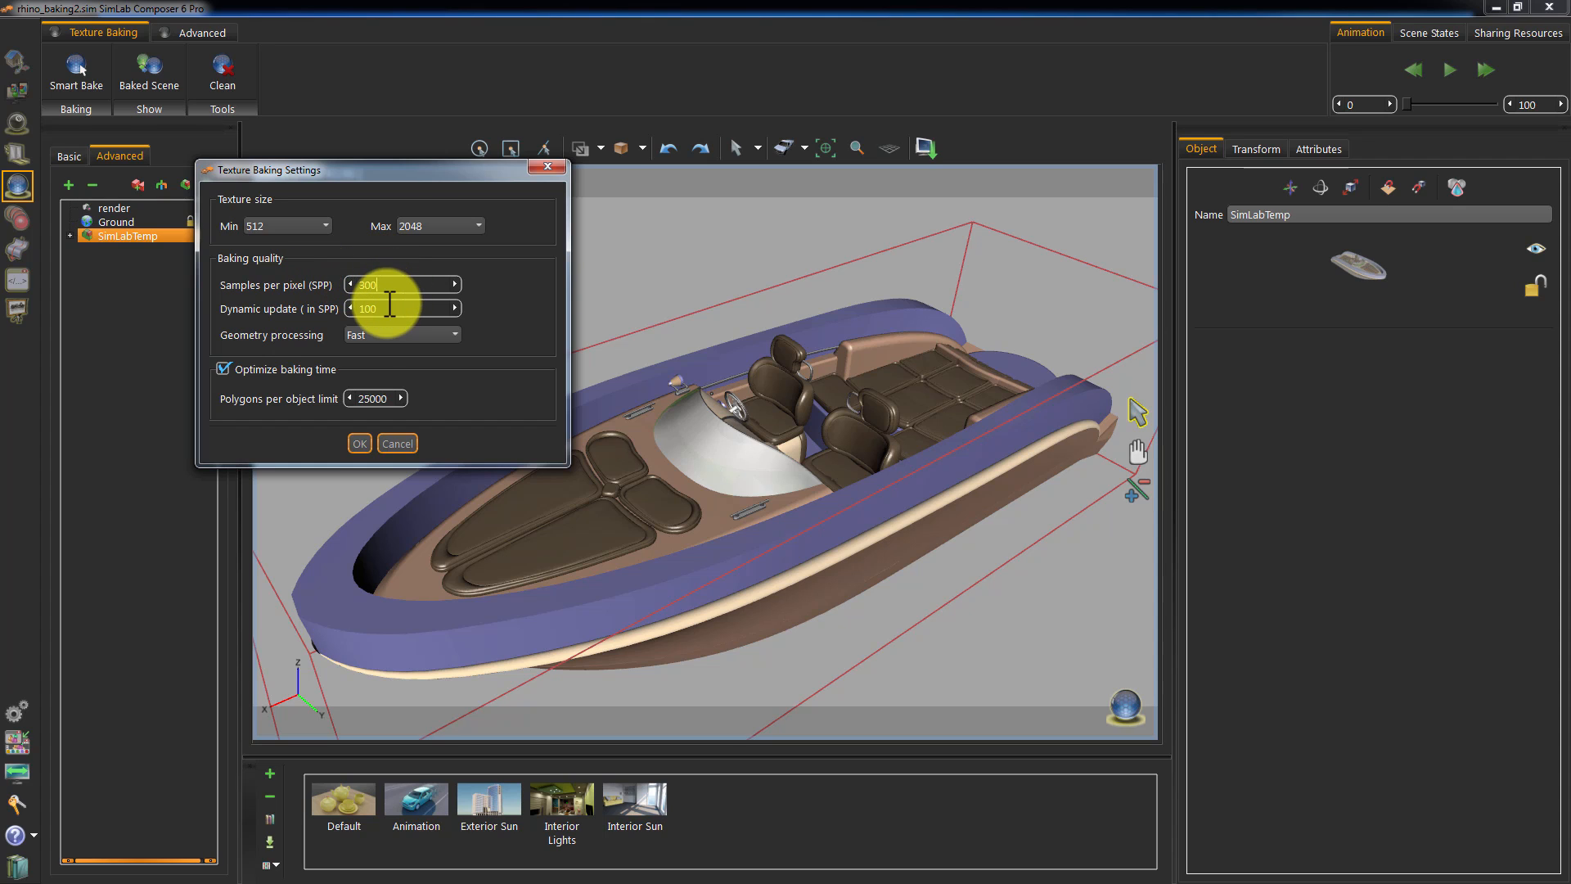
pyautogui.click(478, 225)
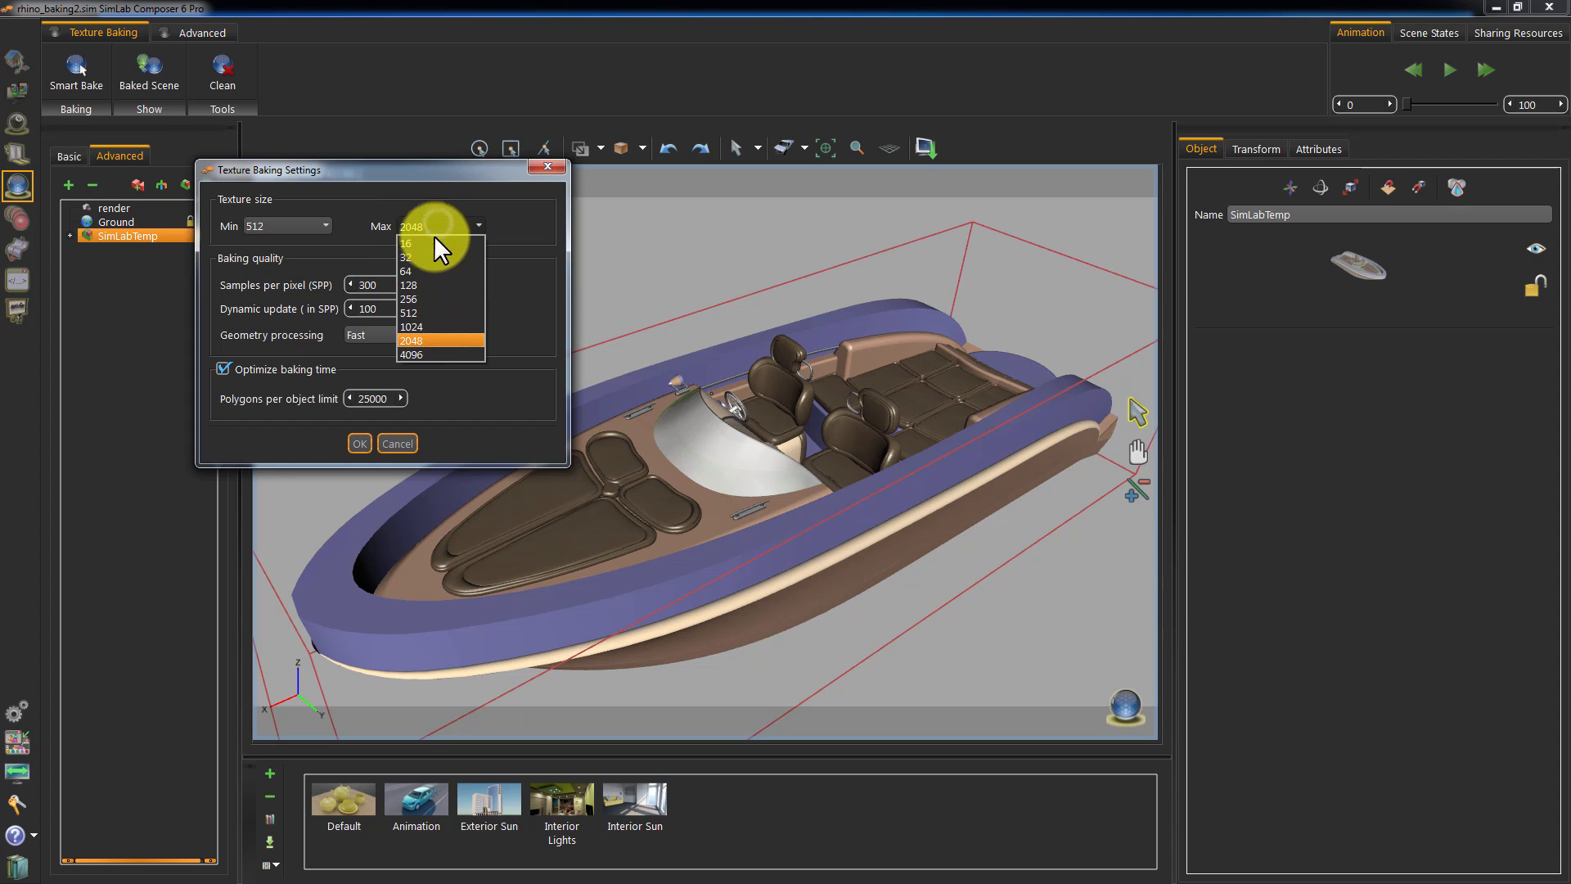
pyautogui.click(412, 328)
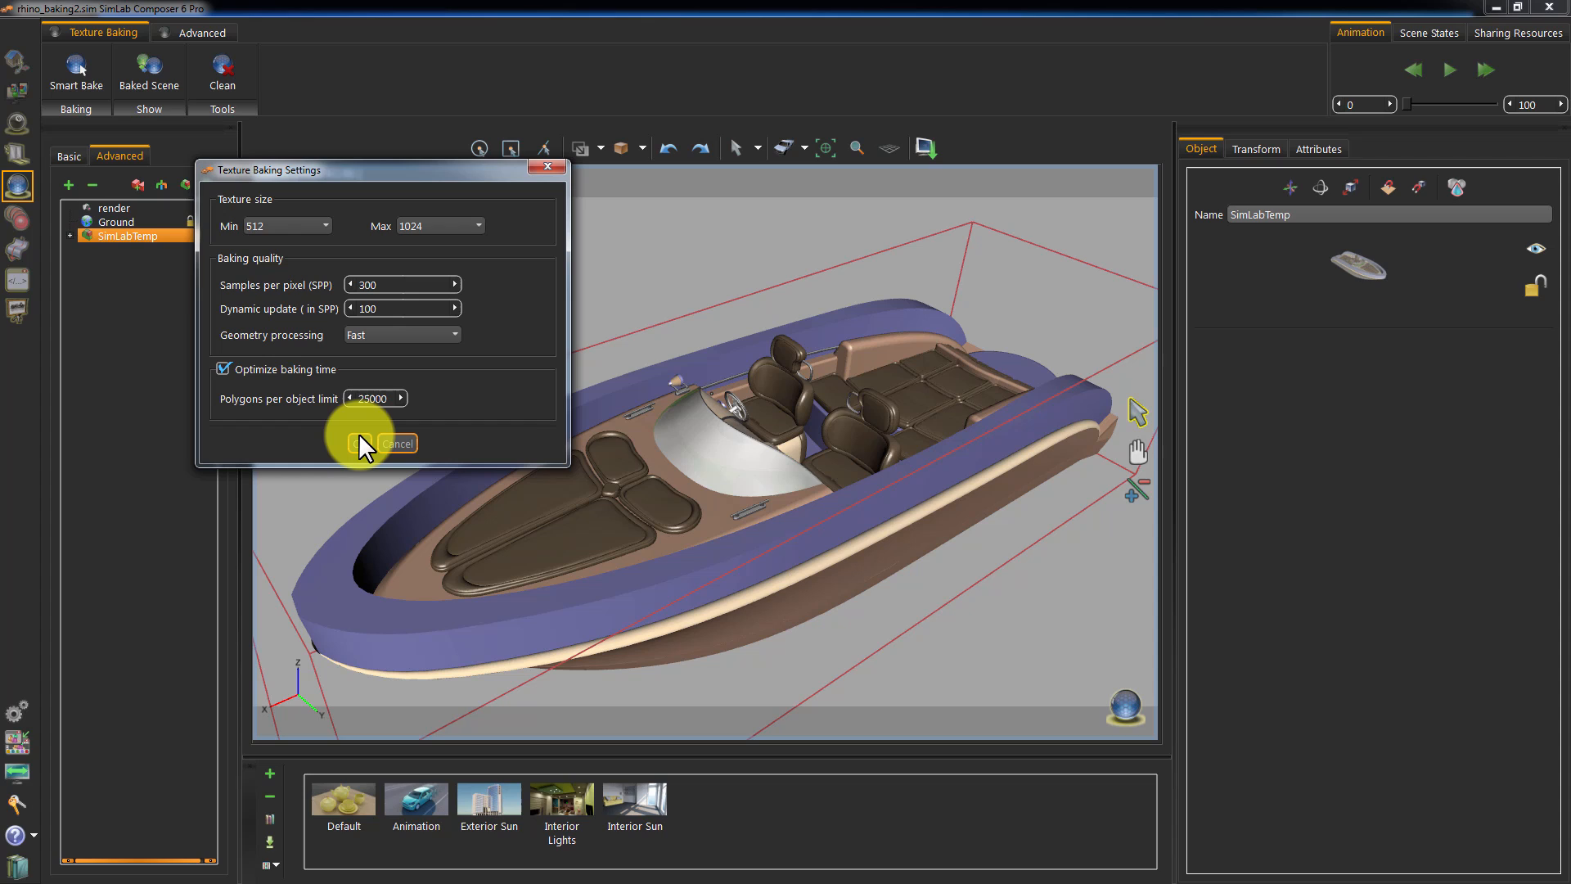
pyautogui.click(359, 443)
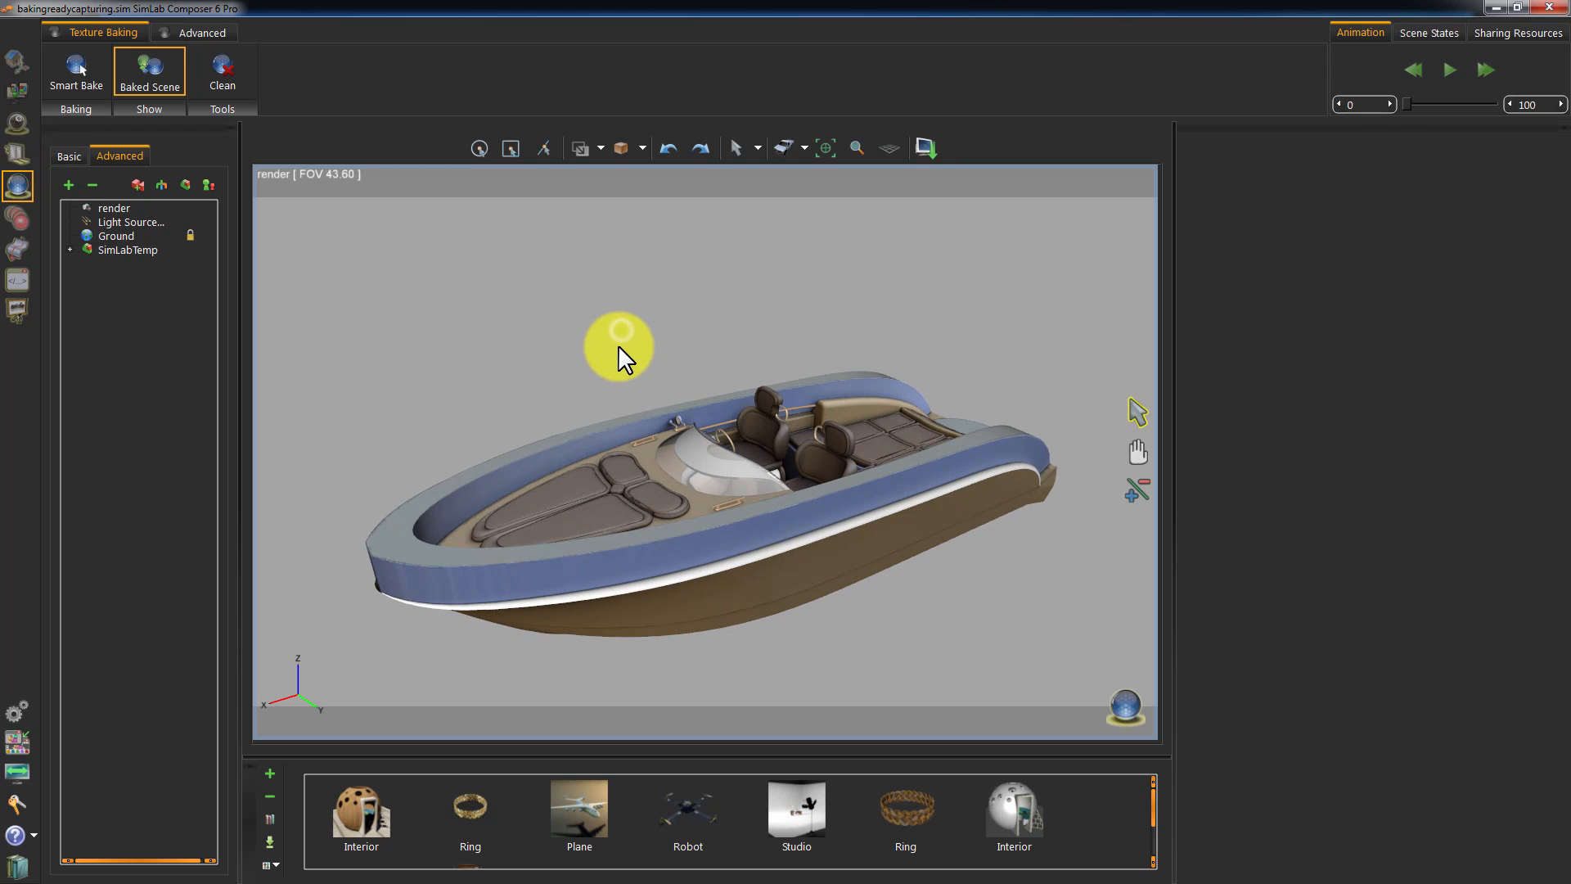
# Orbit the baked boat to inspect its hull and interior shading from above and the side.
pyautogui.moveTo(617, 355); pyautogui.dragTo(902, 415)
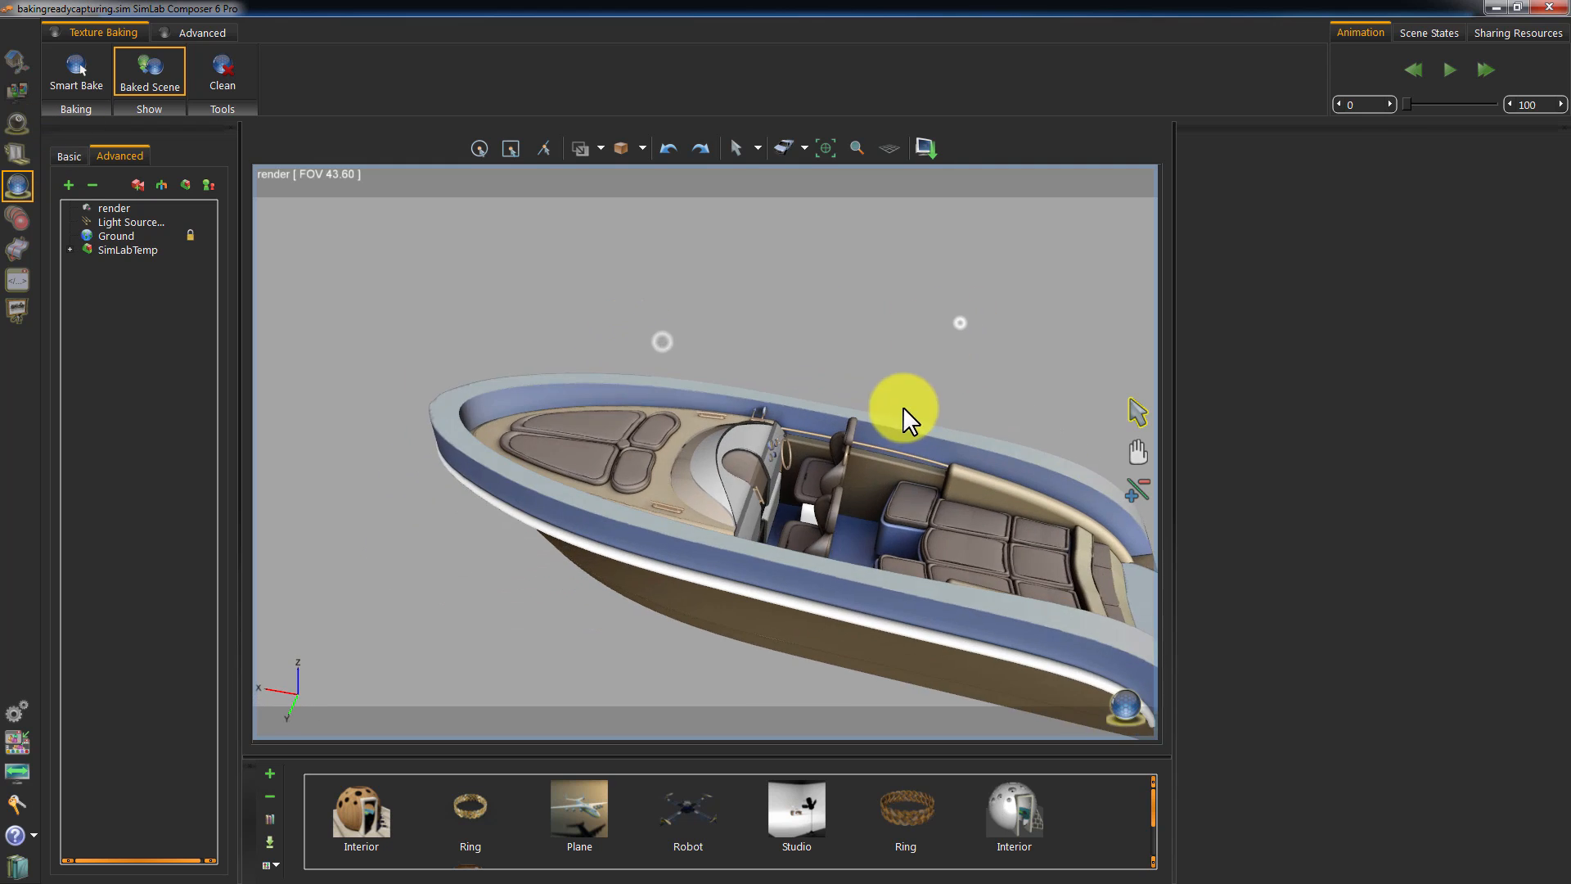
pyautogui.moveTo(902, 411); pyautogui.dragTo(1021, 356)
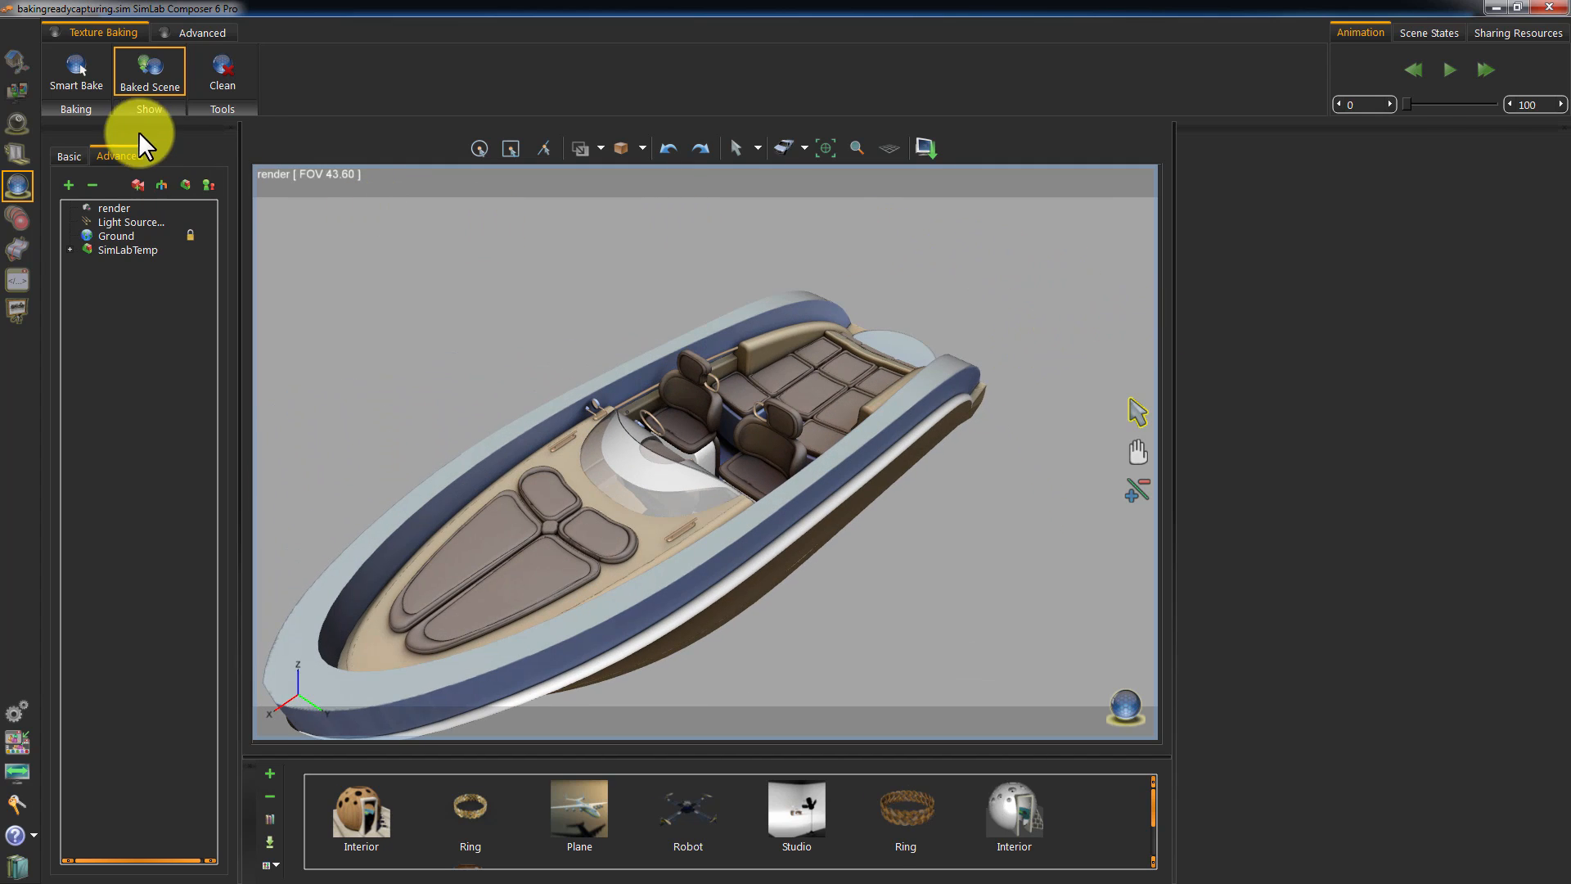
# Toggle Baked Scene off and on twice to compare the boat with and without baked textures.
pyautogui.click(149, 70)
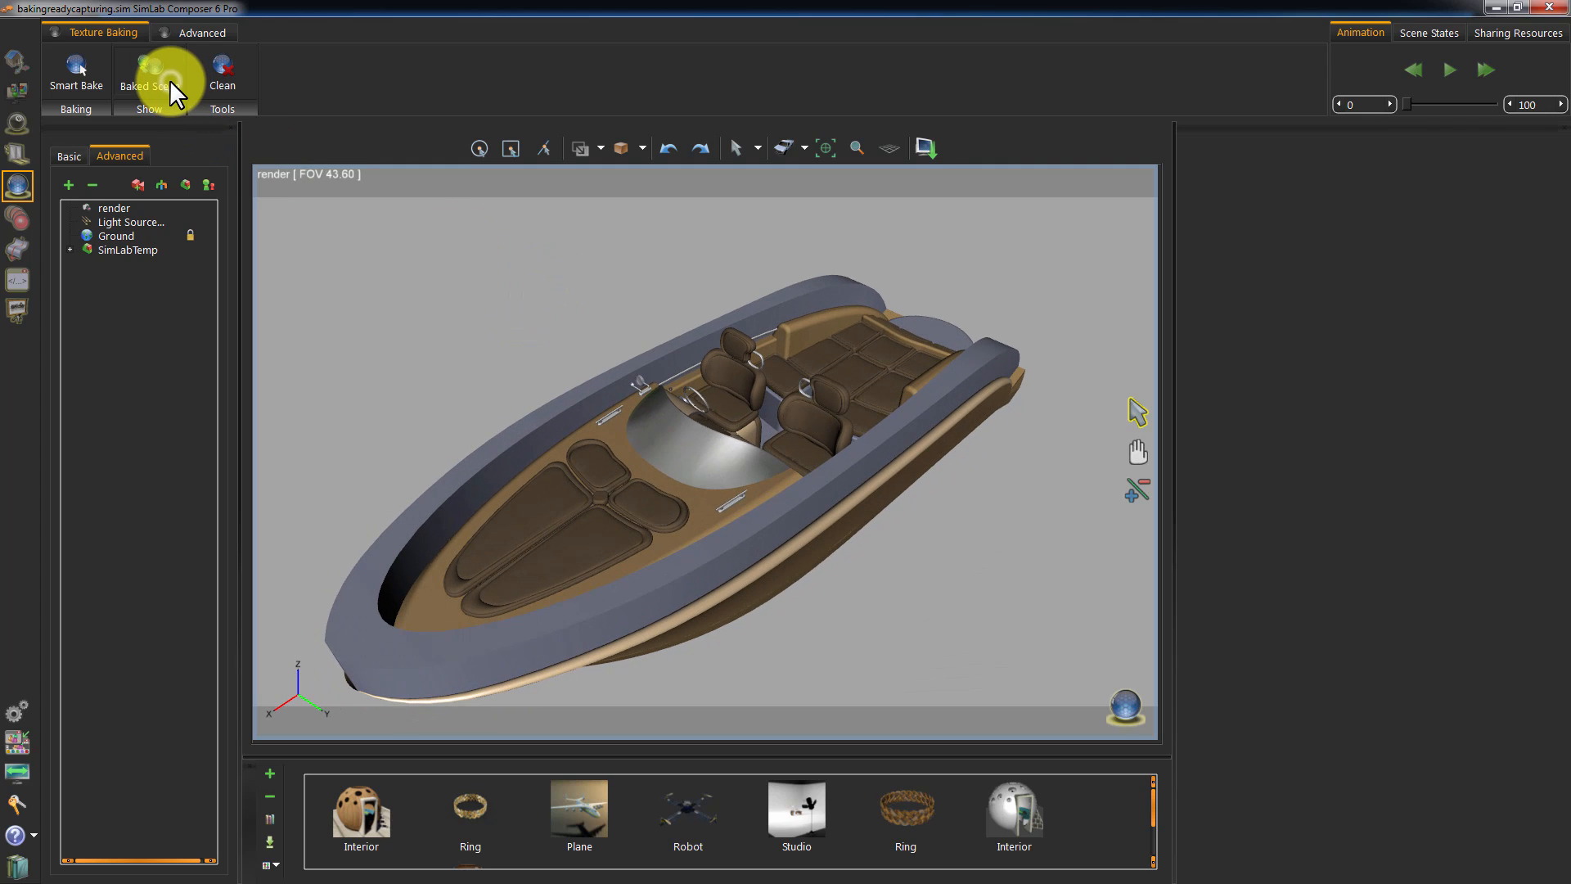
pyautogui.click(149, 72)
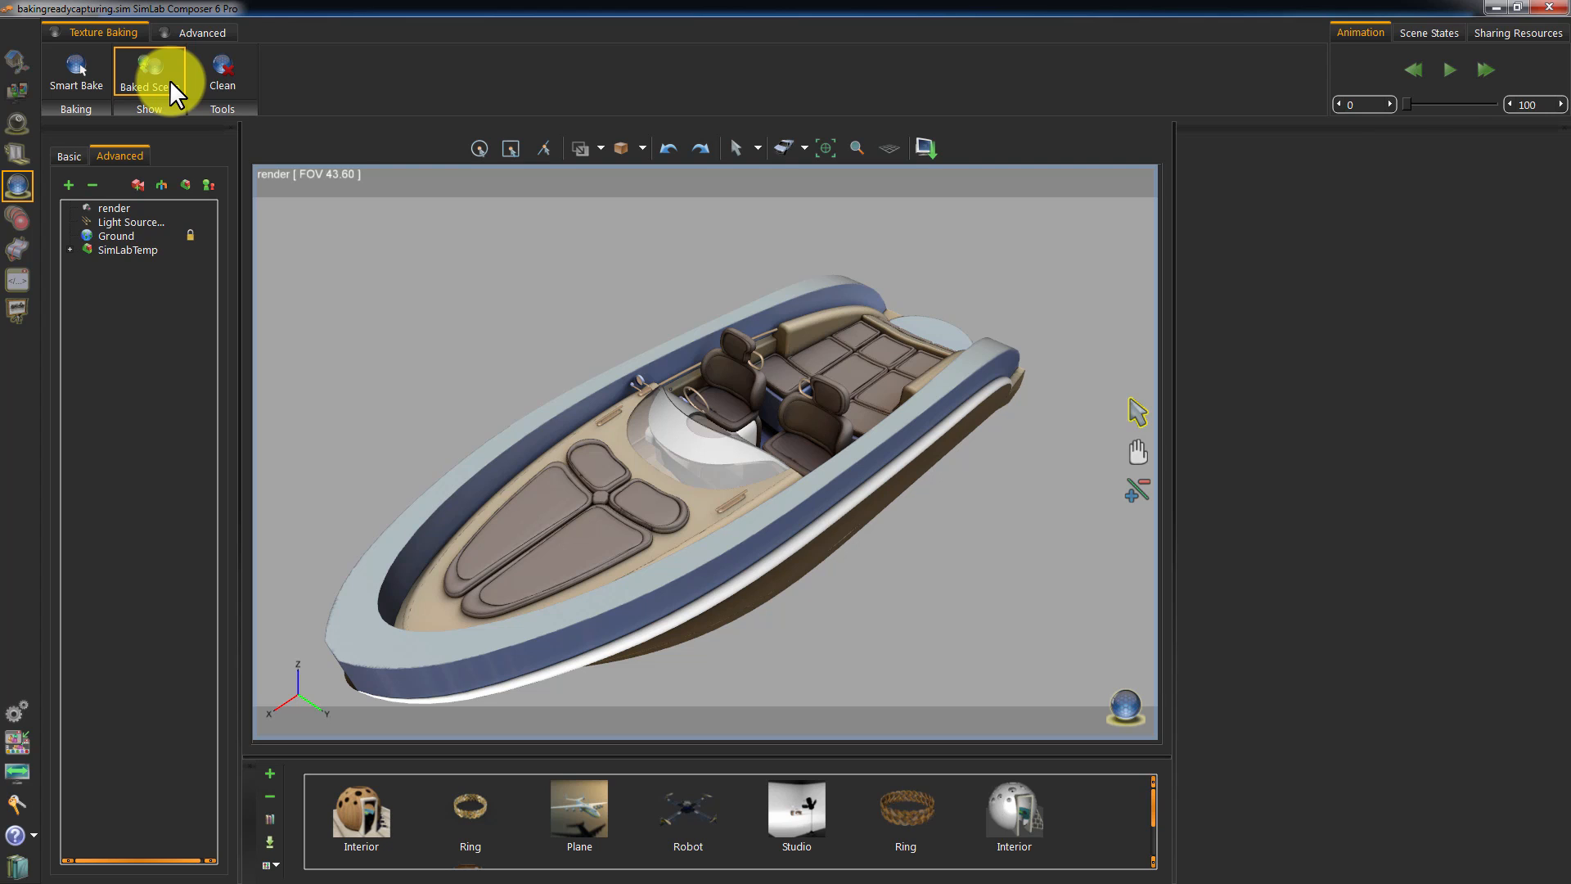
pyautogui.click(147, 72)
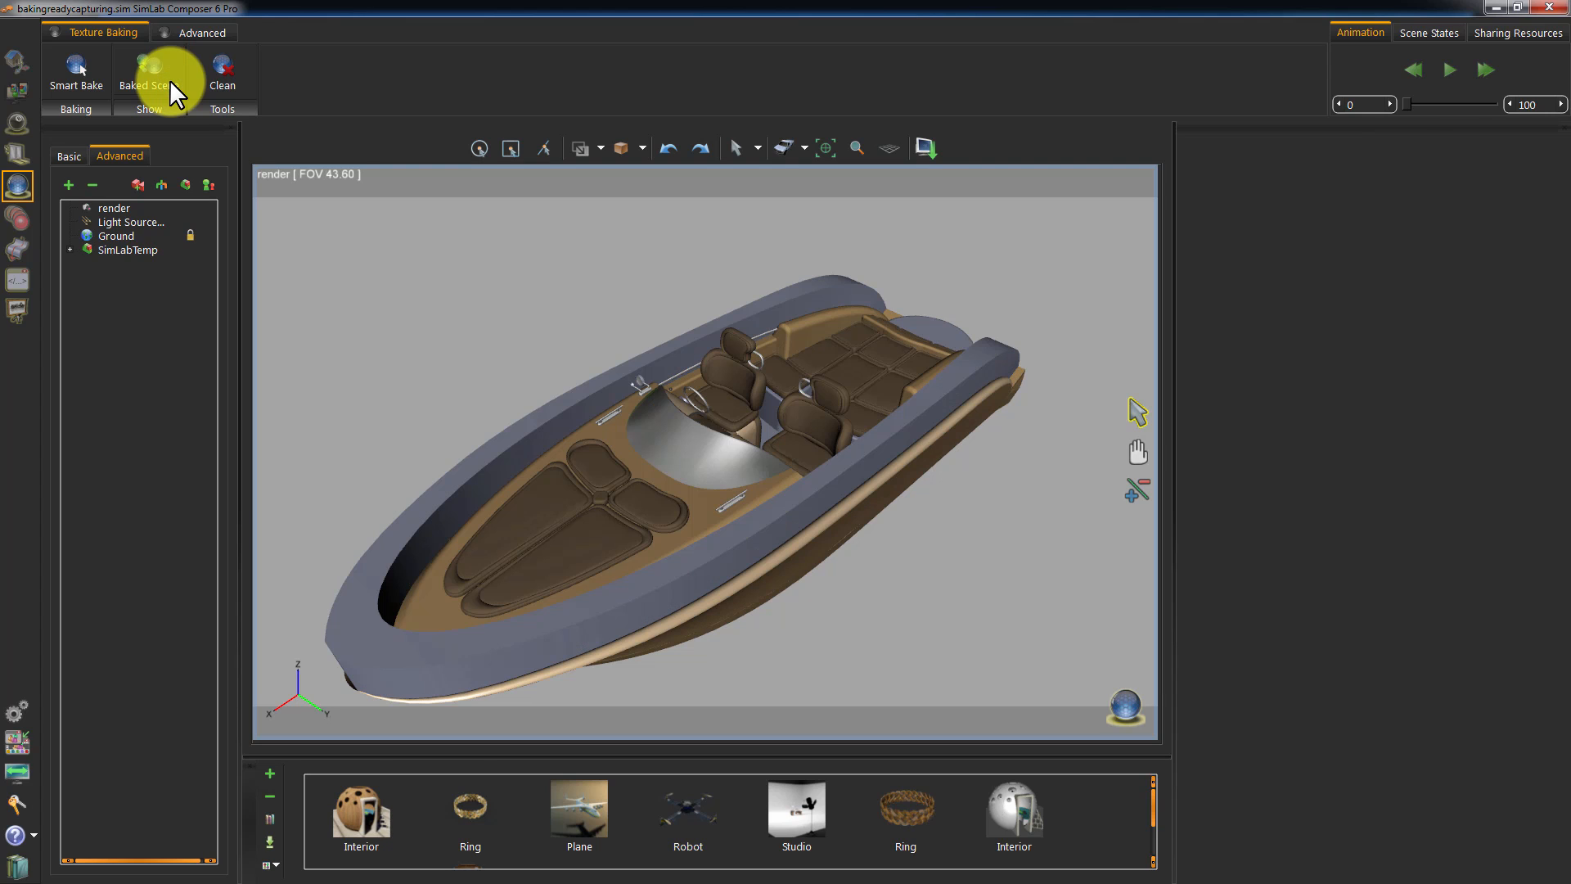
pyautogui.click(149, 70)
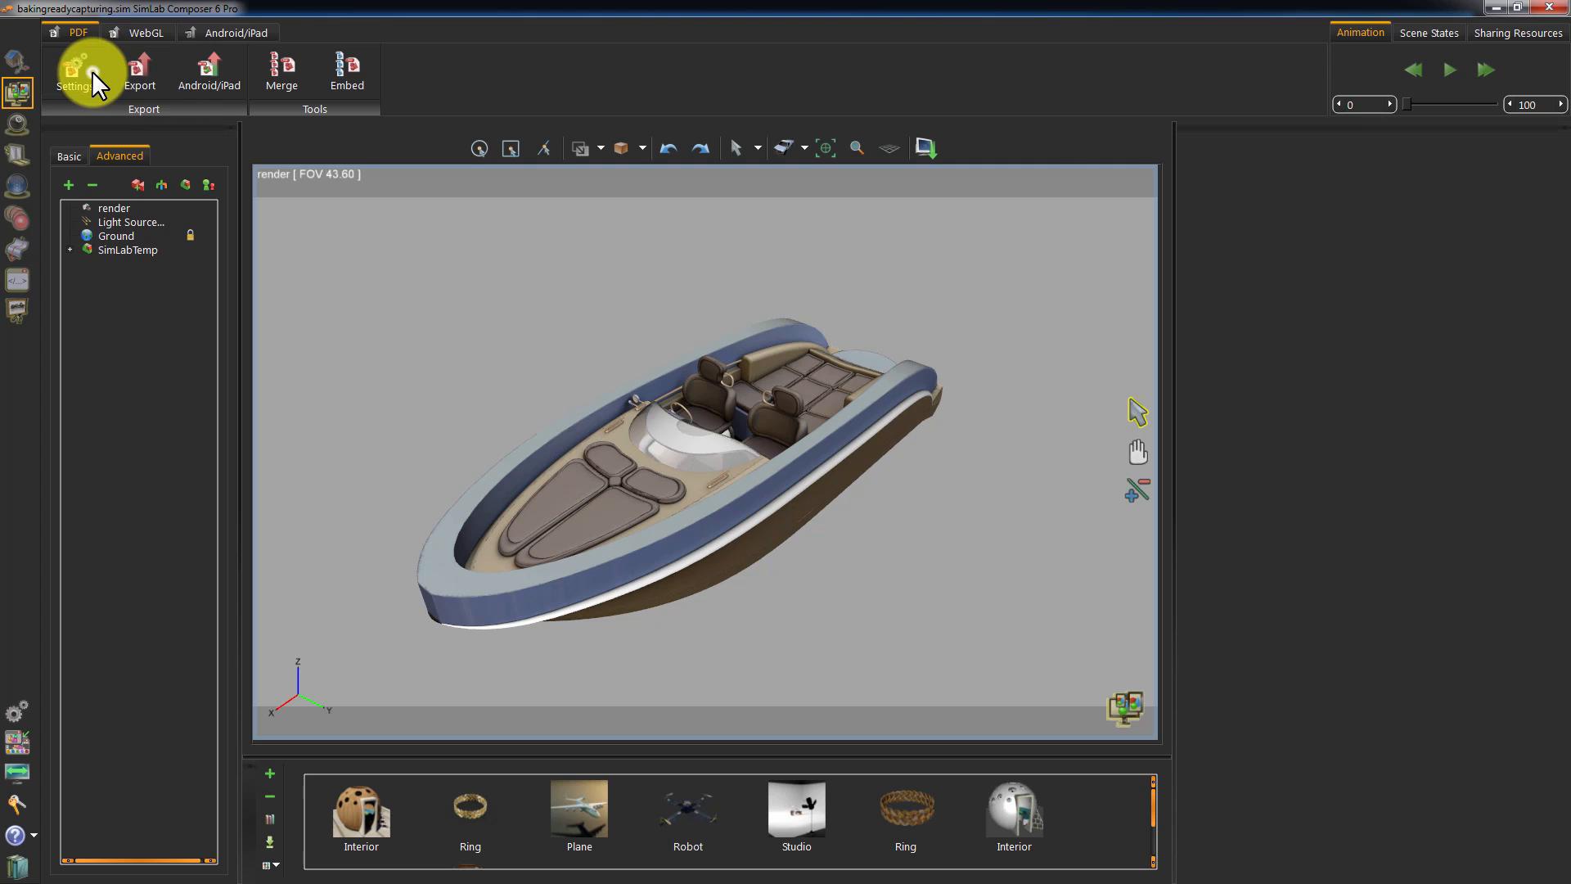
# Review PDF settings unchanged, then export the scene to the Desktop as baked_boat.pdf.
pyautogui.click(74, 70)
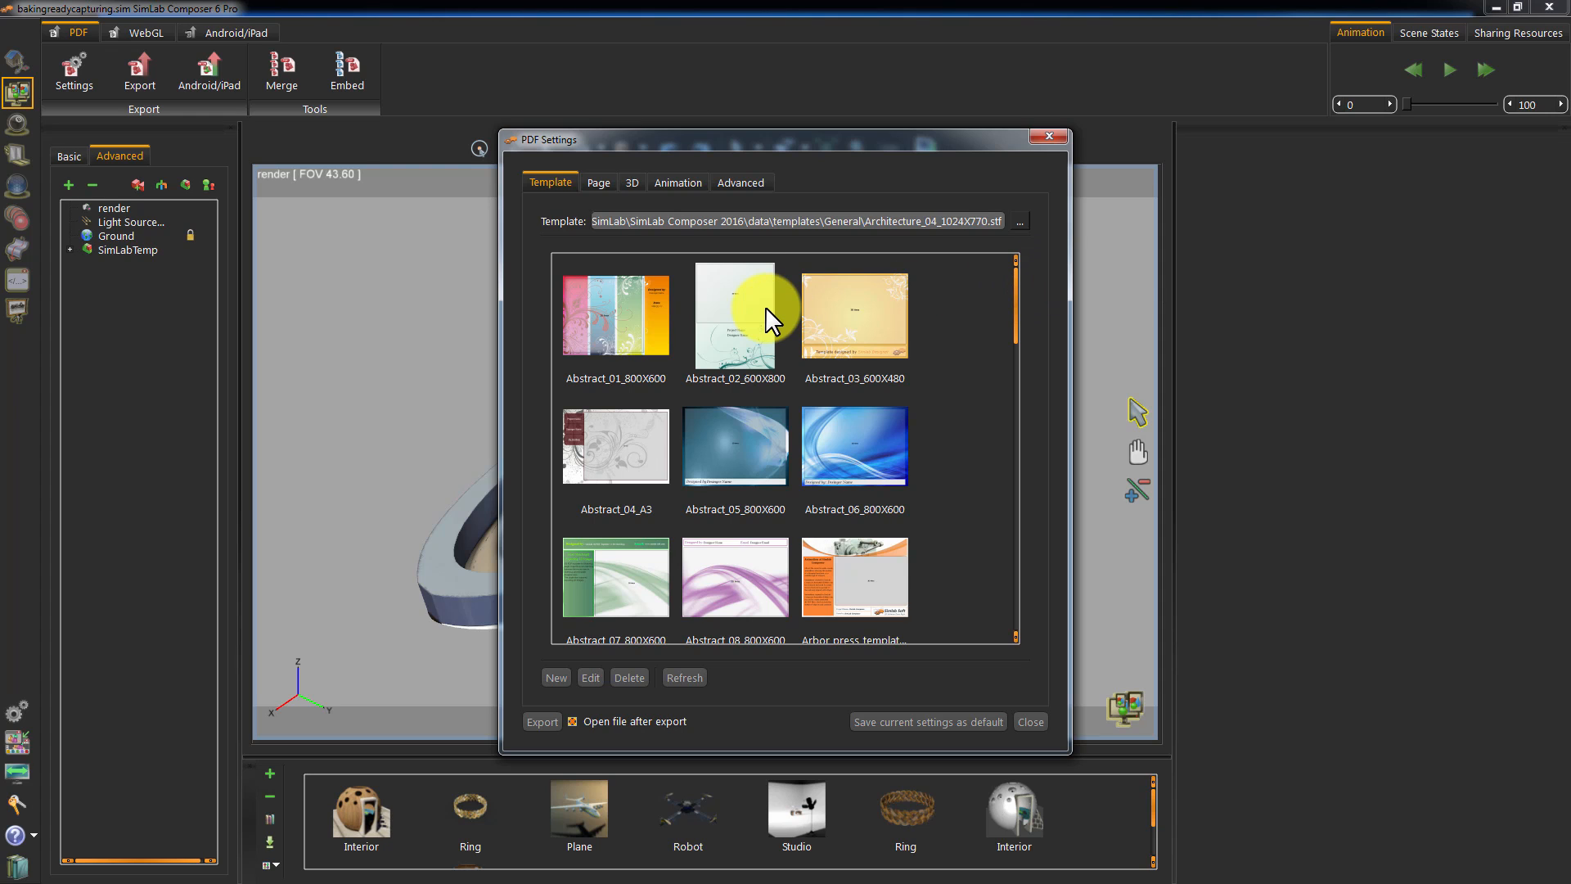
pyautogui.click(734, 446)
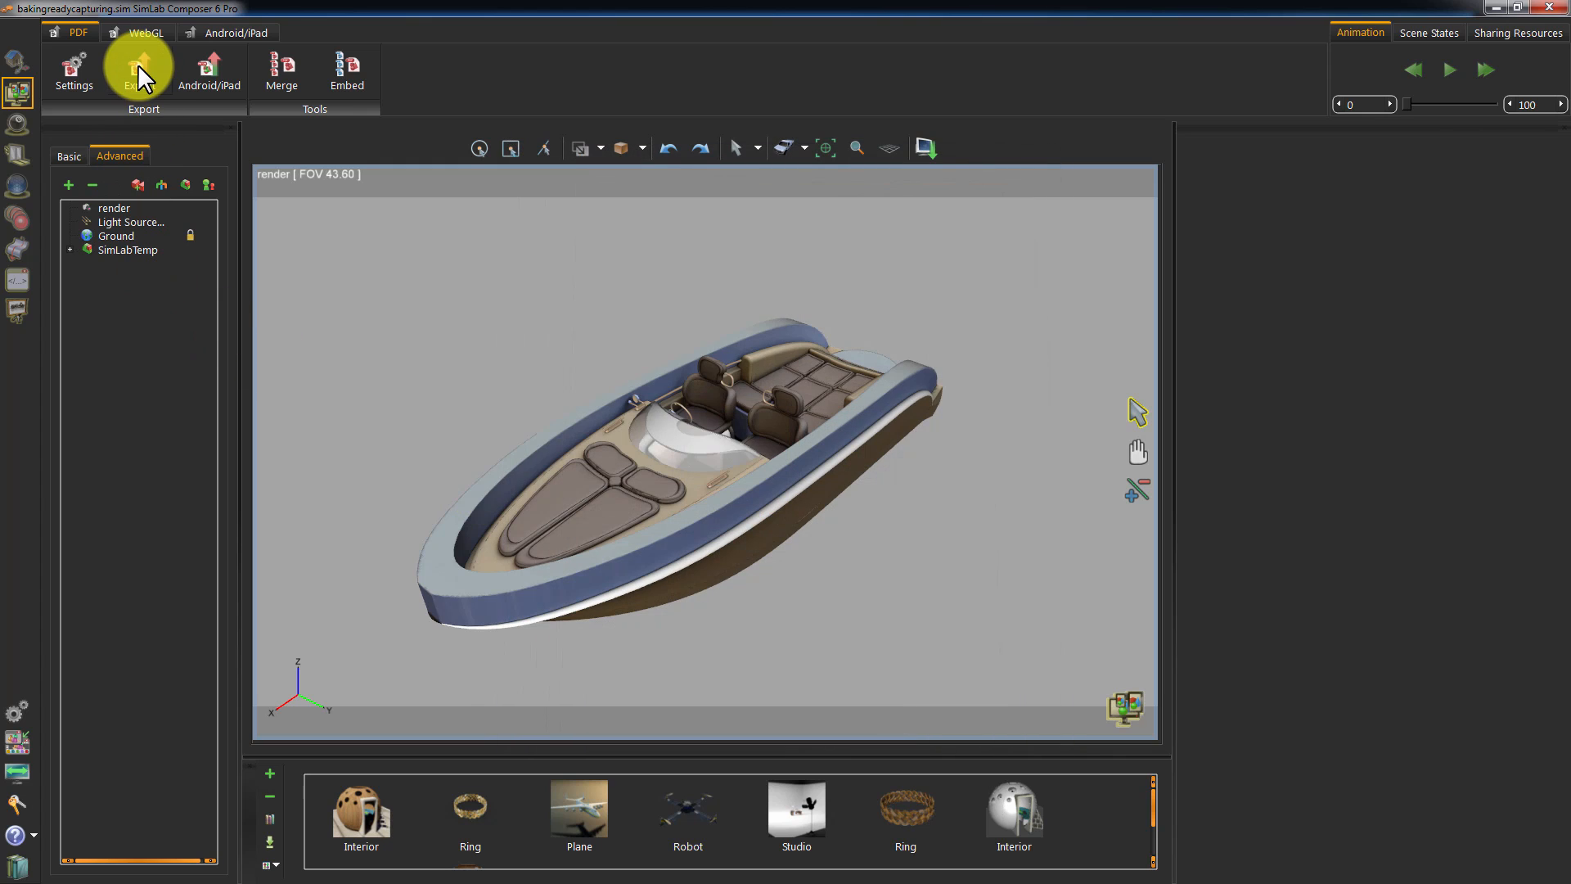
pyautogui.click(144, 70)
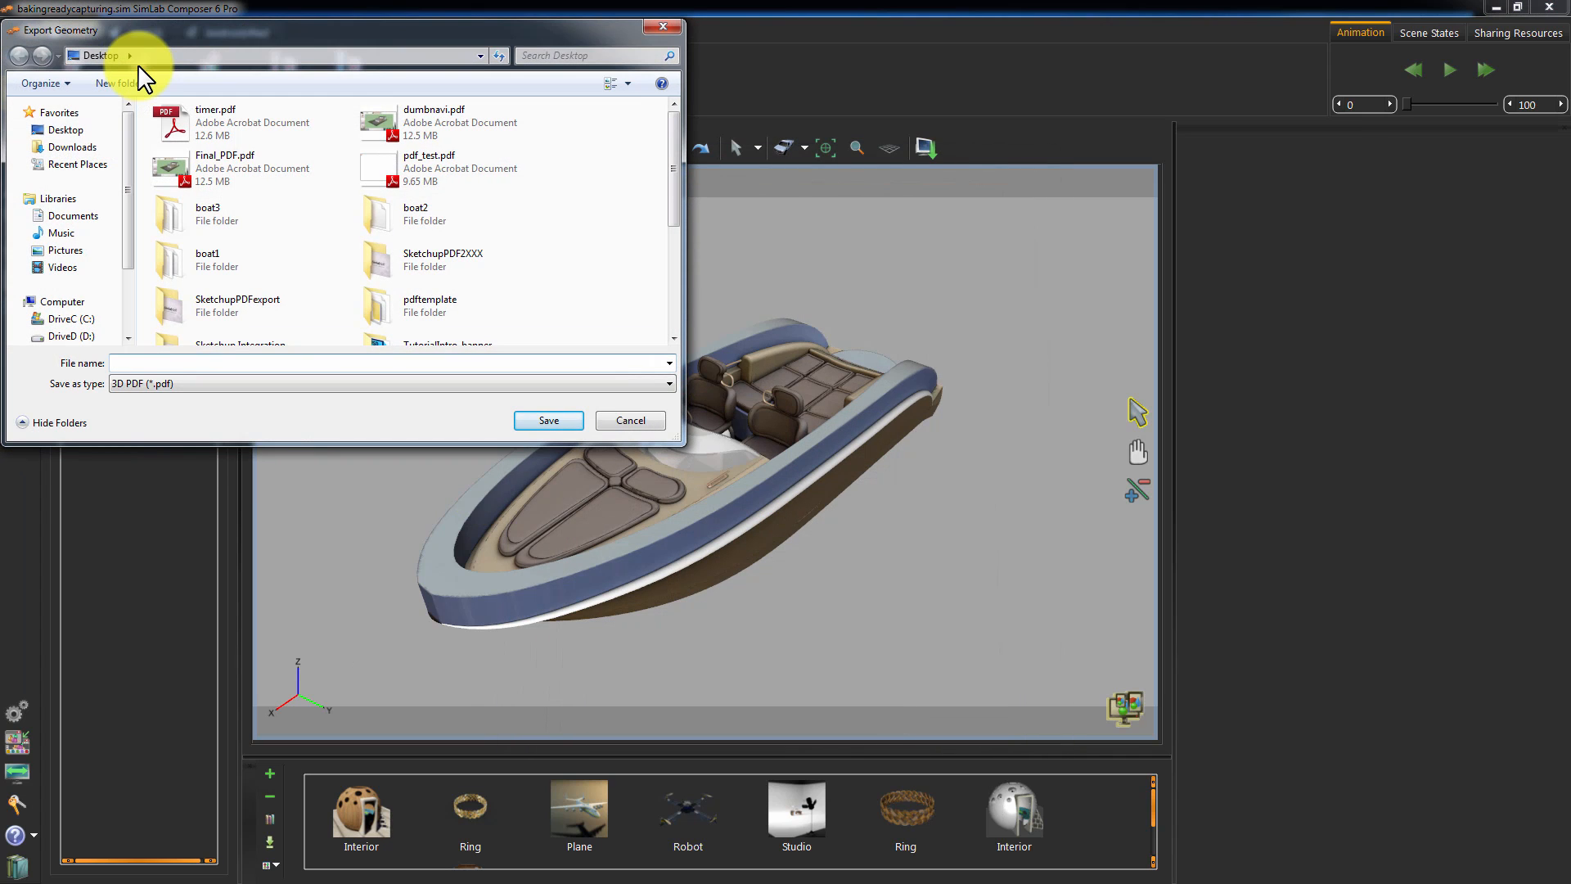
pyautogui.write('baked_boat')
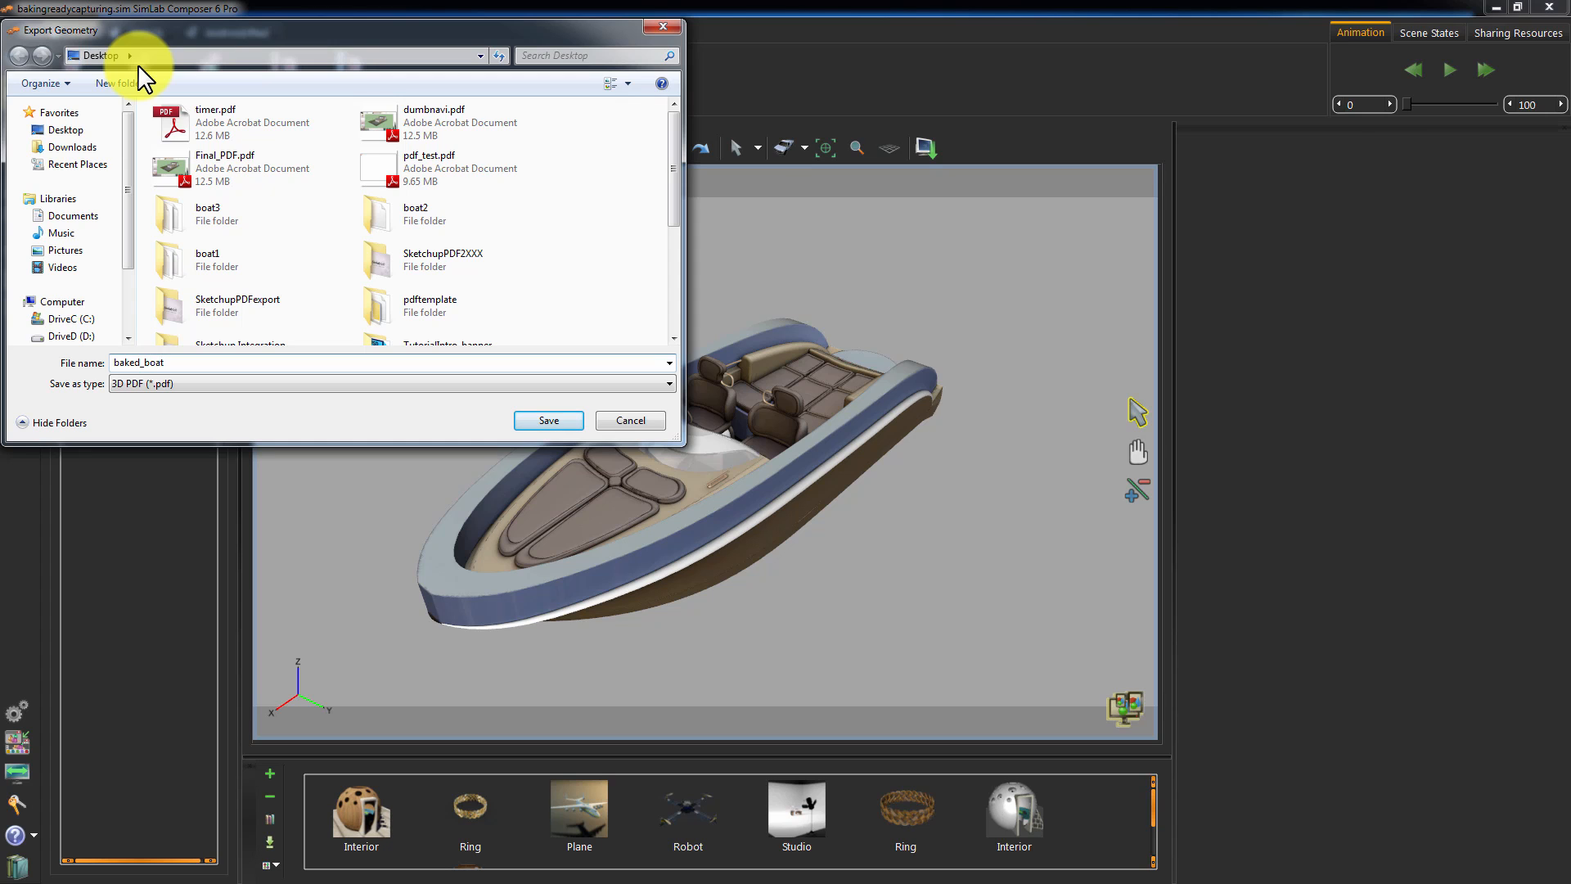
pyautogui.click(547, 421)
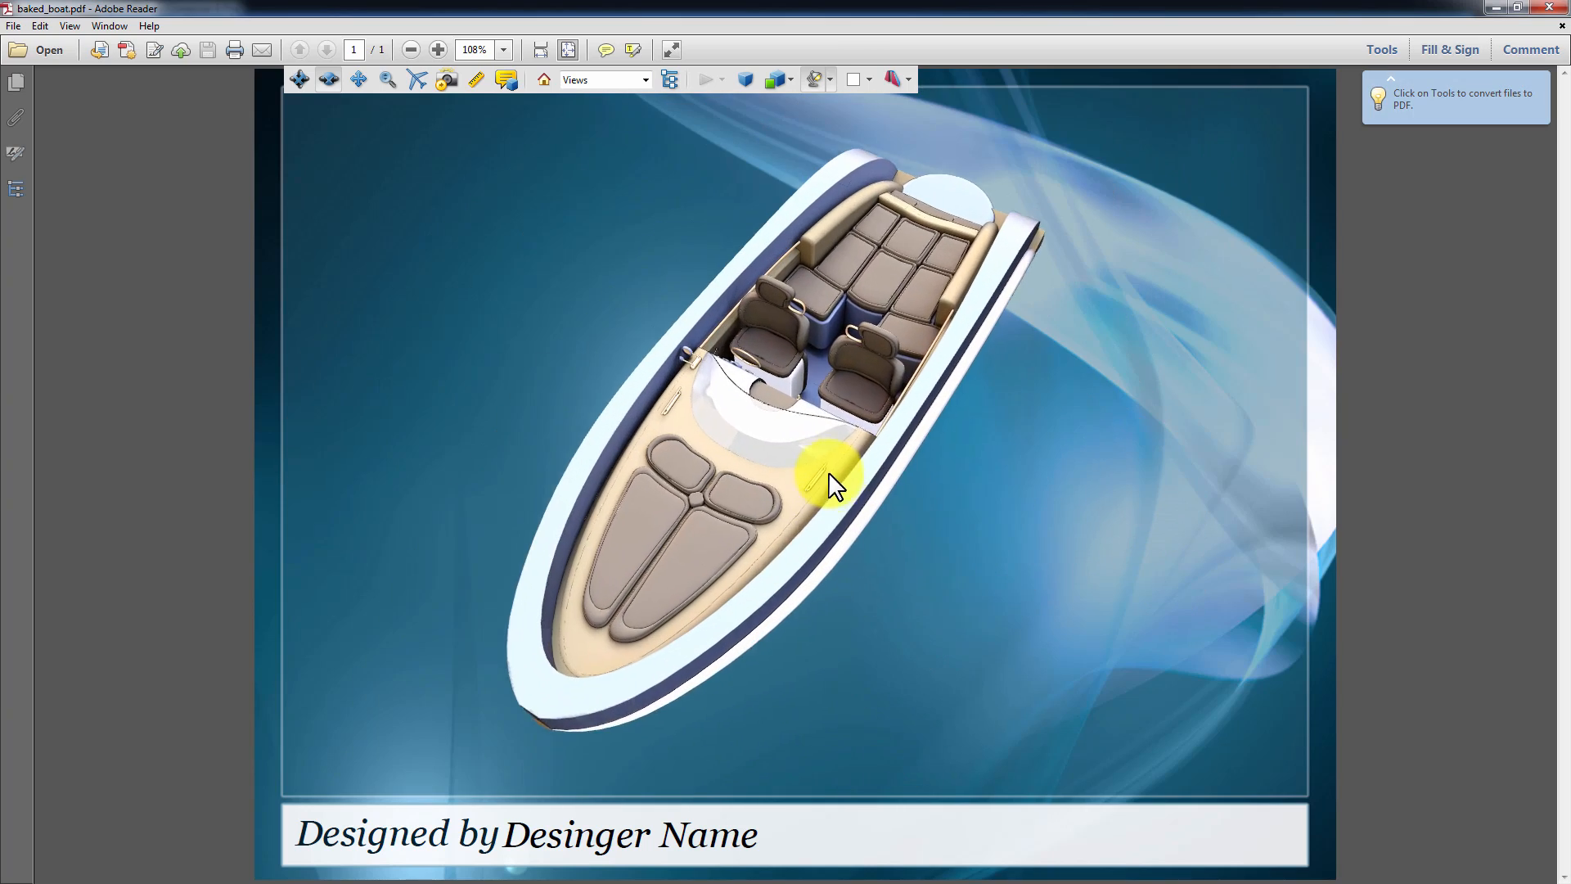
# Rotate the boat in baked_boat.pdf through side, hull and angled top views.
pyautogui.moveTo(832, 481); pyautogui.dragTo(831, 250)
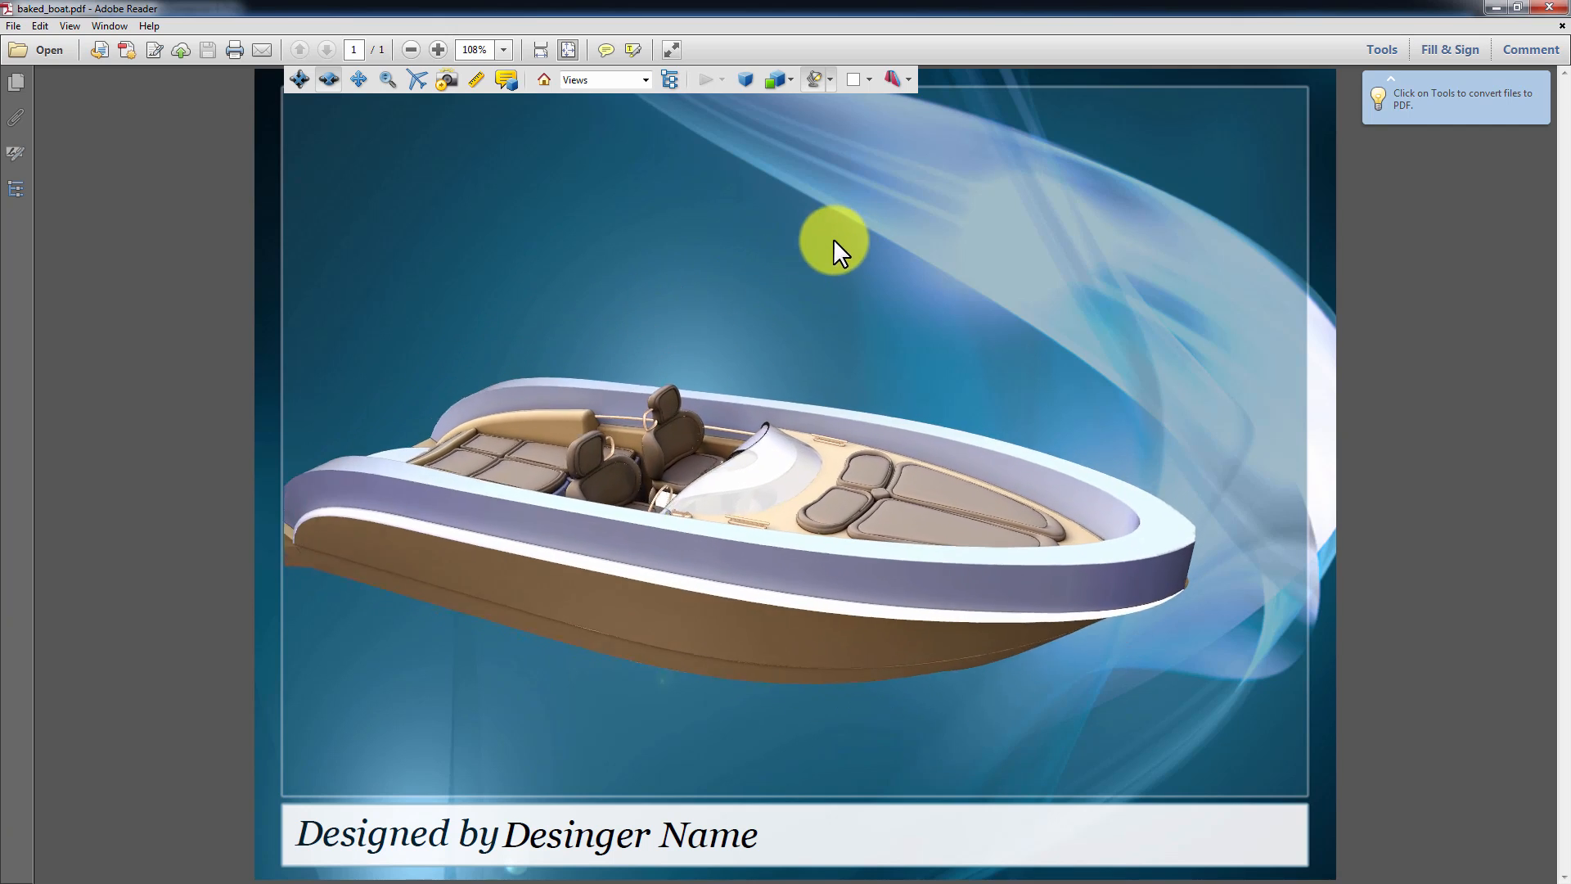
pyautogui.moveTo(832, 243); pyautogui.dragTo(948, 268)
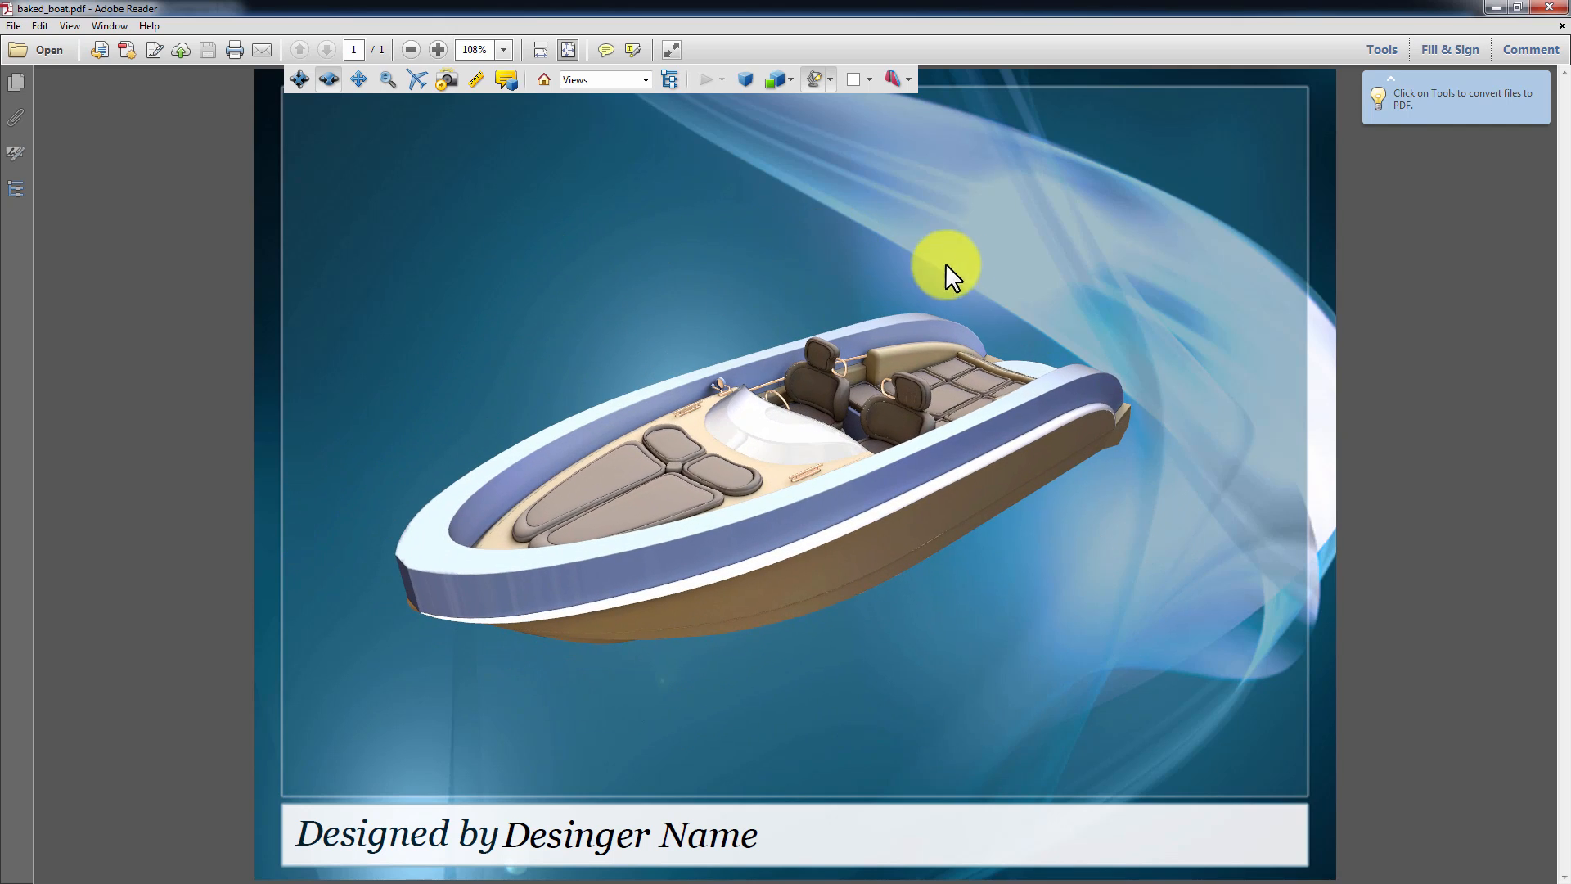
pyautogui.moveTo(948, 270); pyautogui.dragTo(958, 331)
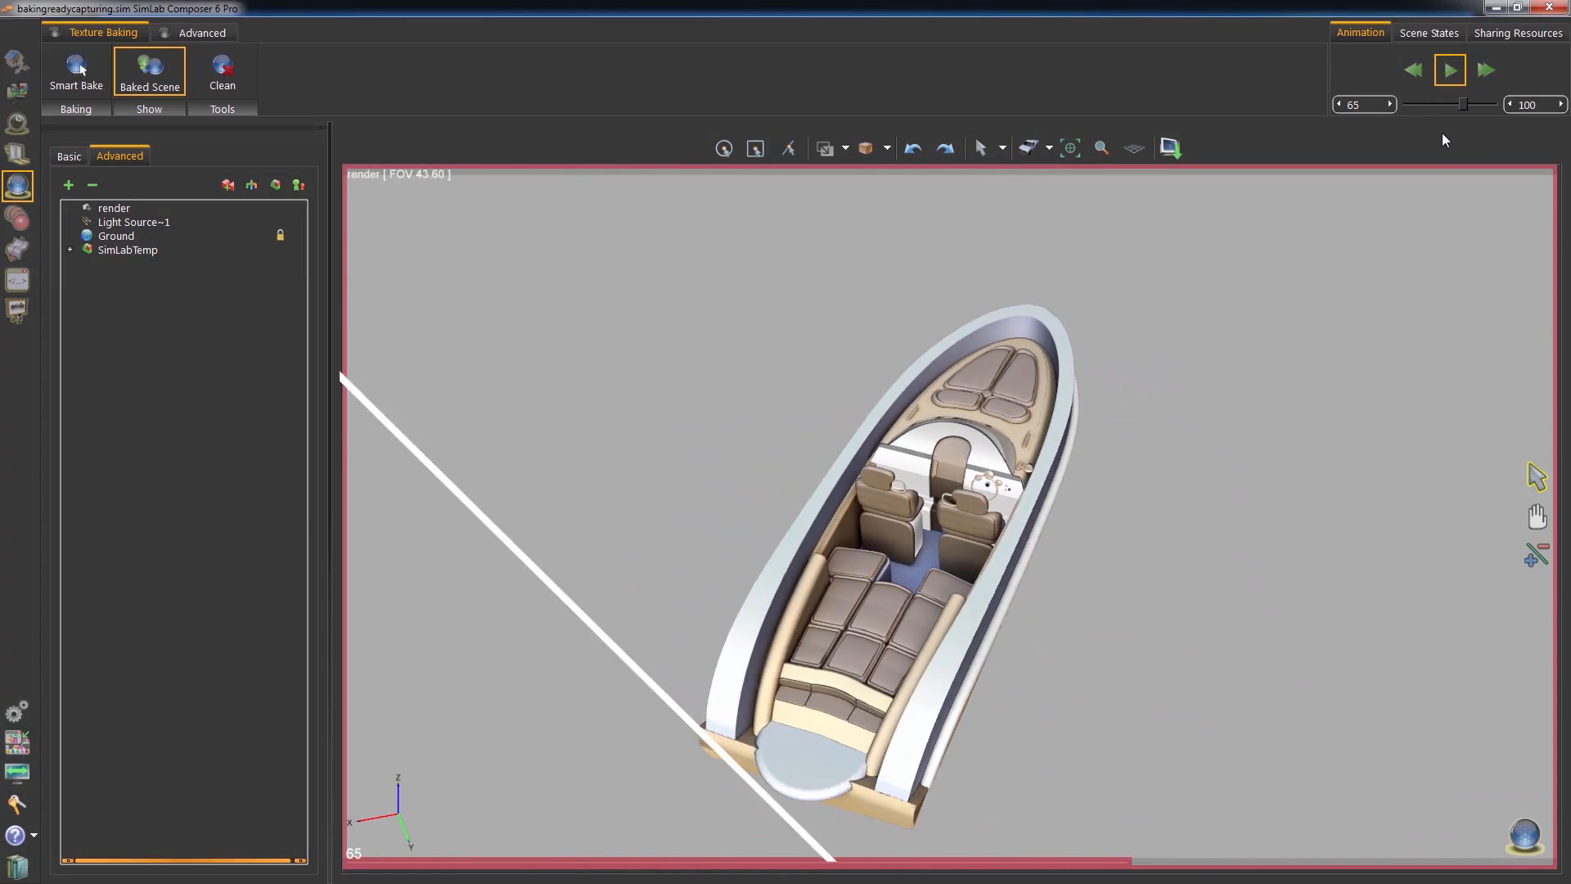
# Play the baked boat scene's animation from the Animation panel.
pyautogui.click(1448, 68)
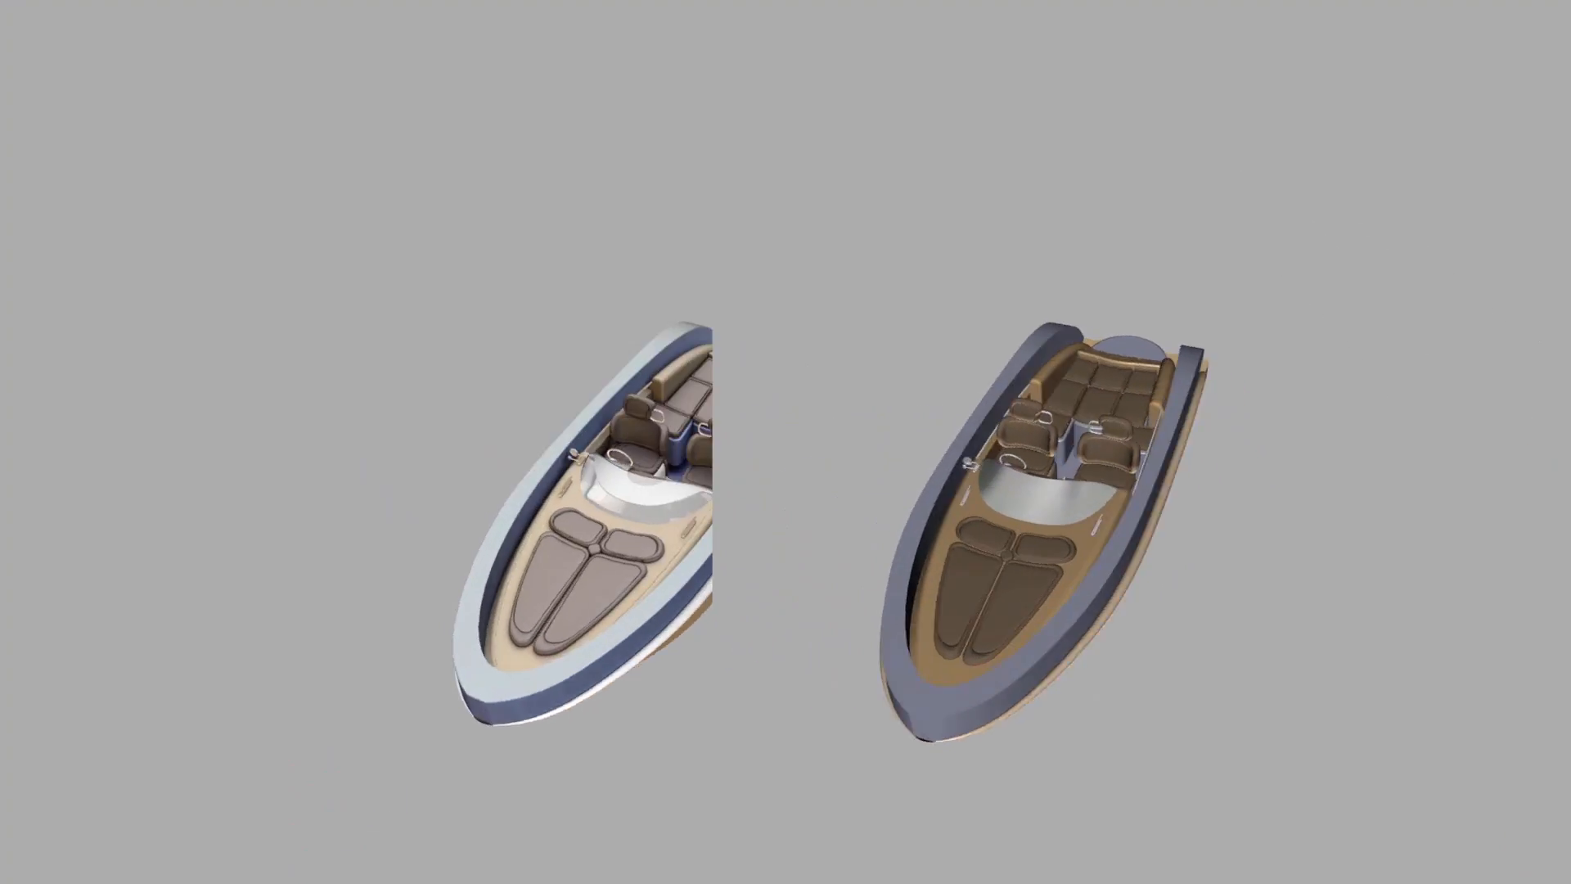